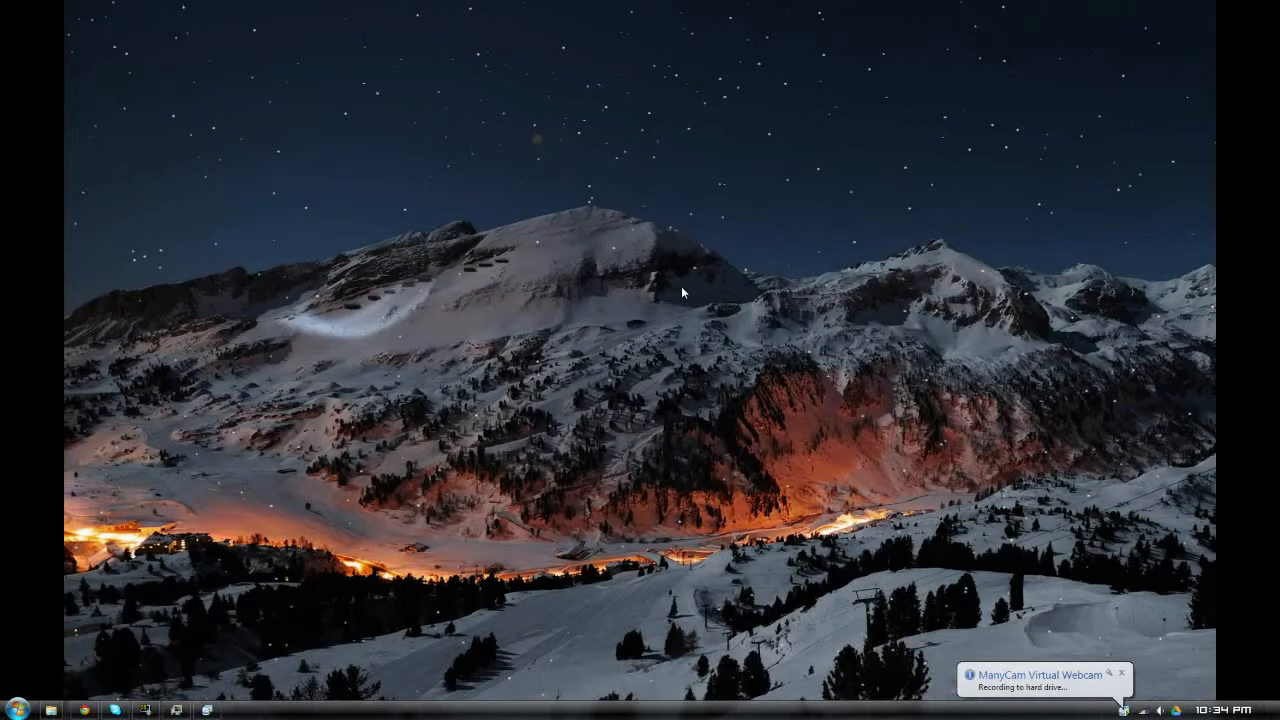
{"action": "mouse_move", "coordinate": [670, 250]}
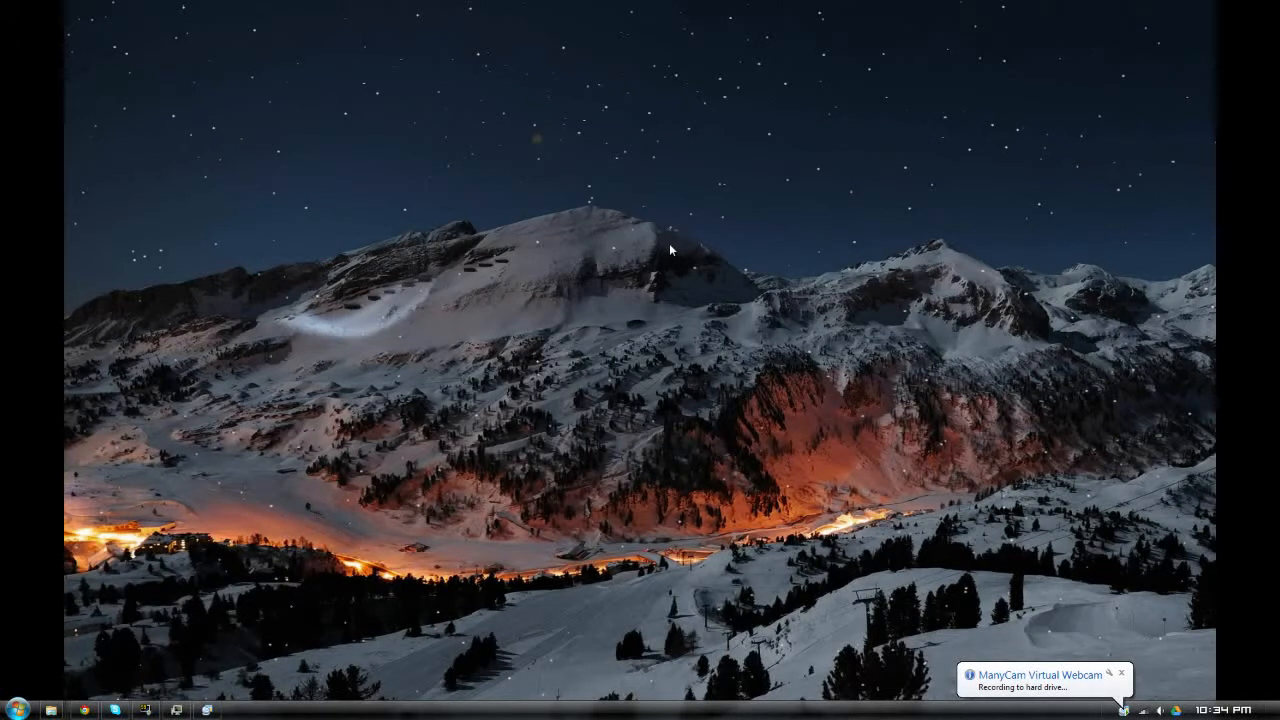
{"action": "mouse_move", "coordinate": [683, 227]}
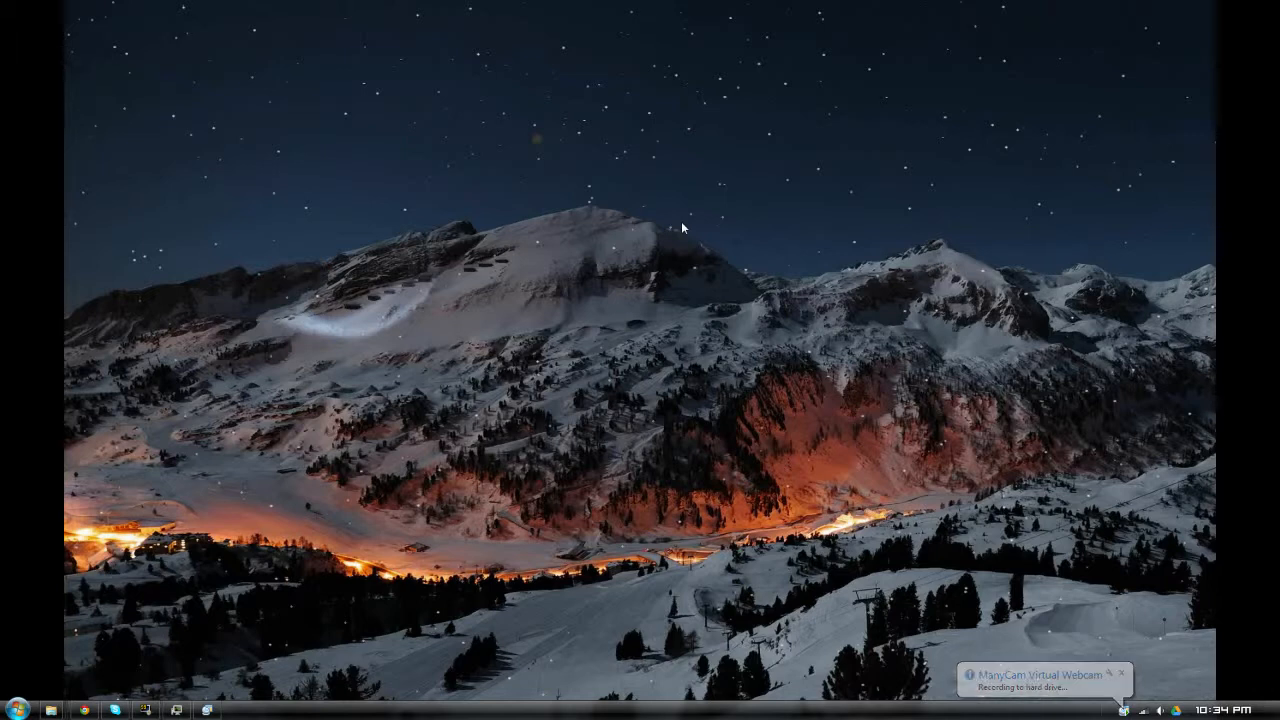
{"action": "mouse_move", "coordinate": [713, 7]}
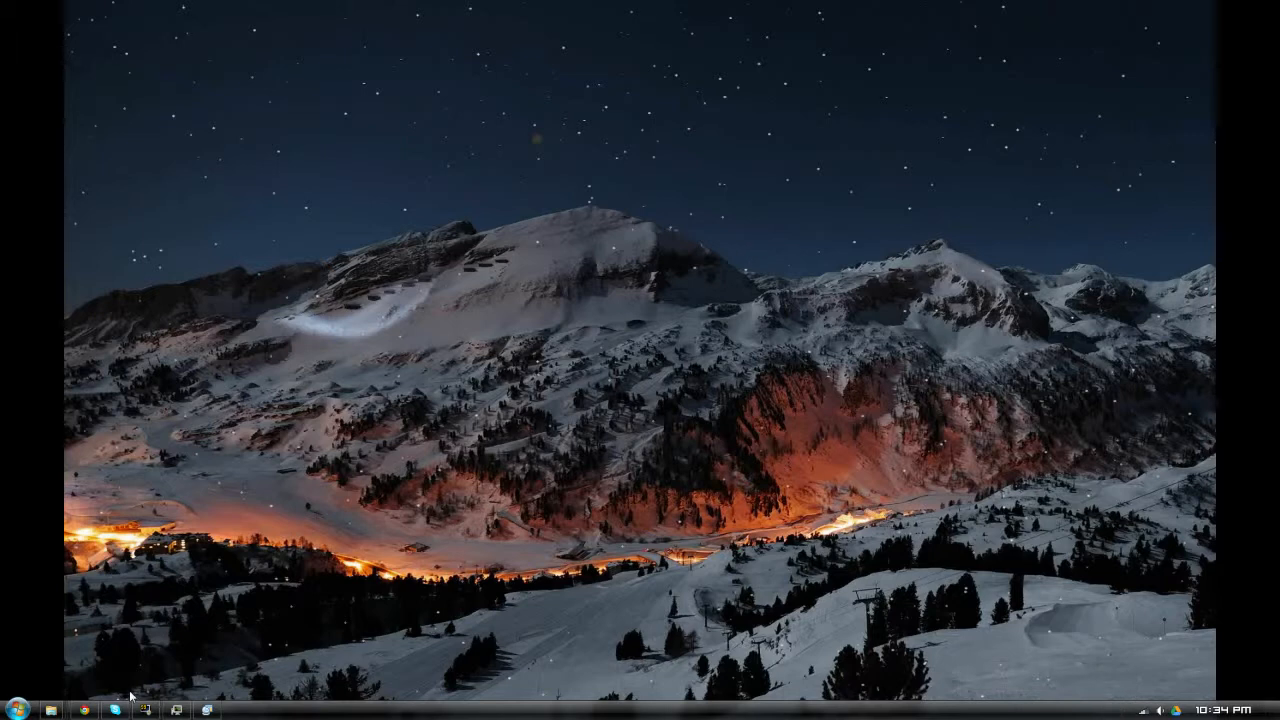
{"action": "mouse_move", "coordinate": [330, 570]}
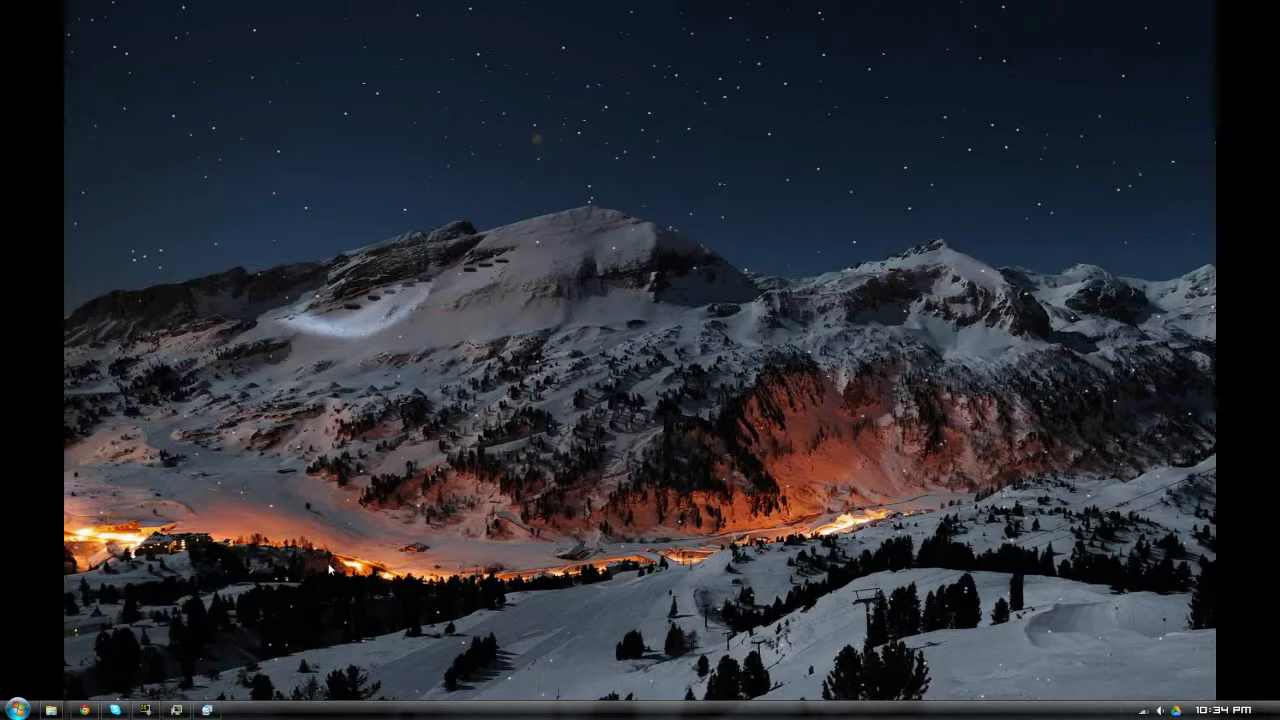
{"action": "mouse_move", "coordinate": [170, 537]}
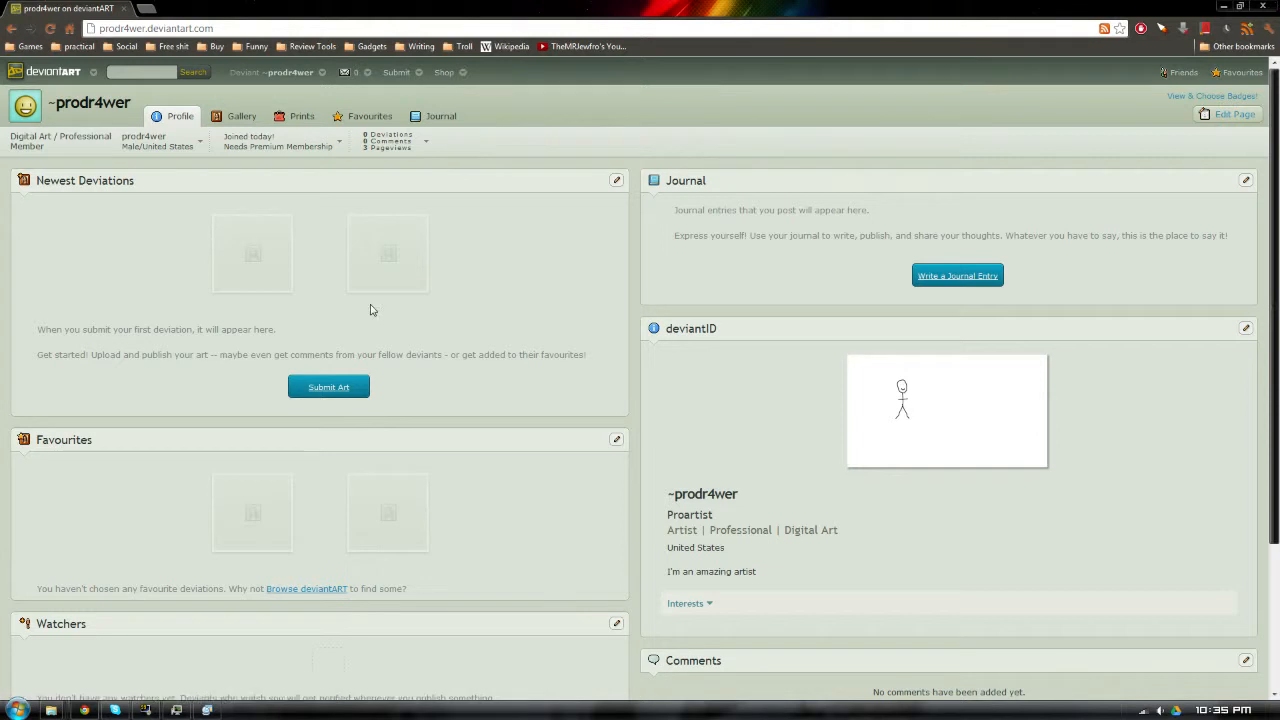
{"action": "mouse_move", "coordinate": [584, 346]}
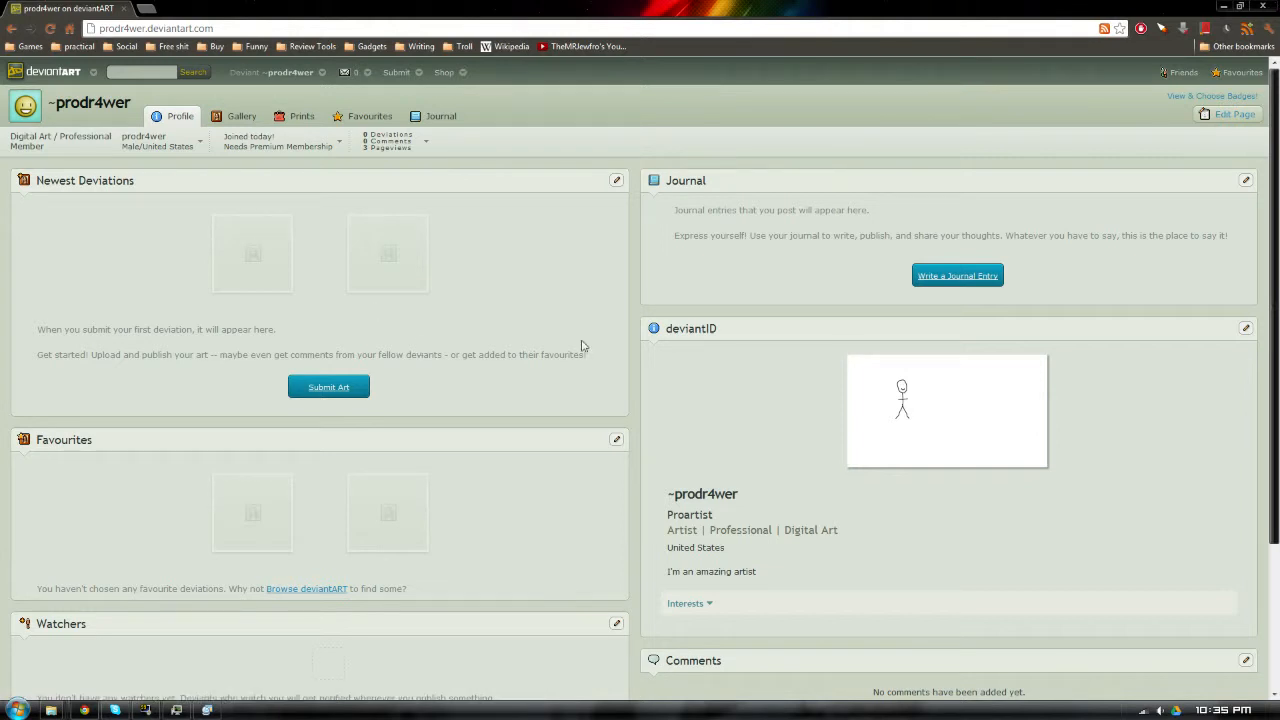
Launch Microsoft Paint from the taskbar to show a blank untitled canvas.
{"action": "scroll", "scroll_direction": "down", "scroll_amount": 3}
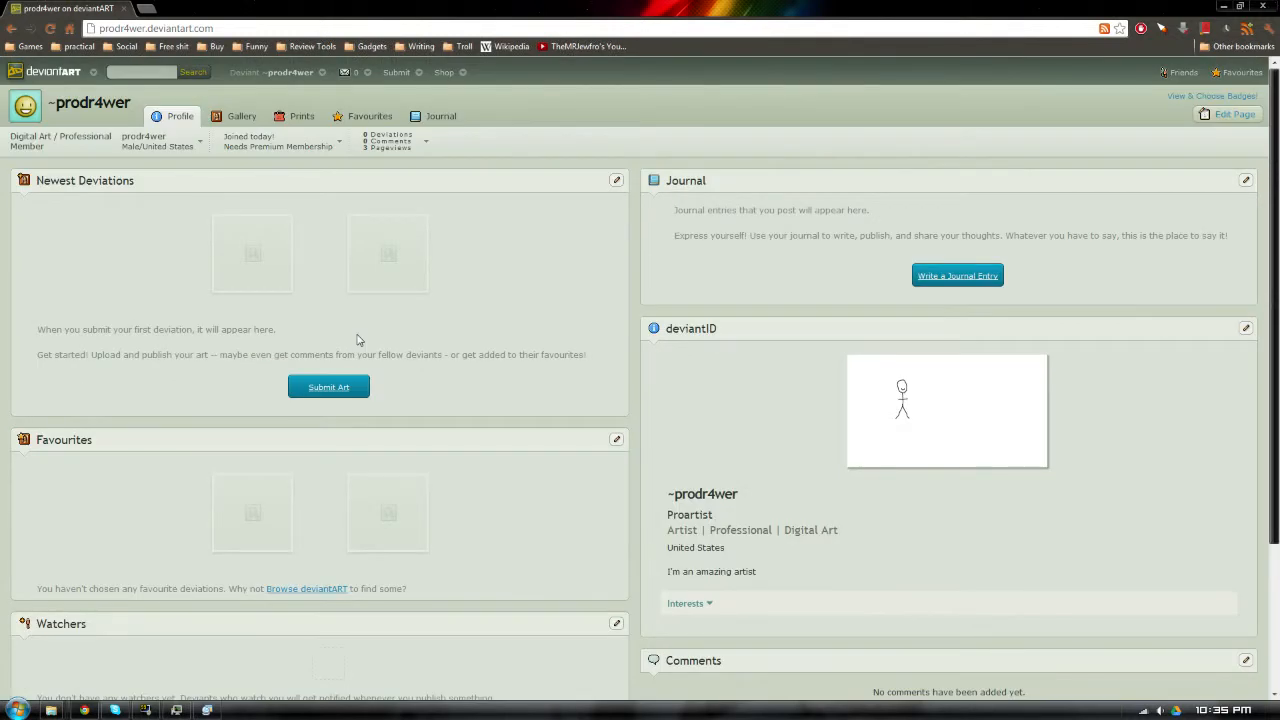
{"action": "mouse_move", "coordinate": [1070, 567]}
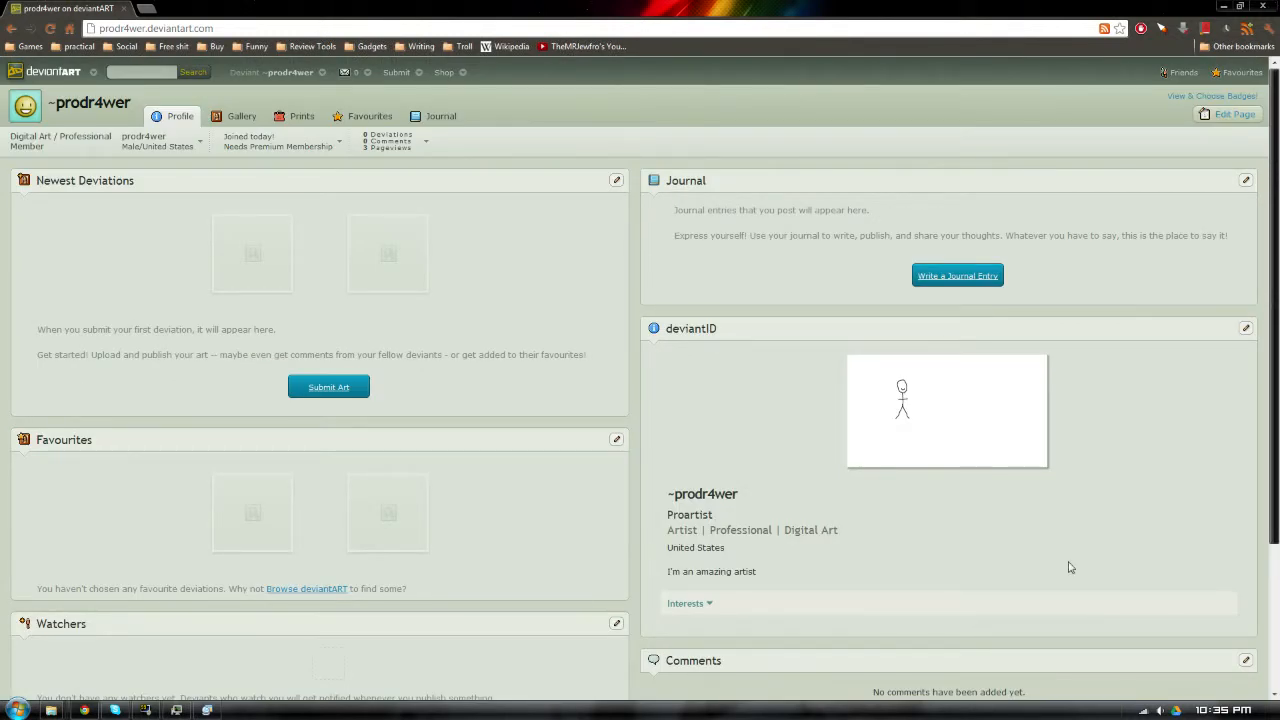
{"action": "left_click", "coordinate": [10, 710]}
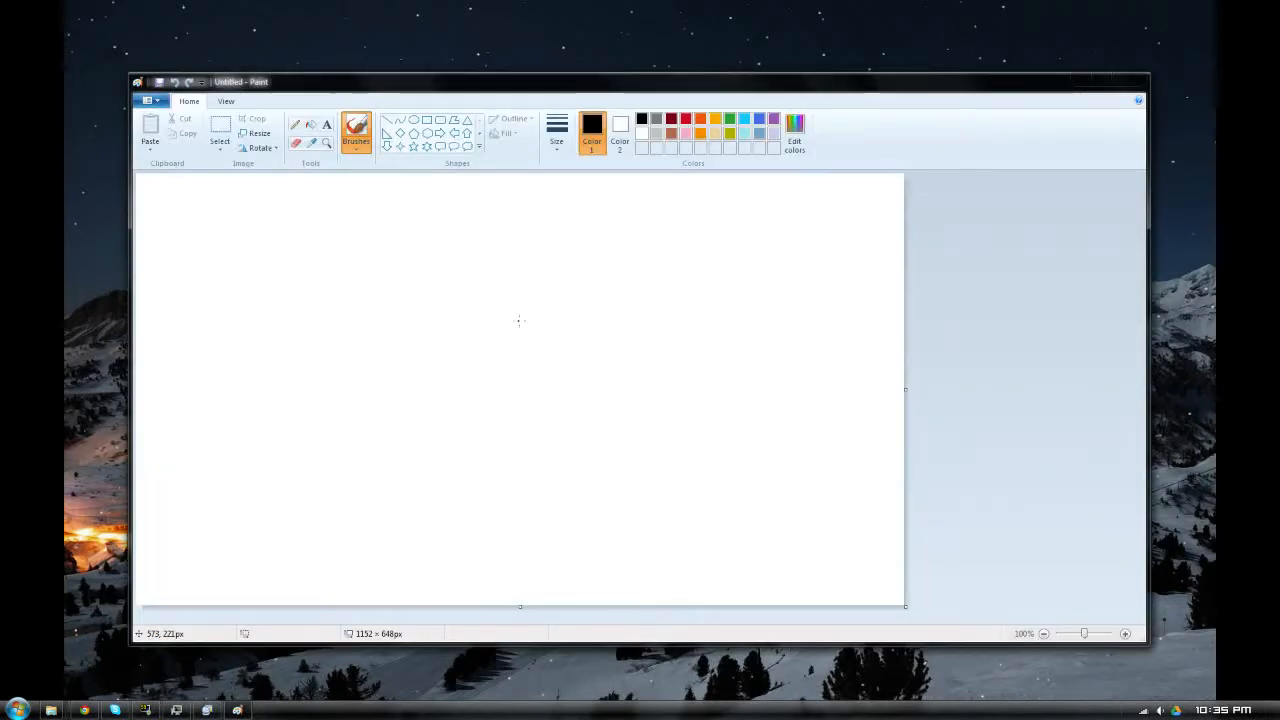
{"action": "mouse_move", "coordinate": [438, 385]}
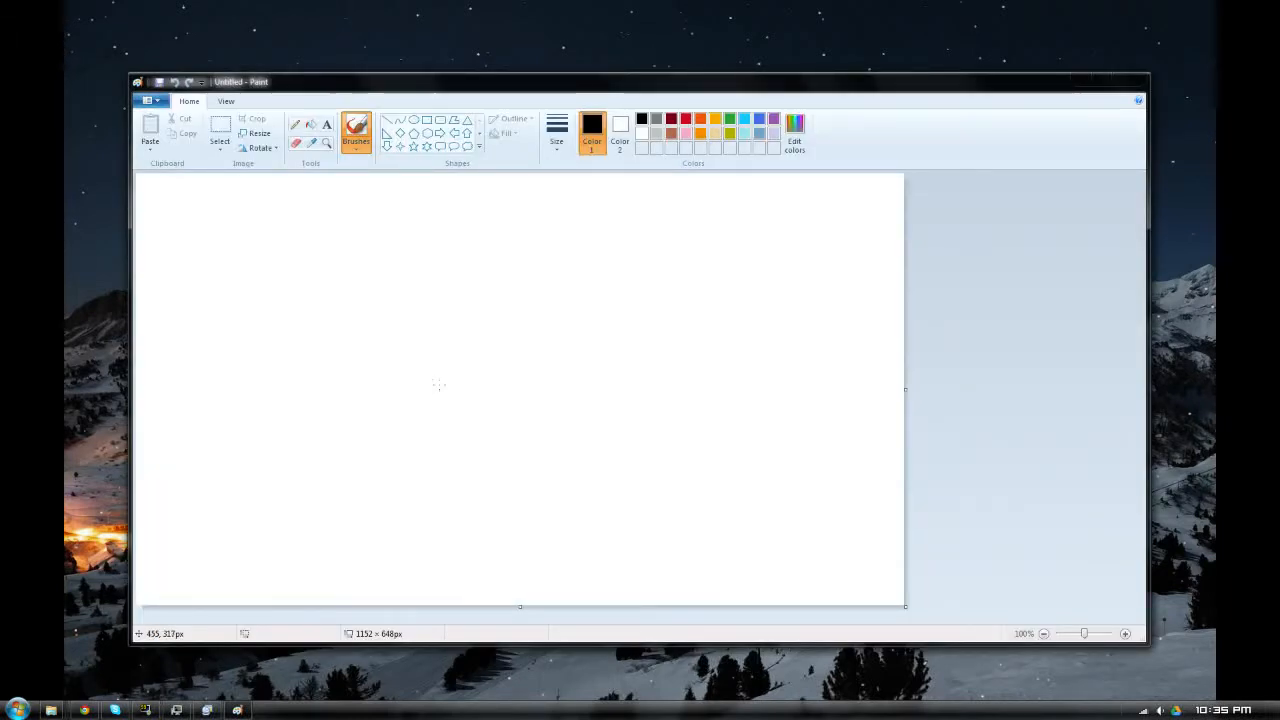
{"action": "mouse_move", "coordinate": [442, 389]}
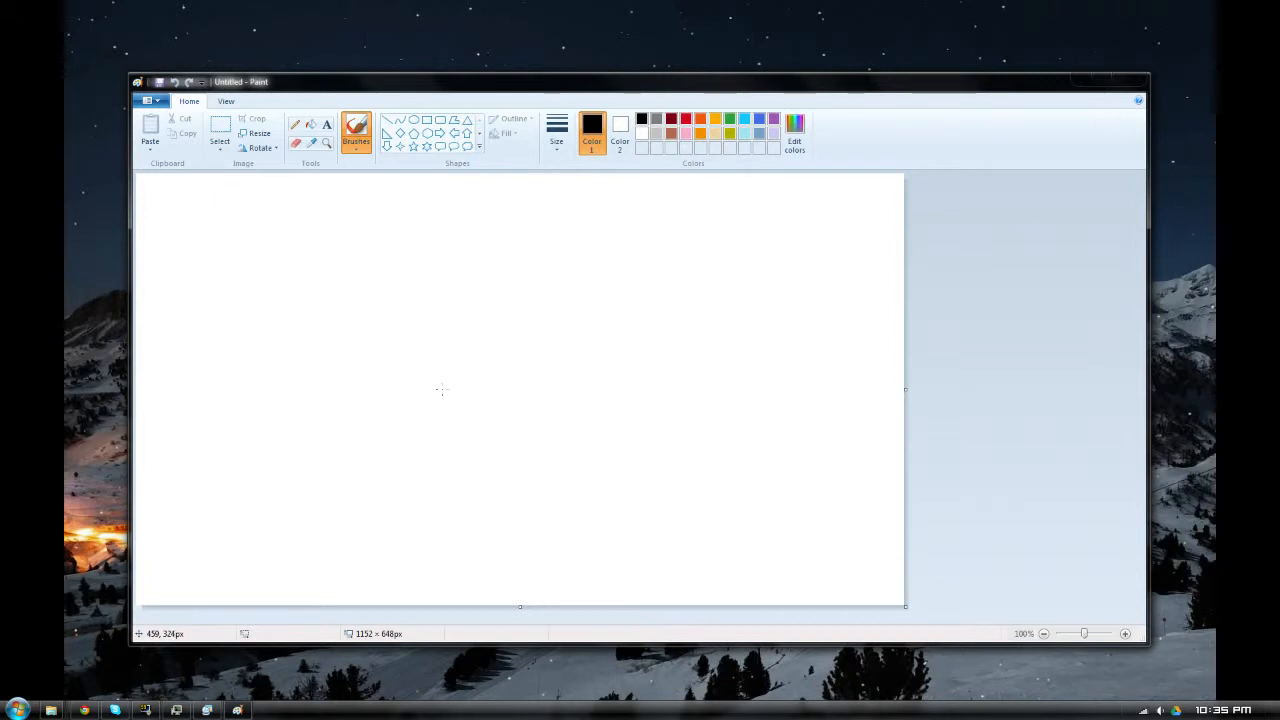
{"action": "mouse_move", "coordinate": [355, 581]}
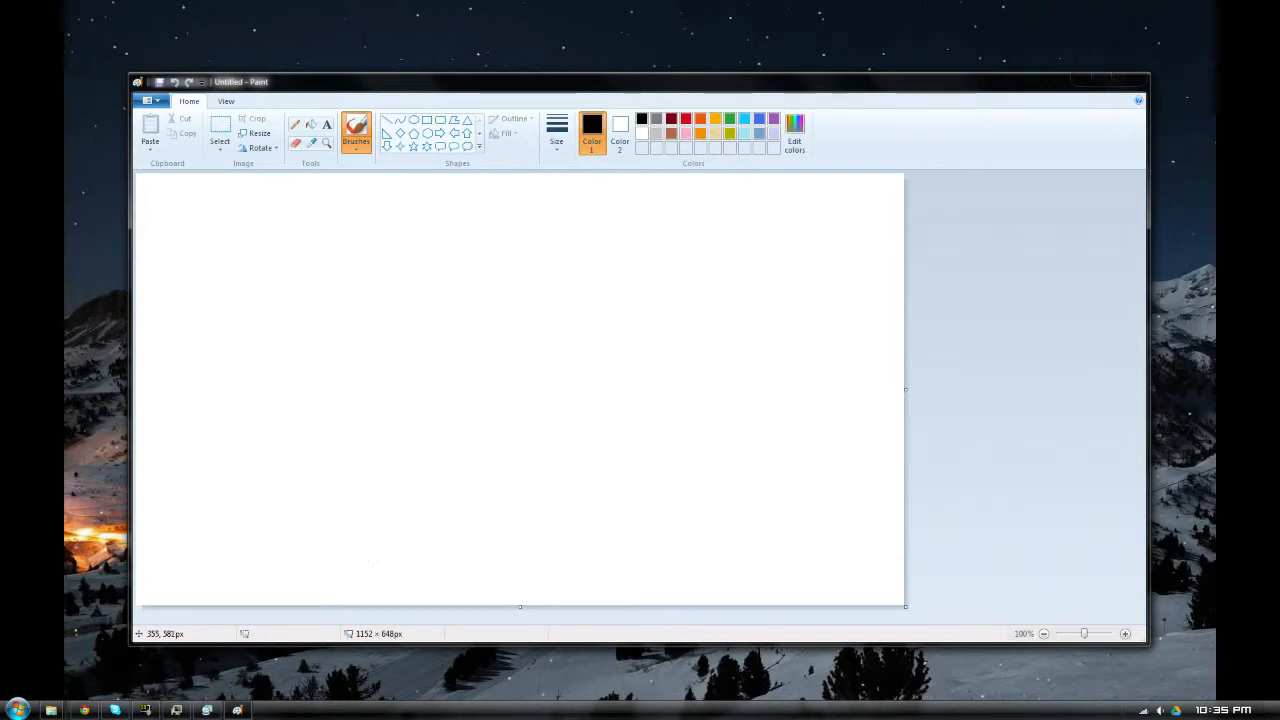
{"action": "mouse_move", "coordinate": [485, 448]}
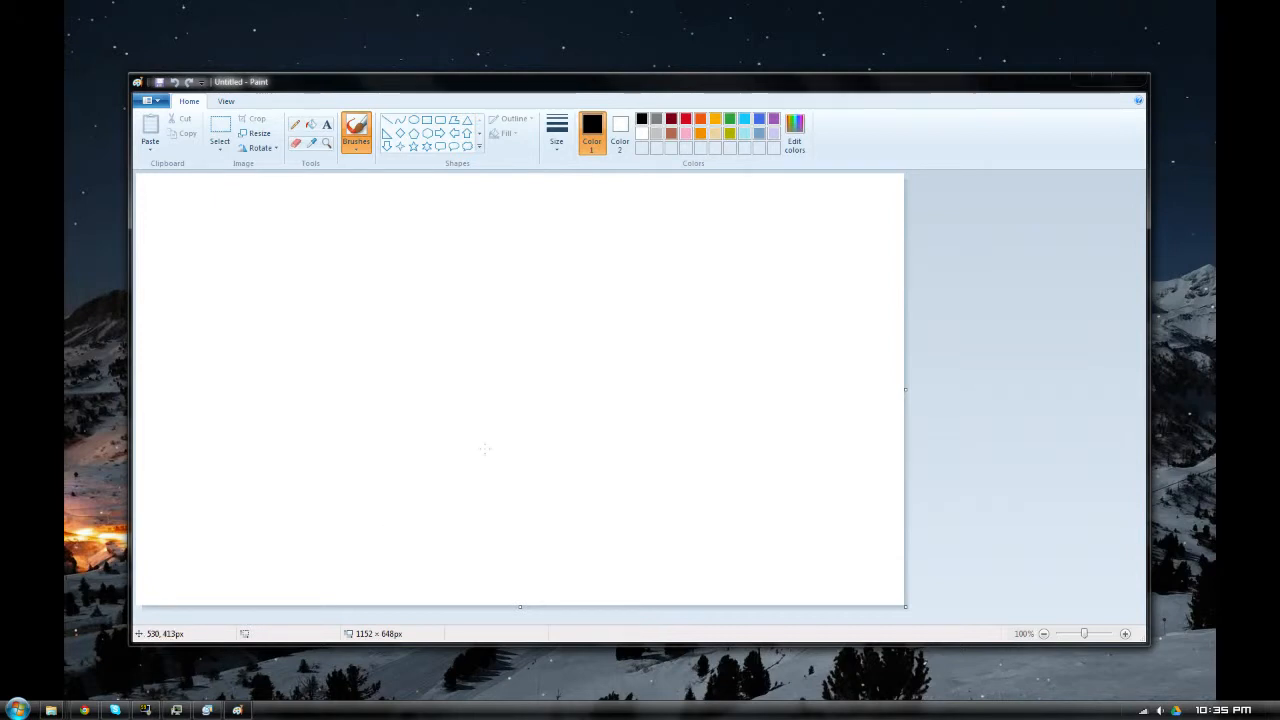
{"action": "mouse_move", "coordinate": [495, 500]}
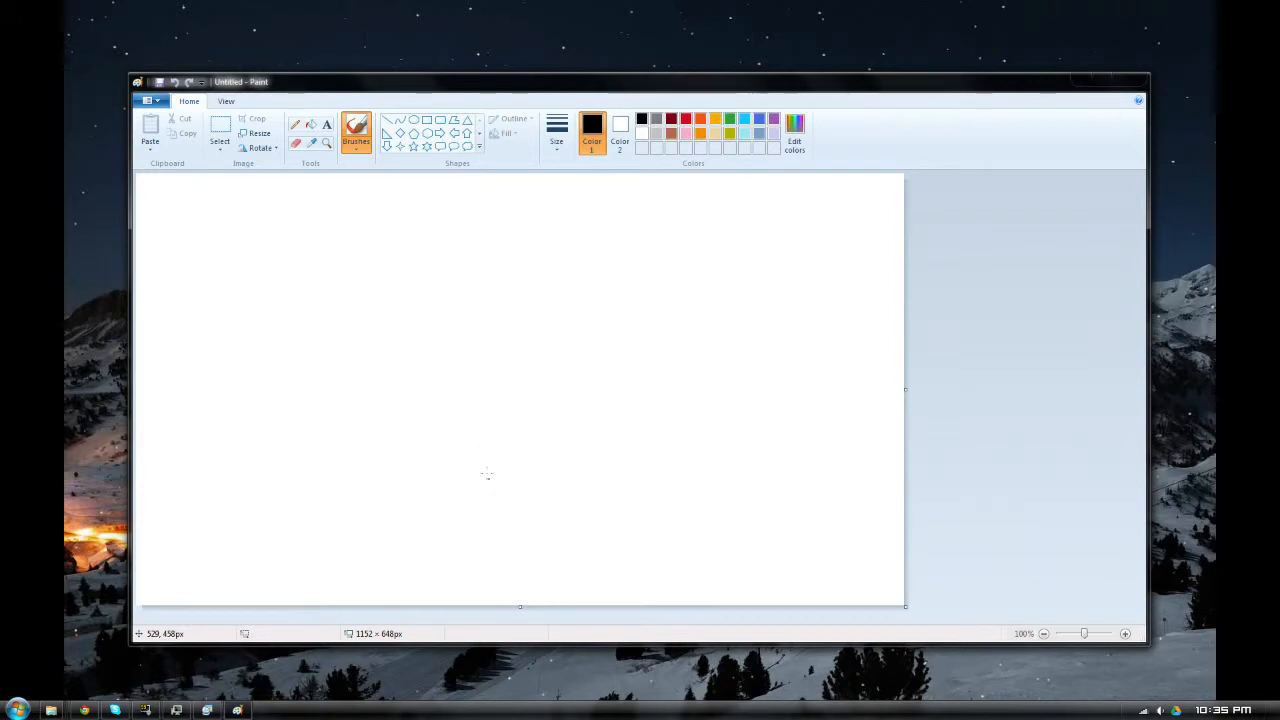
{"action": "mouse_move", "coordinate": [485, 476]}
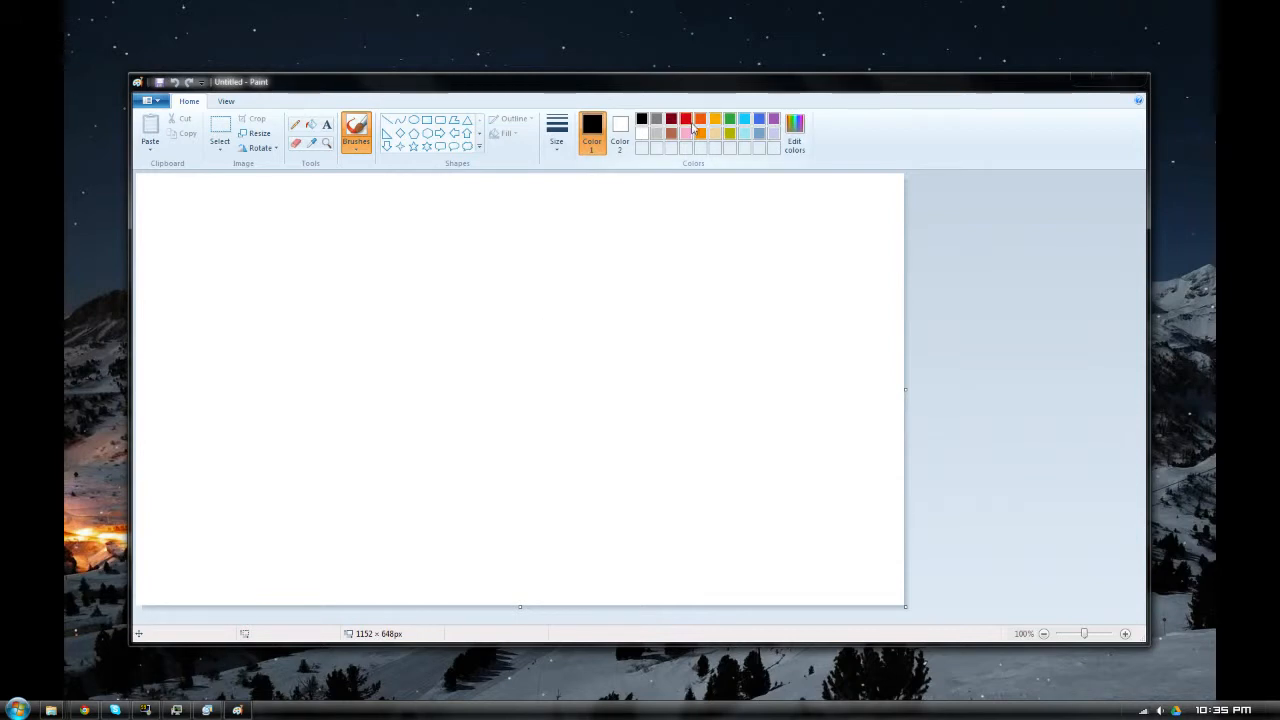
Pick dark red and brush a closed car body outline with two wheel arches.
{"action": "left_click", "coordinate": [686, 119]}
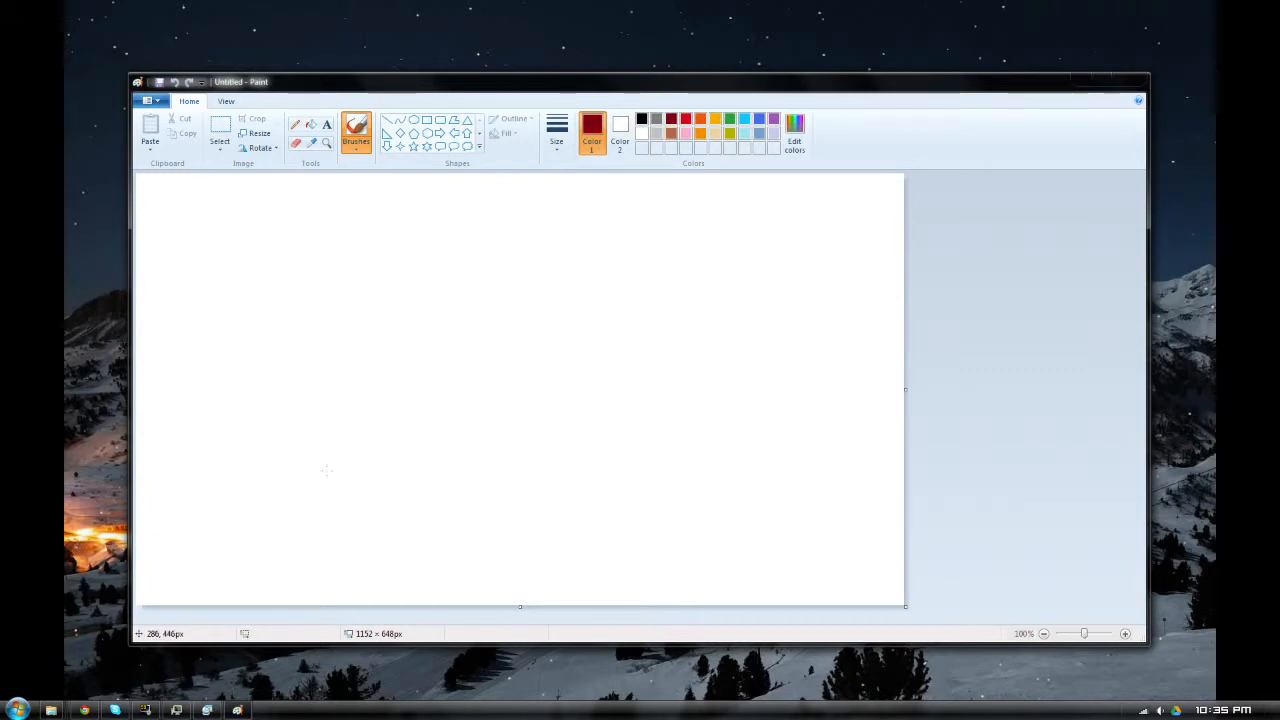
{"action": "left_click_drag", "start_coordinate": [326, 471], "coordinate": [348, 471]}
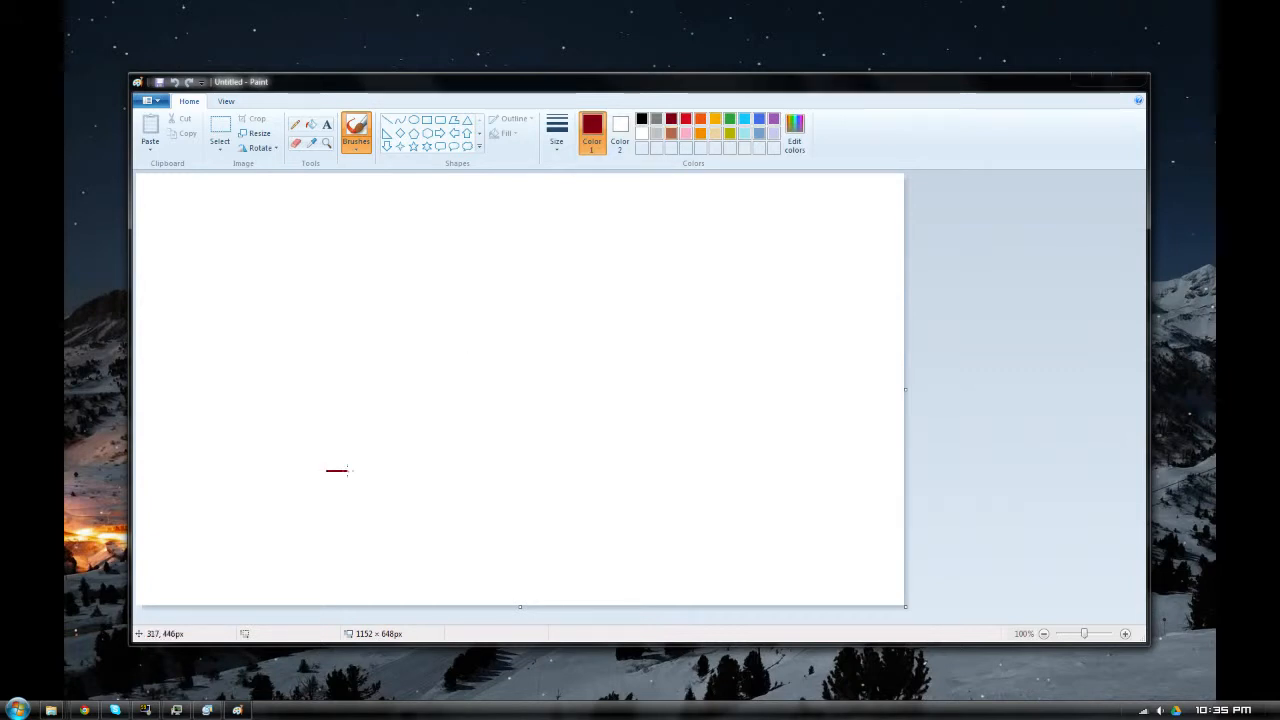
{"action": "left_click_drag", "start_coordinate": [345, 470], "coordinate": [420, 465]}
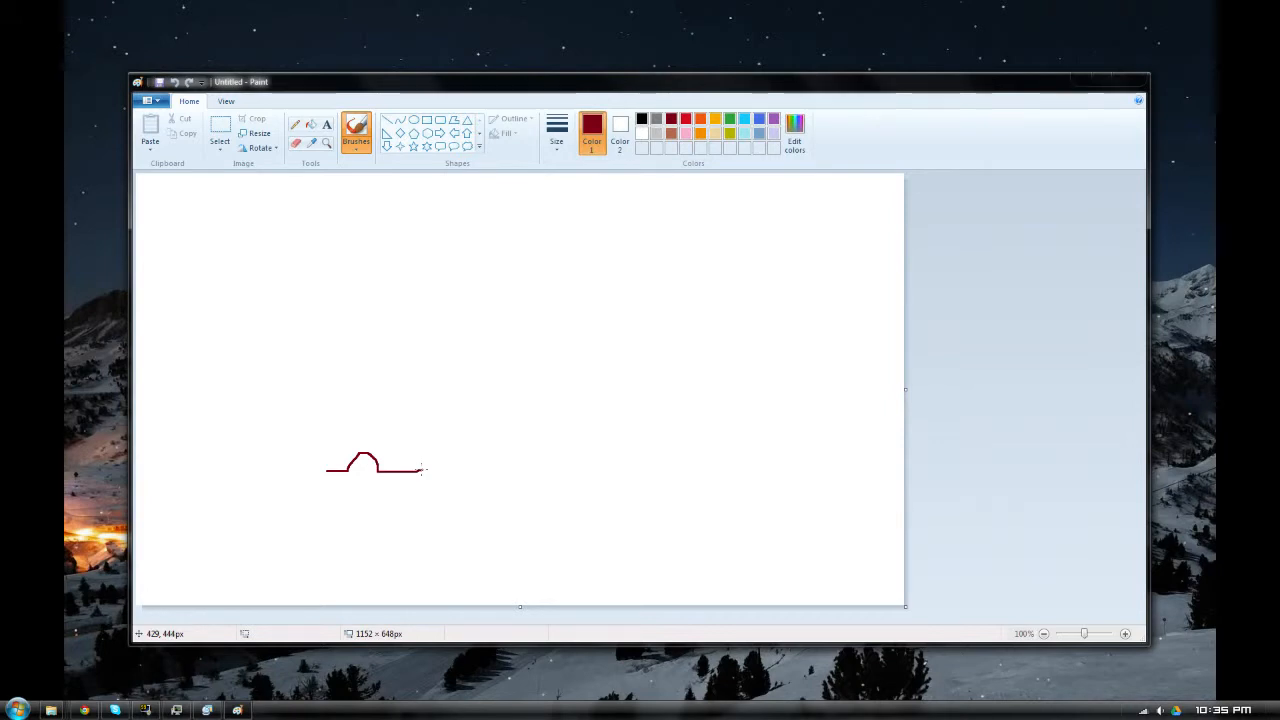
{"action": "left_click_drag", "start_coordinate": [423, 465], "coordinate": [452, 463]}
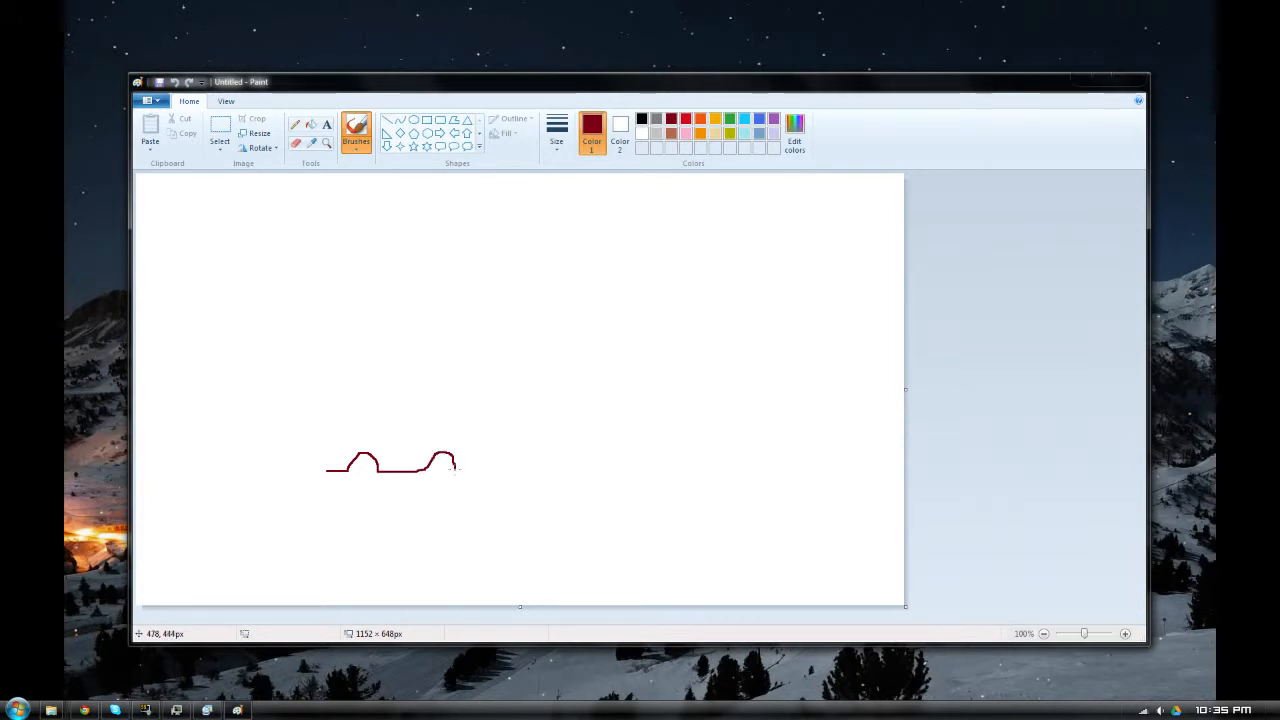
{"action": "left_click_drag", "start_coordinate": [450, 465], "coordinate": [490, 468]}
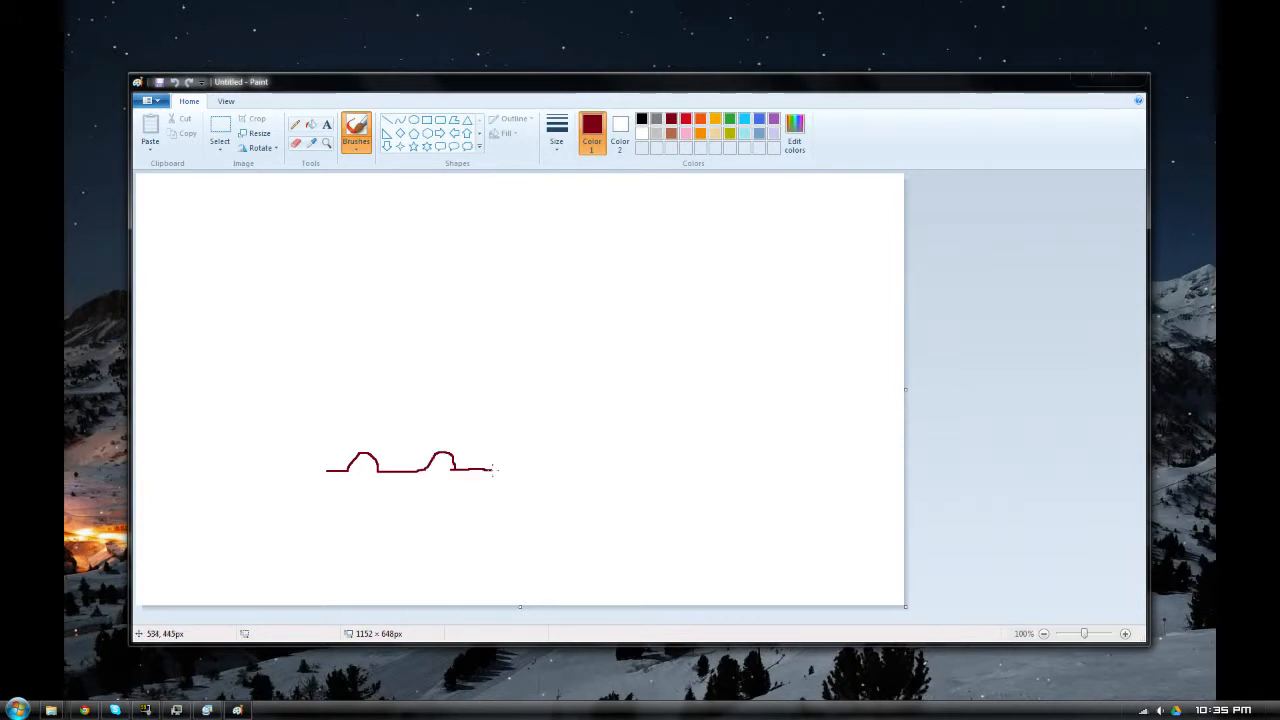
{"action": "left_click_drag", "start_coordinate": [455, 468], "coordinate": [495, 452]}
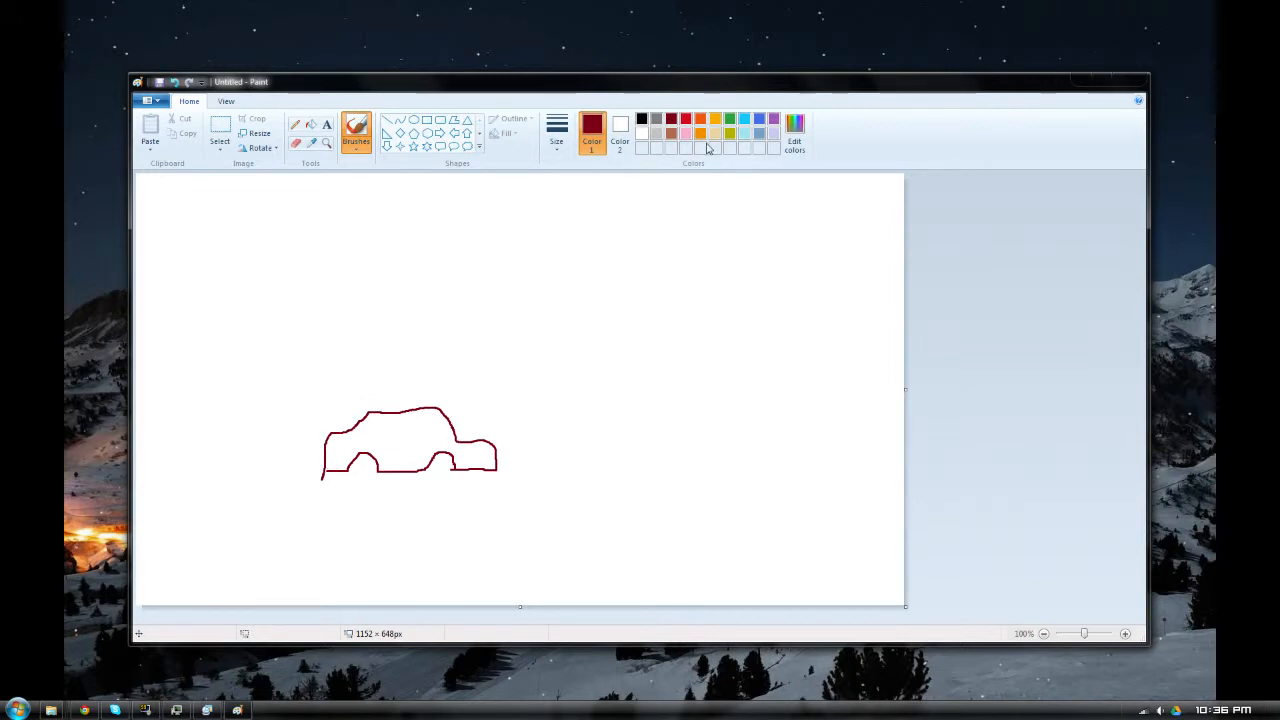
Scribble a light blue window onto the car's cabin.
{"action": "left_click", "coordinate": [730, 133]}
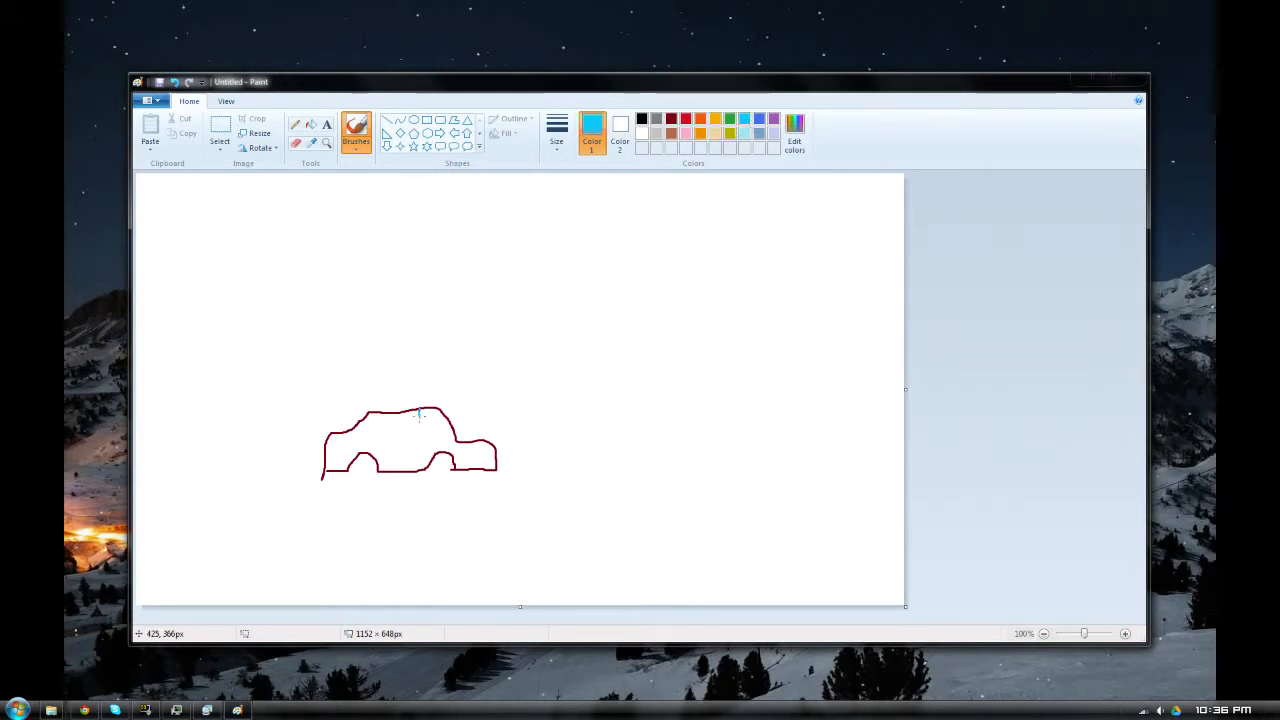
{"action": "left_click_drag", "start_coordinate": [420, 415], "coordinate": [440, 450]}
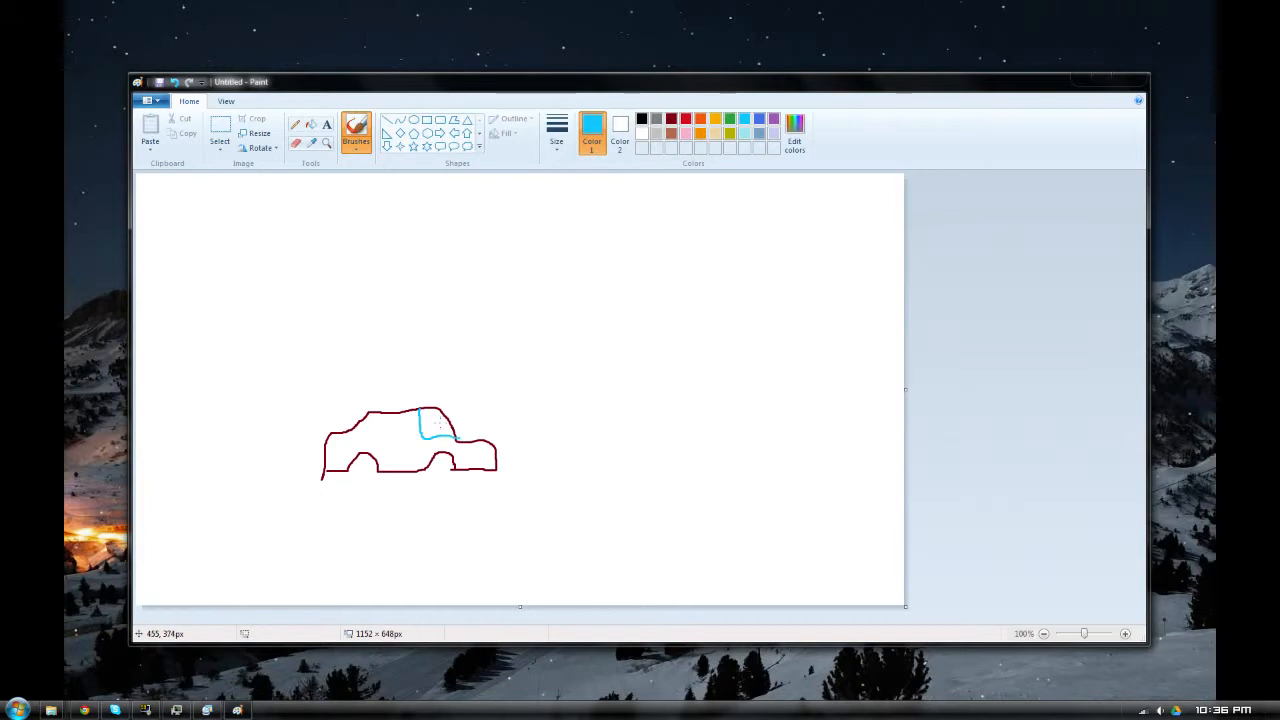
{"action": "left_click_drag", "start_coordinate": [445, 435], "coordinate": [432, 420]}
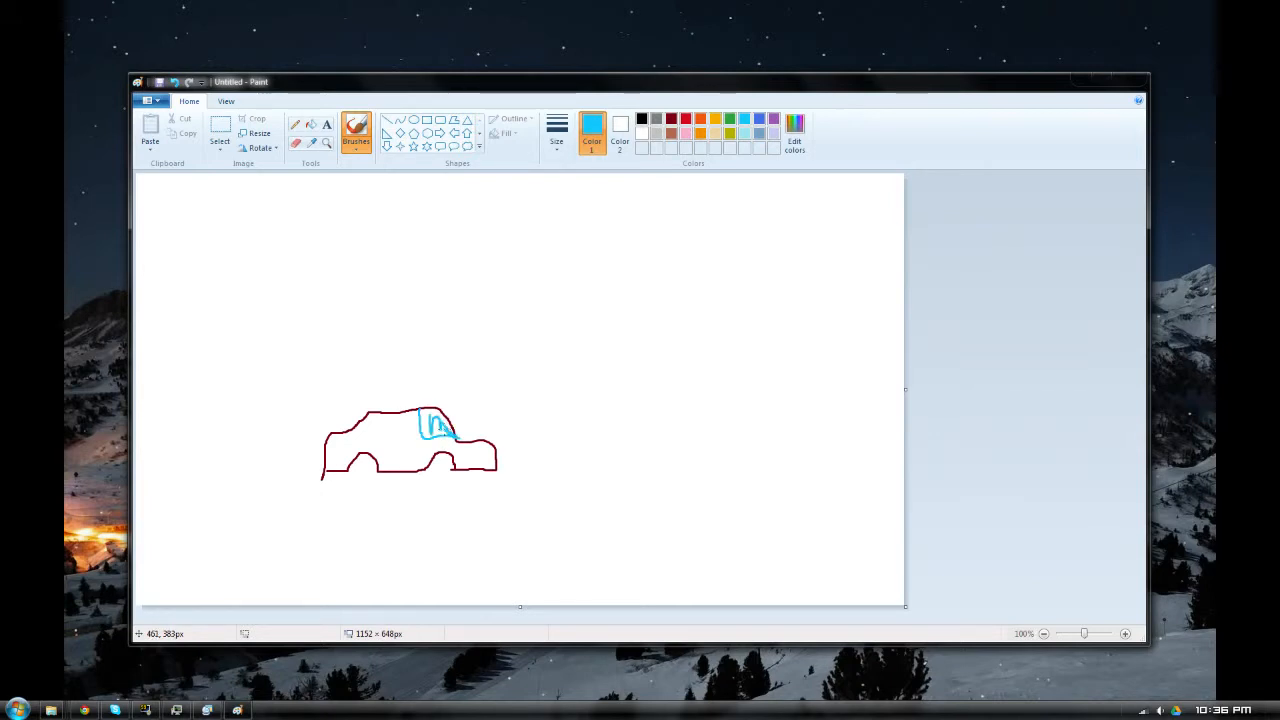
{"action": "left_click_drag", "start_coordinate": [425, 430], "coordinate": [445, 425]}
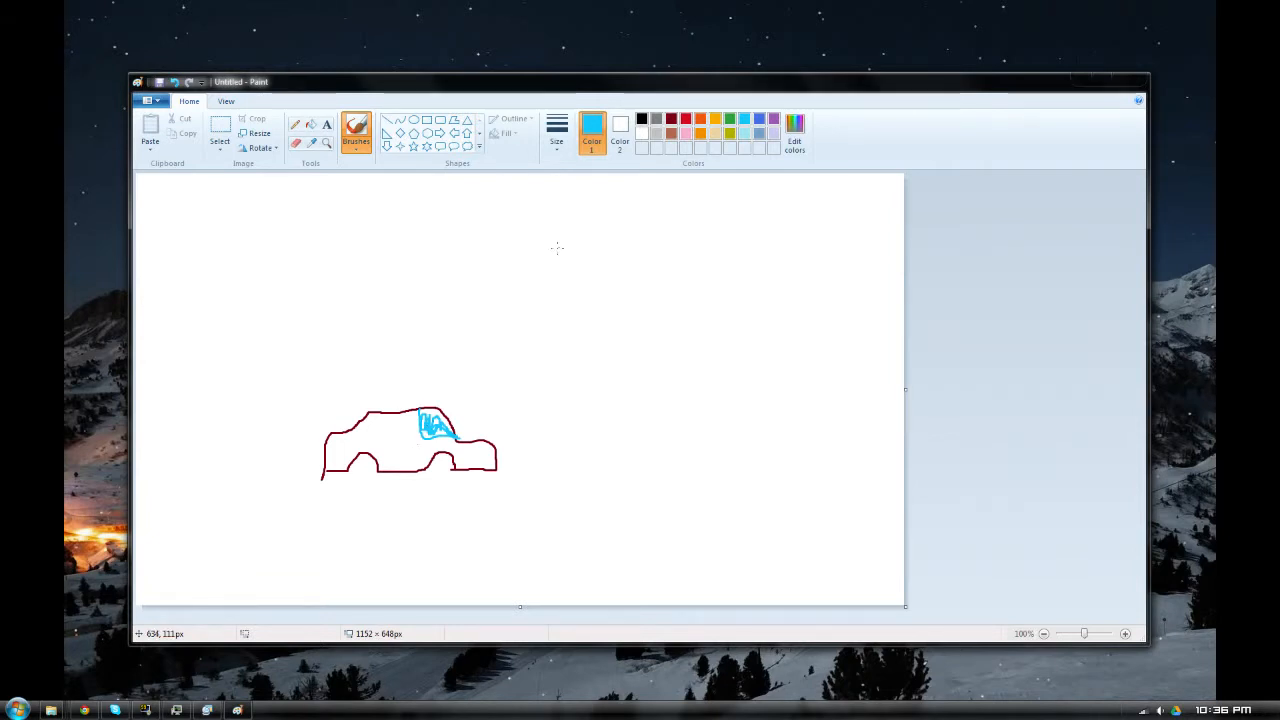
{"action": "mouse_move", "coordinate": [641, 119]}
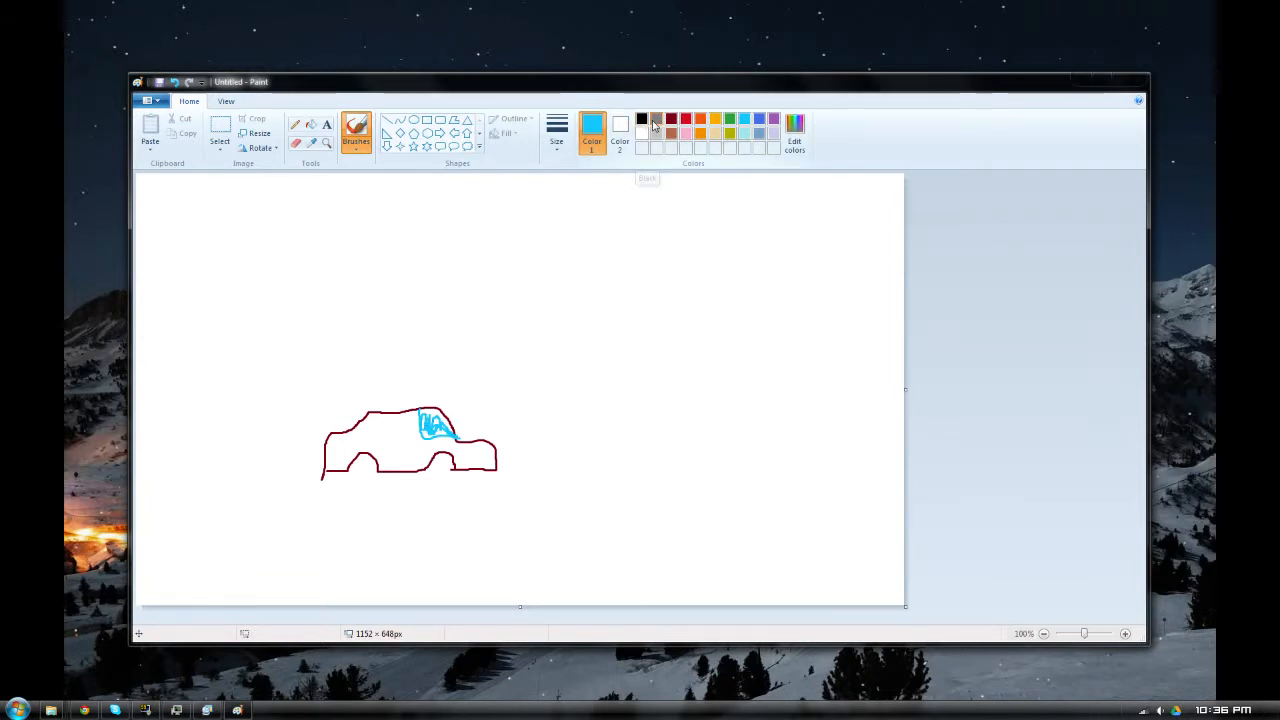
Draw grey front and rear wheels under the car.
{"action": "left_click", "coordinate": [641, 119]}
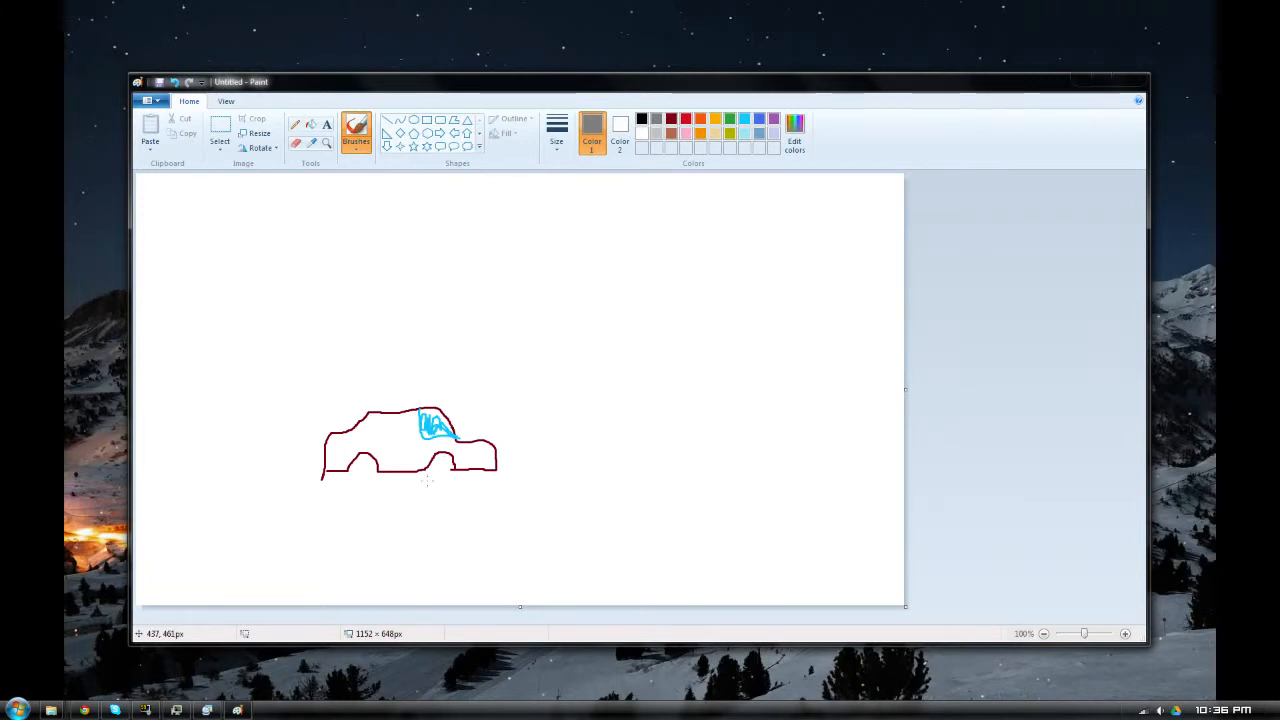
{"action": "left_click_drag", "start_coordinate": [435, 465], "coordinate": [440, 480]}
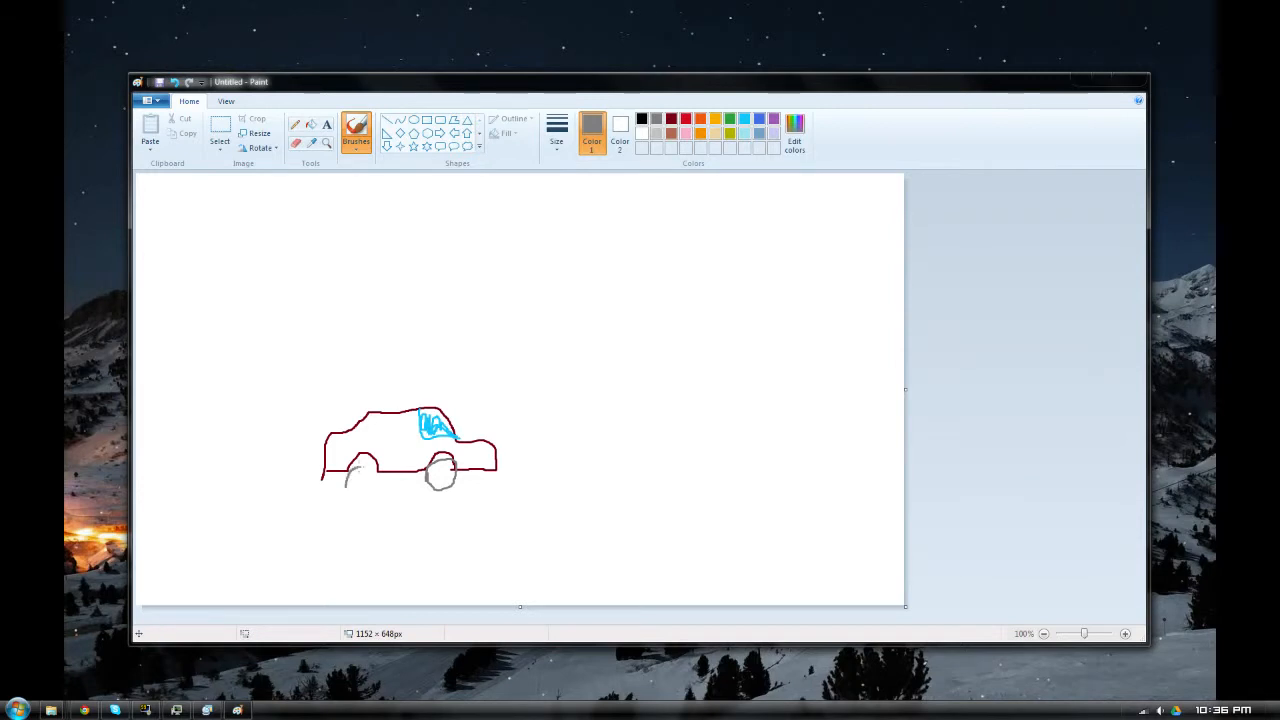
{"action": "left_click_drag", "start_coordinate": [350, 480], "coordinate": [378, 470]}
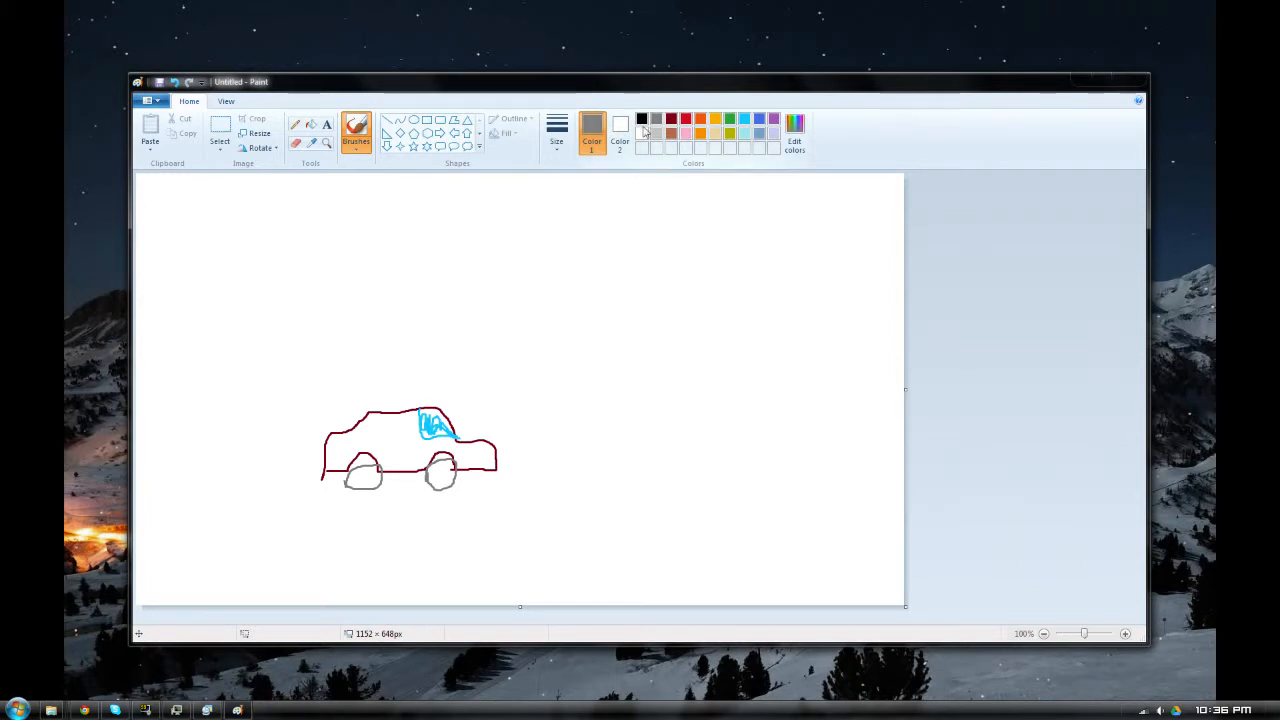
In black, draw a stick man beside the car and motion lines behind it.
{"action": "left_click", "coordinate": [641, 118]}
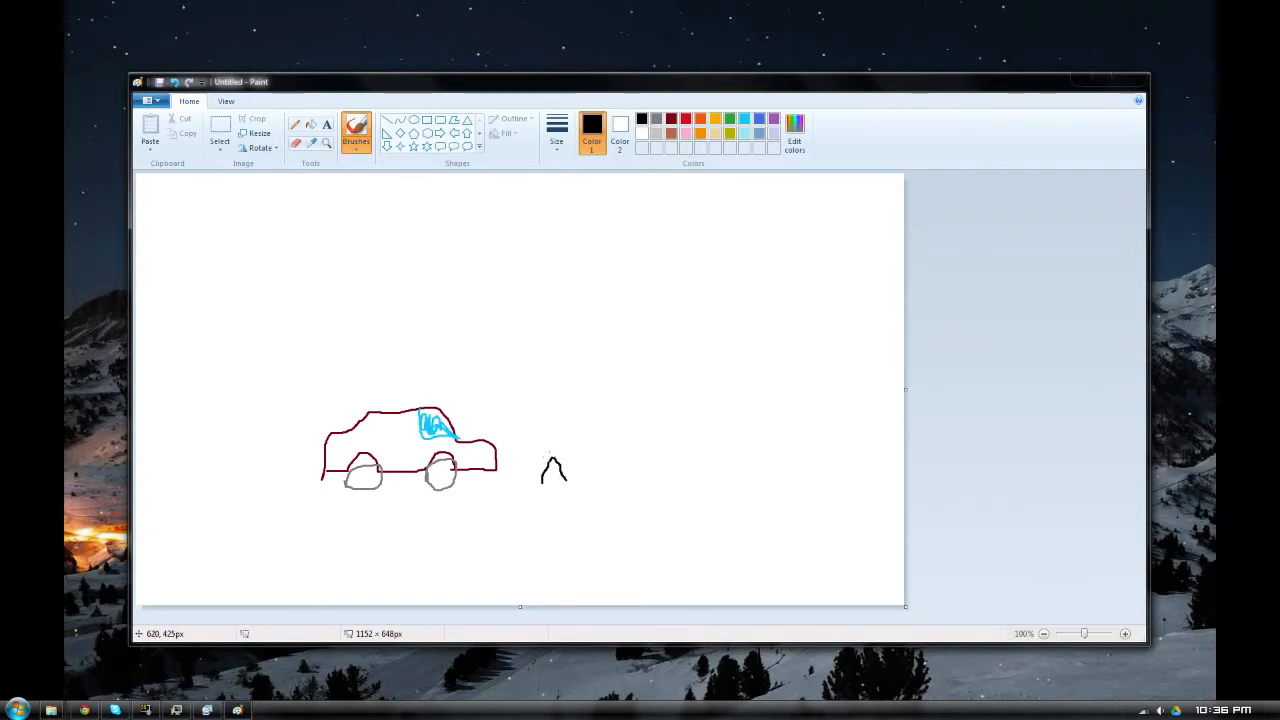
{"action": "left_click_drag", "start_coordinate": [553, 440], "coordinate": [553, 485]}
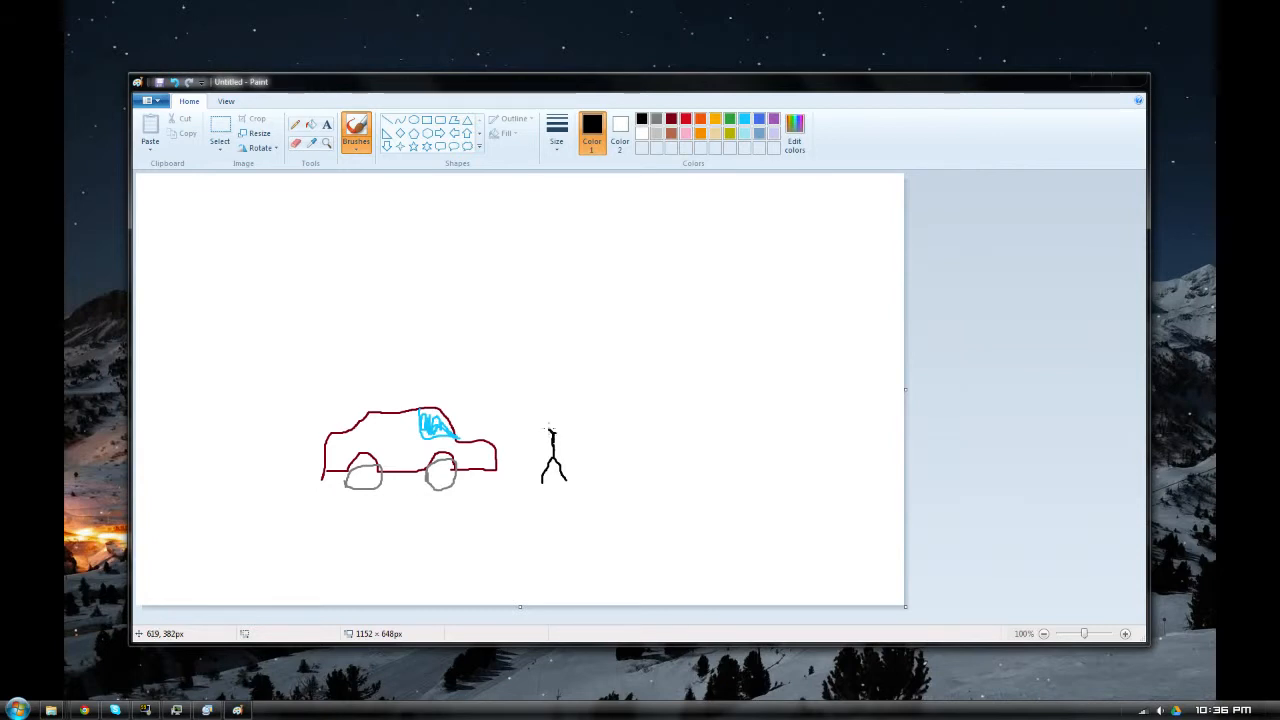
{"action": "left_click_drag", "start_coordinate": [548, 415], "coordinate": [562, 432]}
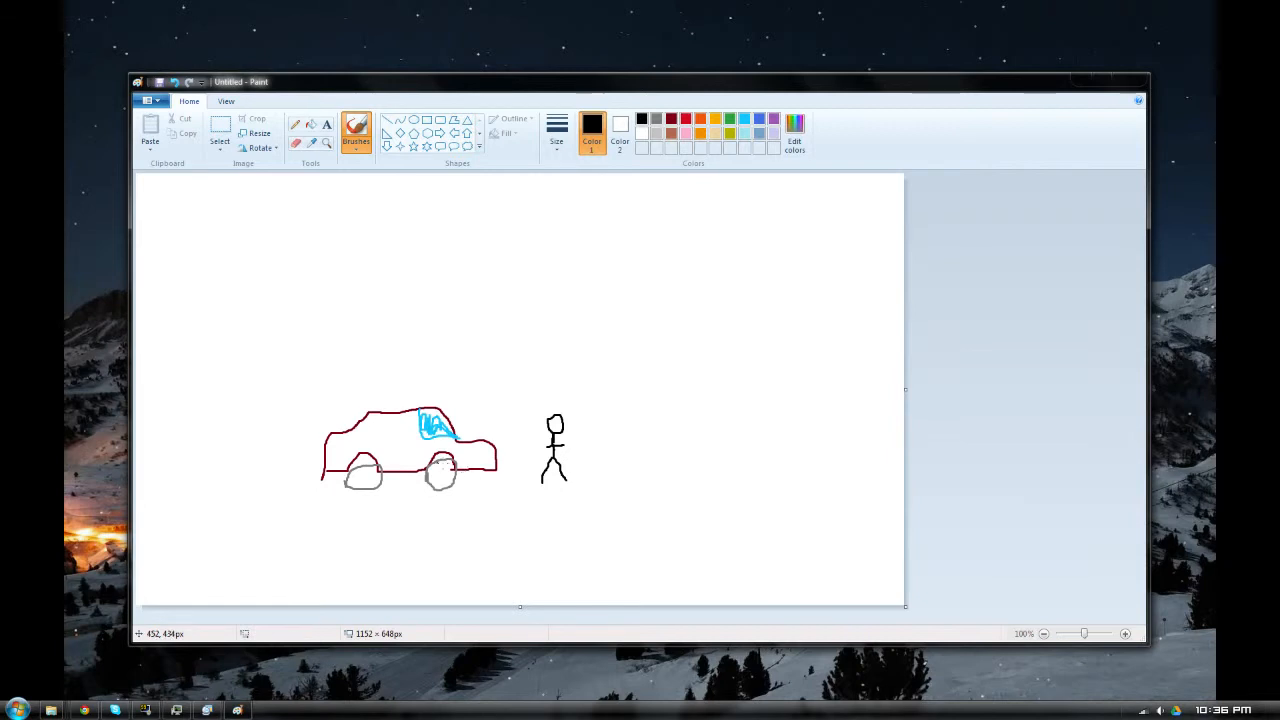
{"action": "mouse_move", "coordinate": [321, 421]}
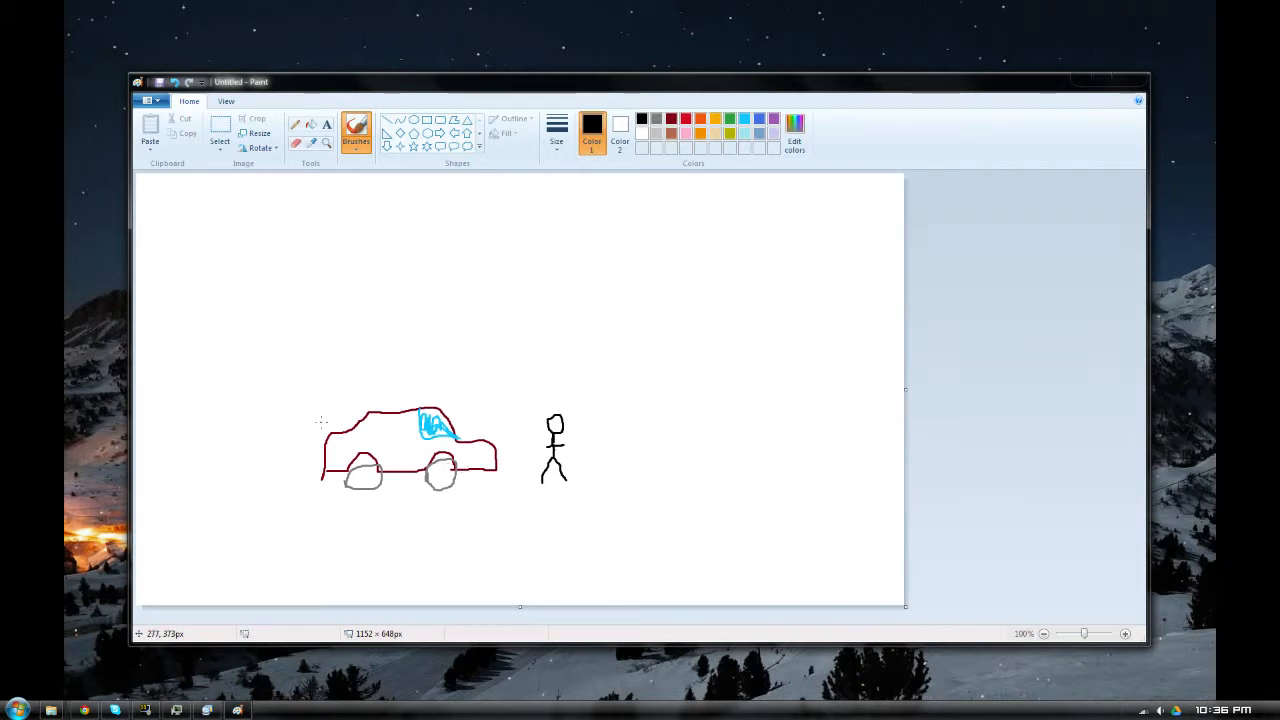
{"action": "mouse_move", "coordinate": [310, 435]}
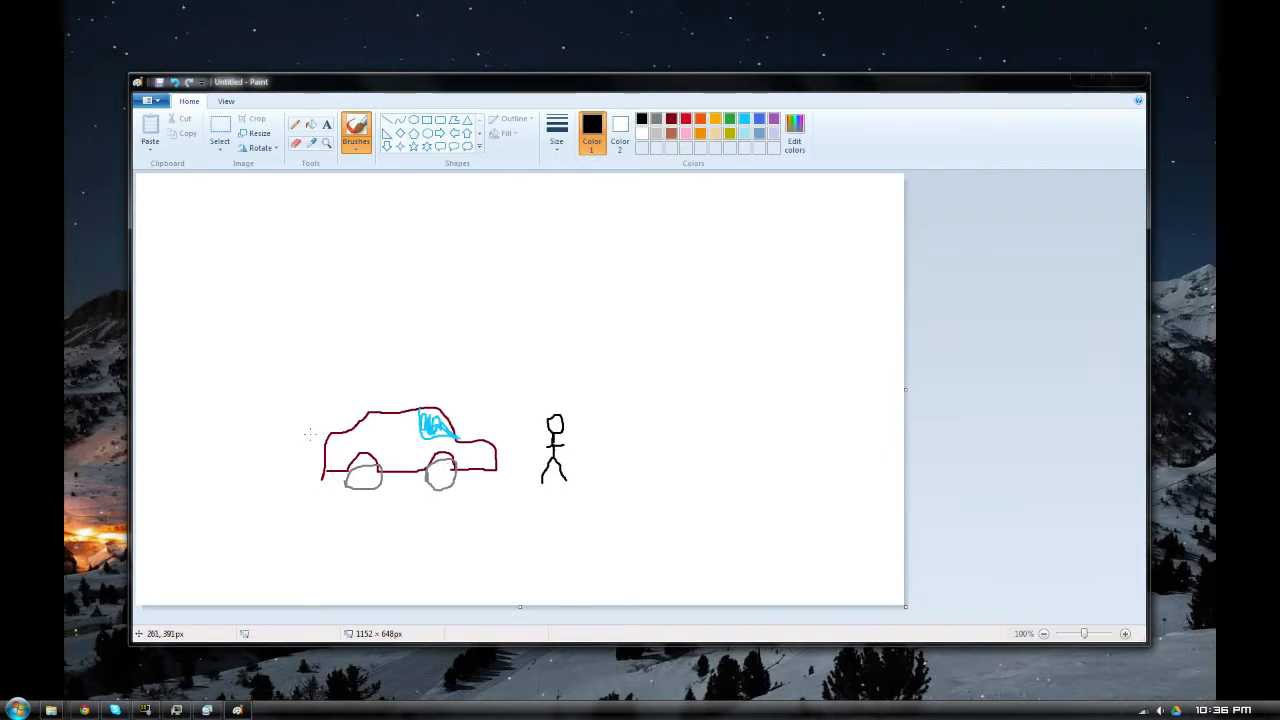
{"action": "mouse_move", "coordinate": [300, 438]}
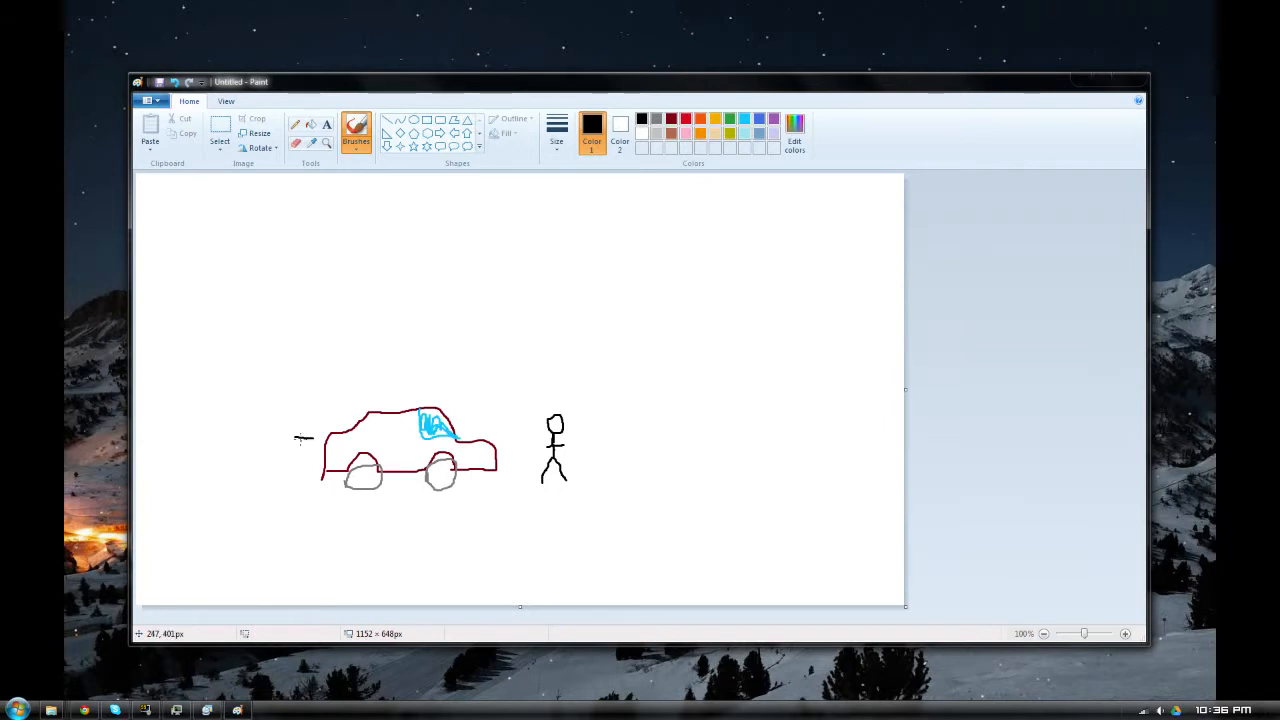
{"action": "left_click_drag", "start_coordinate": [298, 440], "coordinate": [305, 470]}
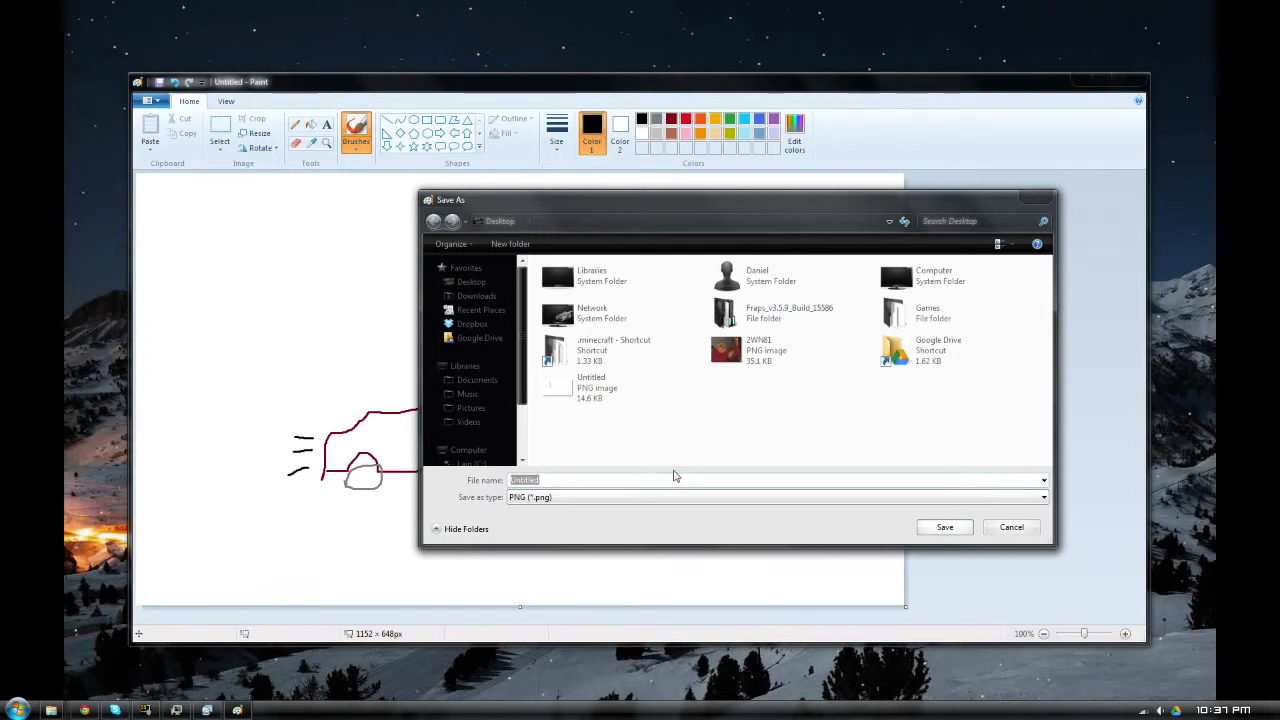
Save the drawing as epic_picture.png, then start a deviantART submission titled 'AMAZING'.
{"action": "type", "text": "epic. p"}
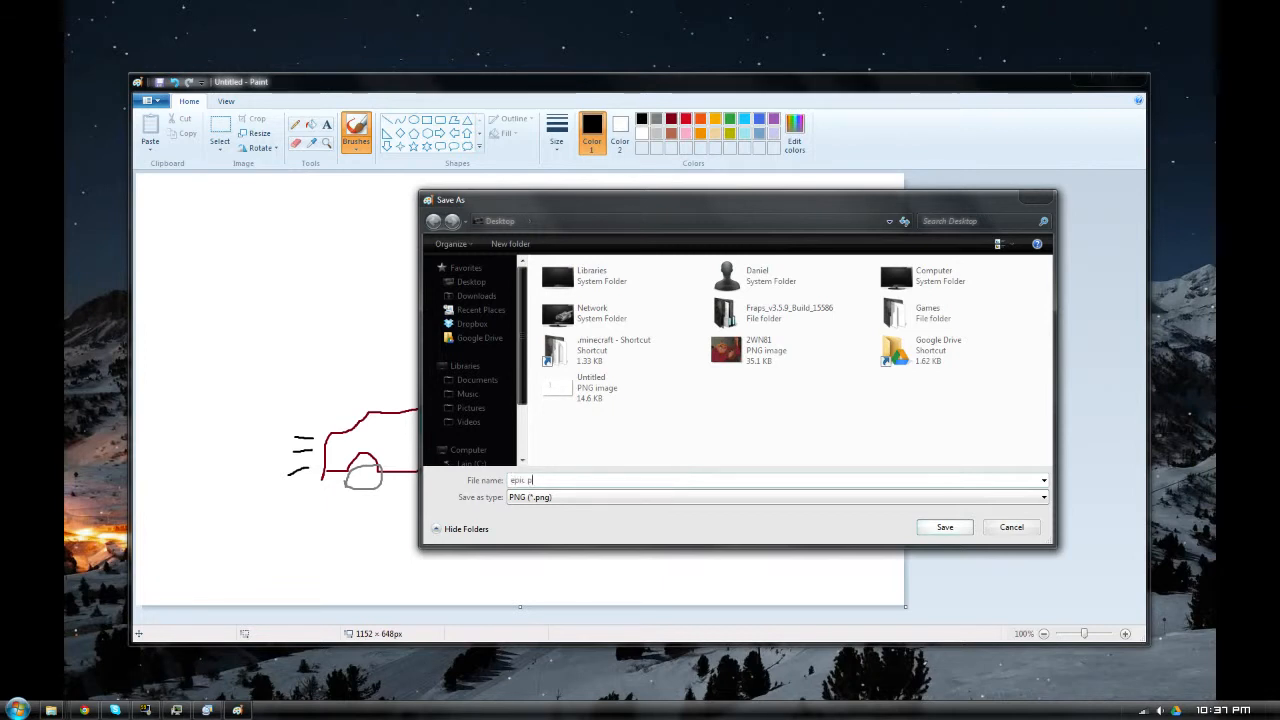
{"action": "left_click", "coordinate": [943, 527]}
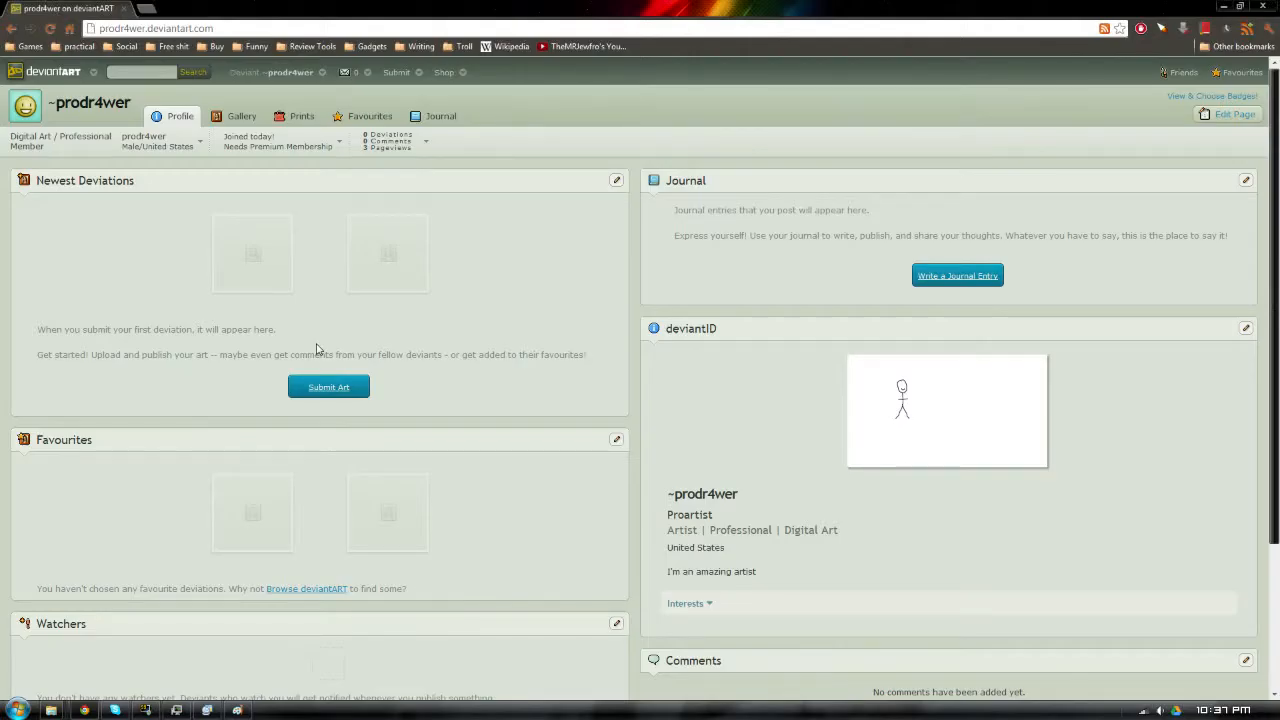
{"action": "mouse_move", "coordinate": [337, 404]}
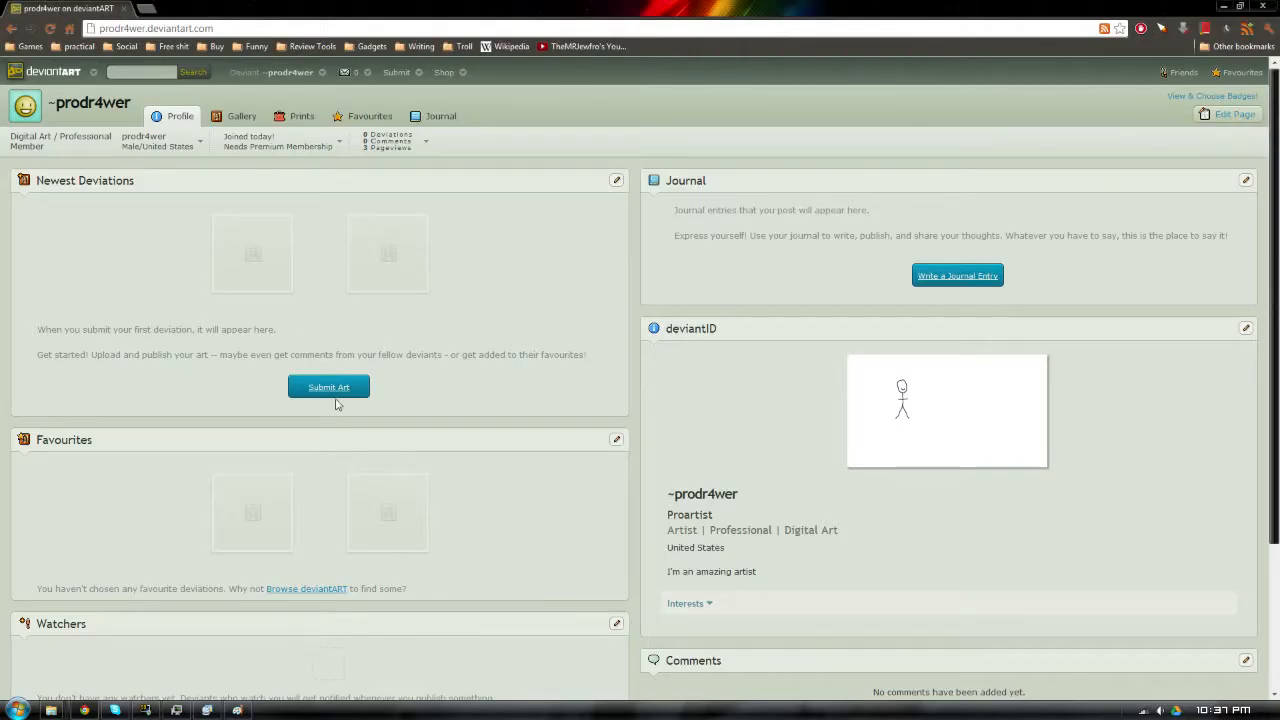
{"action": "left_click", "coordinate": [328, 387]}
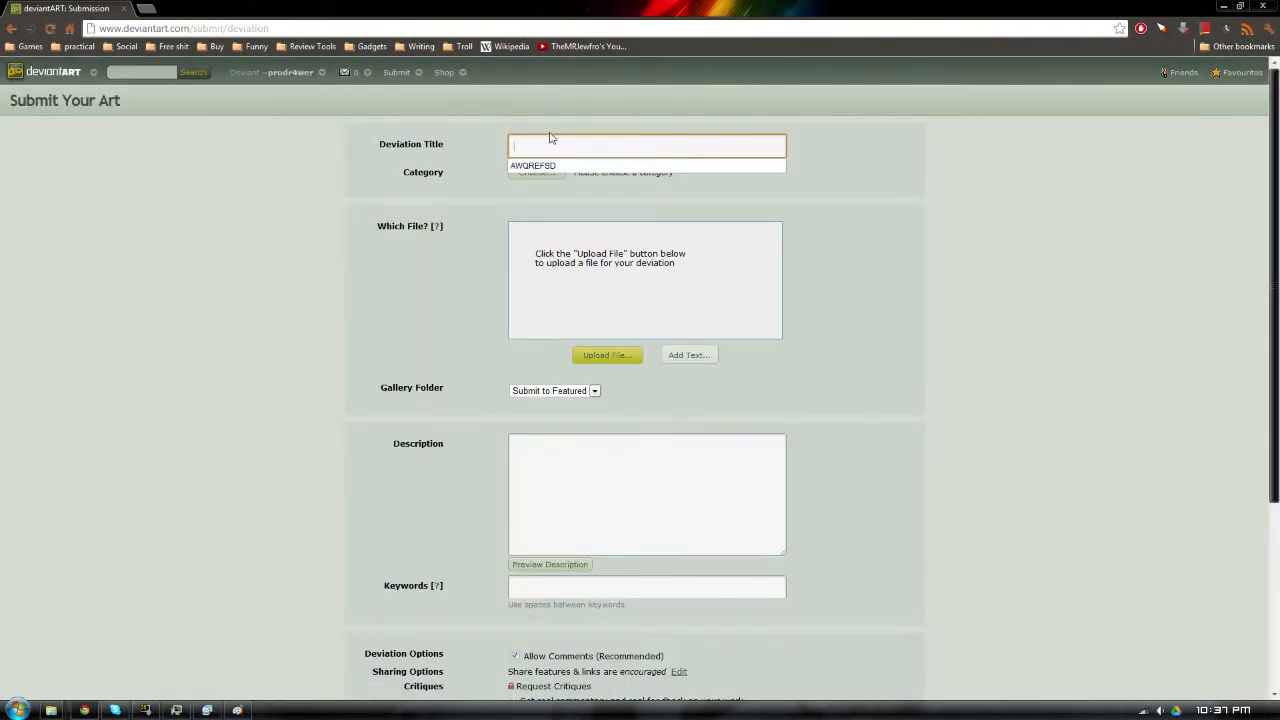
{"action": "type", "text": "AMAZING"}
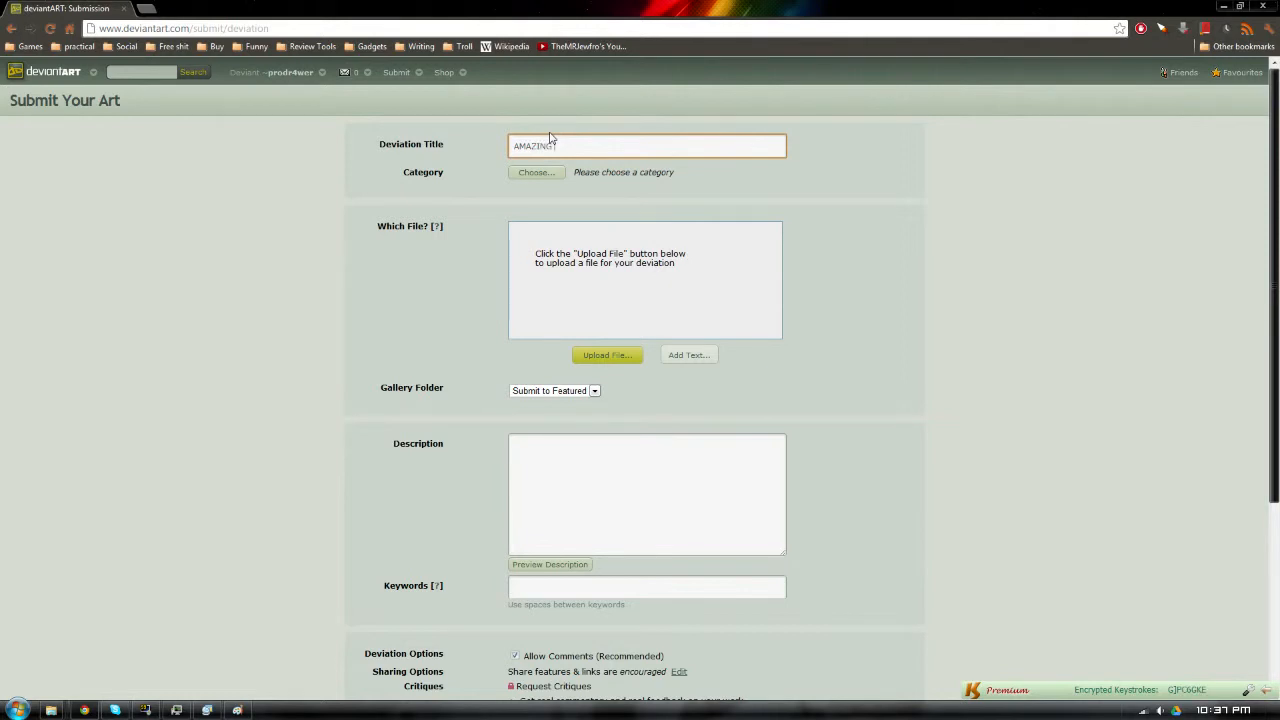
Complete the title 'AMAZING DRAWING' and choose category Traditional Art > Drawings > Political.
{"action": "type", "text": "DRAWING"}
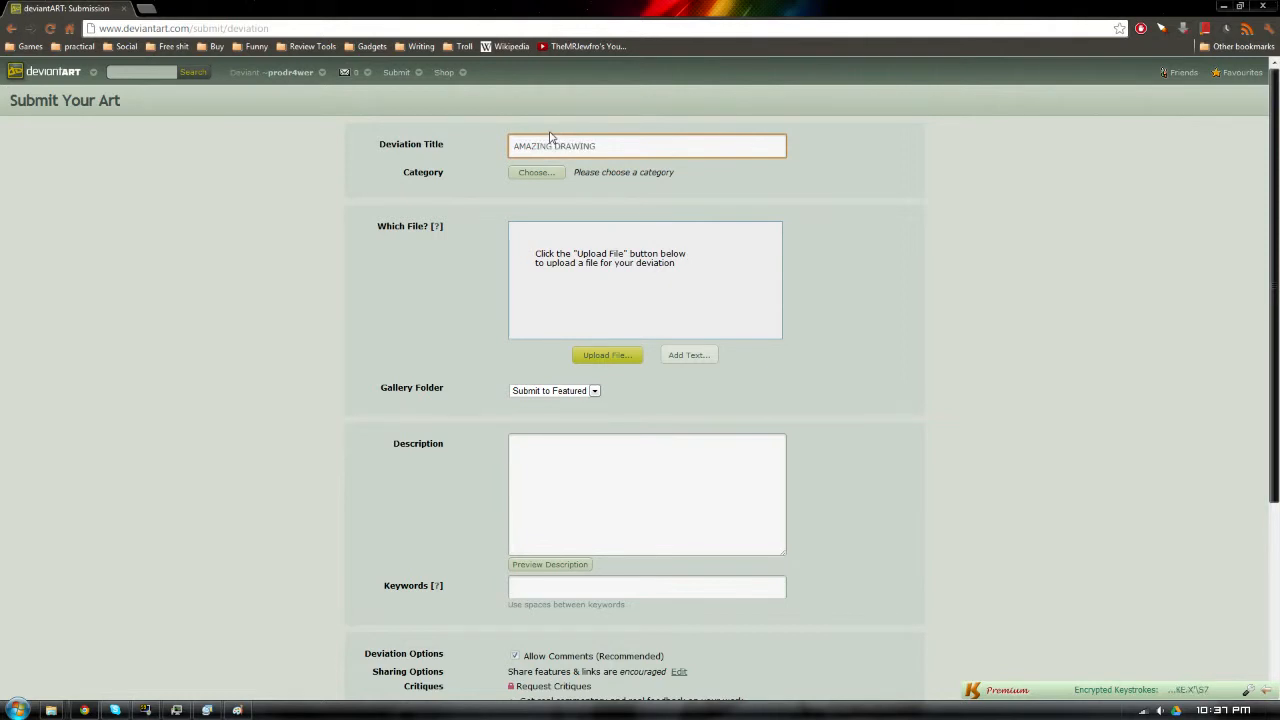
{"action": "left_click", "coordinate": [536, 172]}
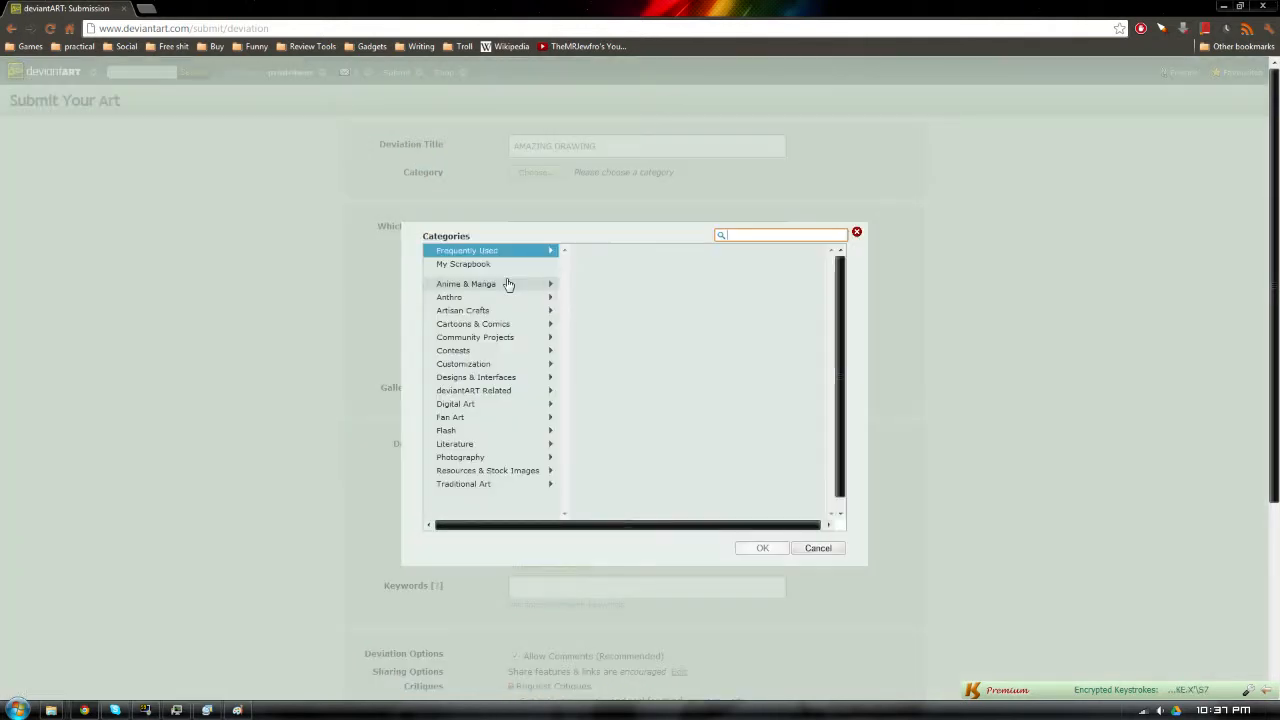
{"action": "mouse_move", "coordinate": [473, 323]}
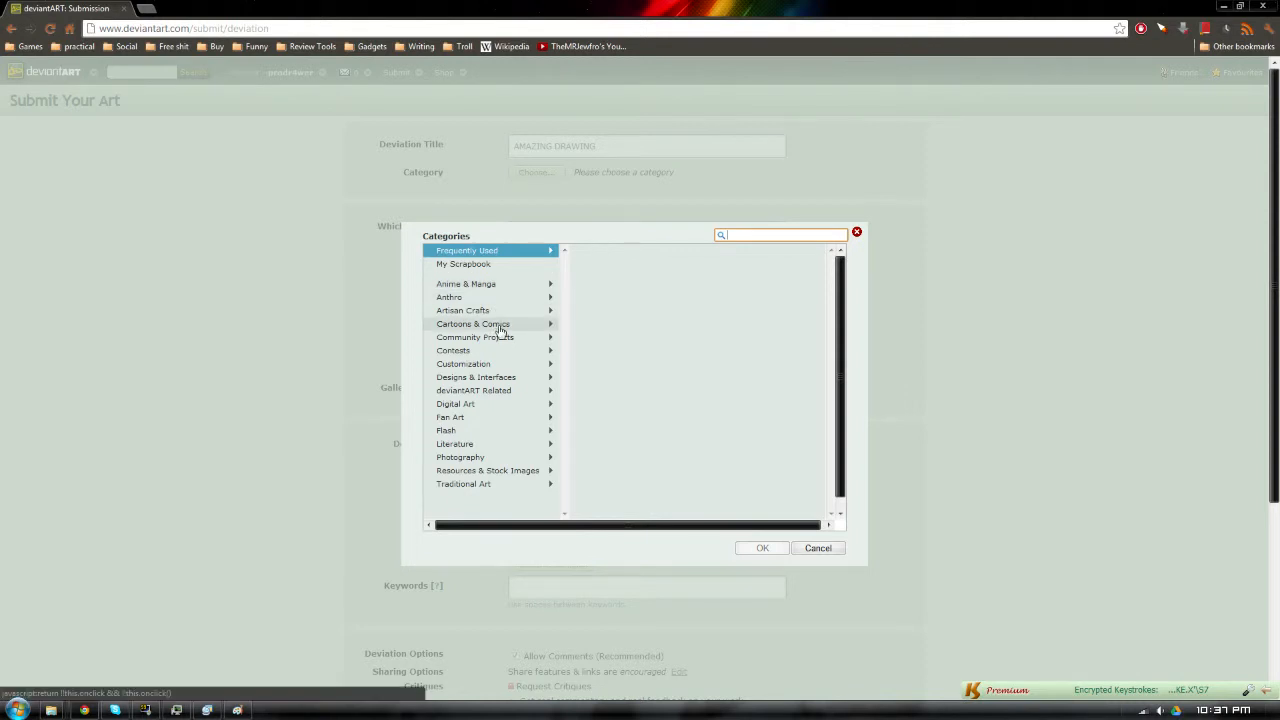
{"action": "mouse_move", "coordinate": [489, 415]}
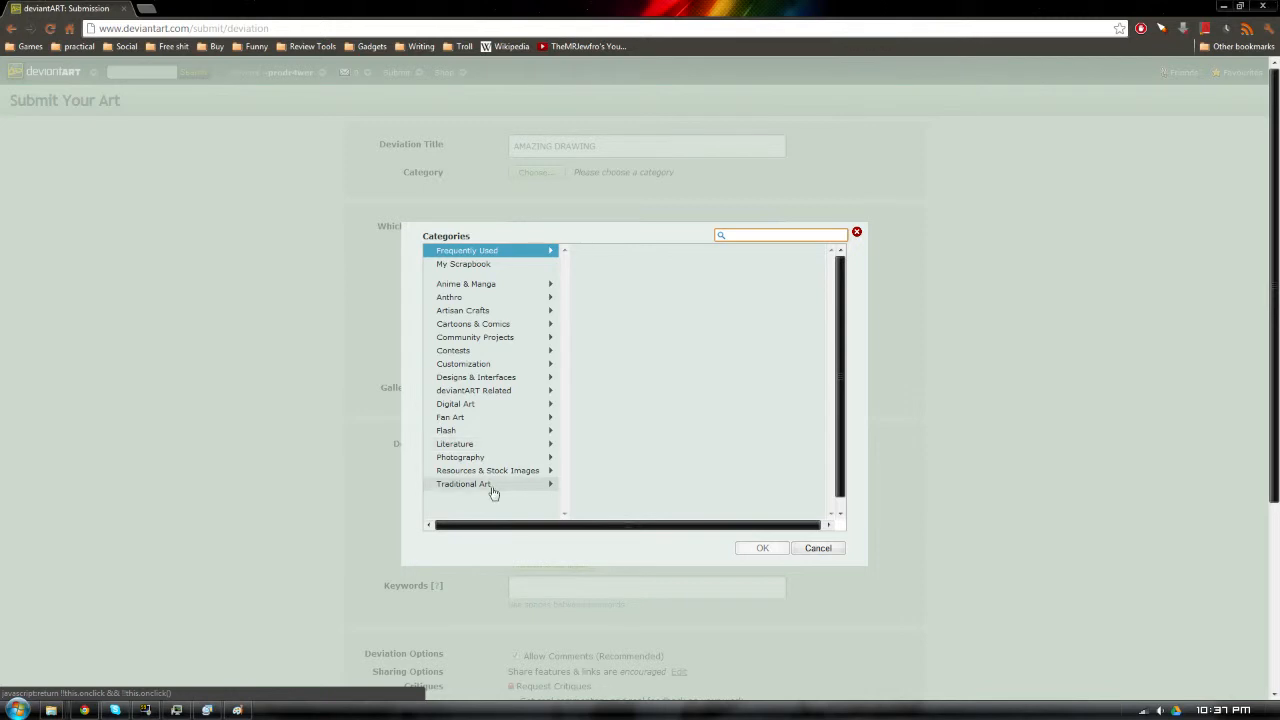
{"action": "left_click", "coordinate": [463, 484]}
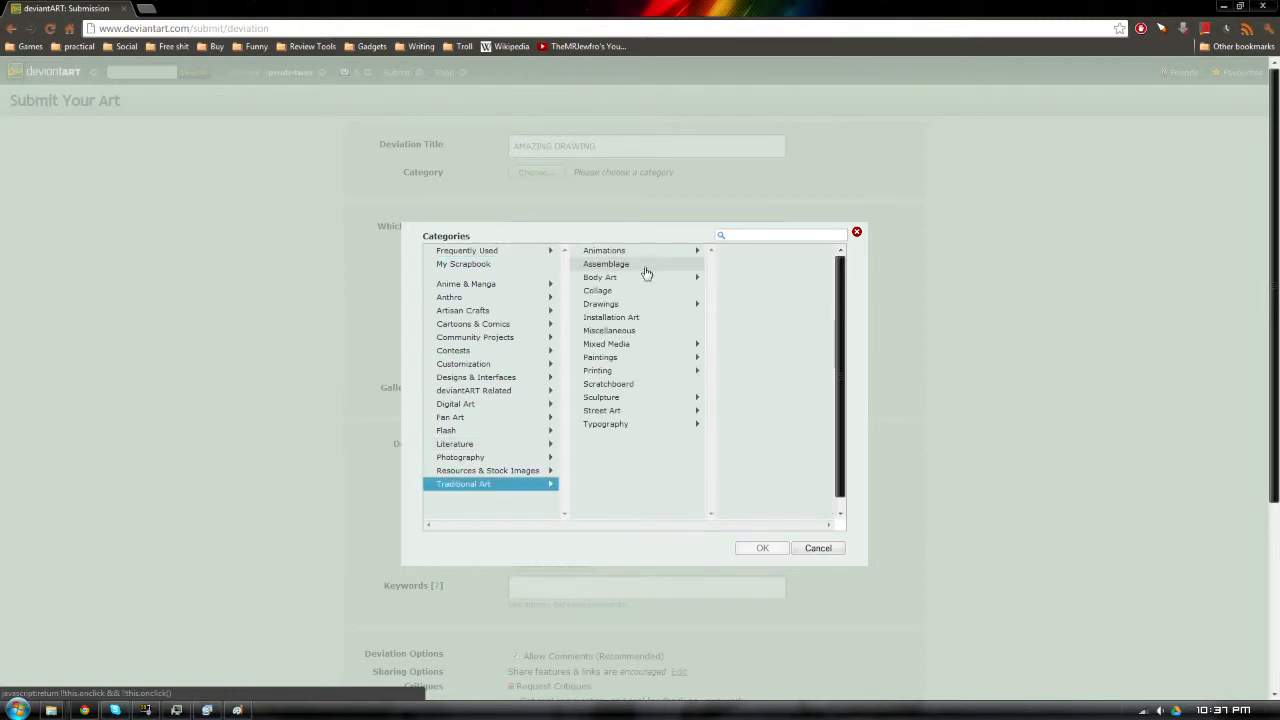
{"action": "left_click", "coordinate": [601, 303]}
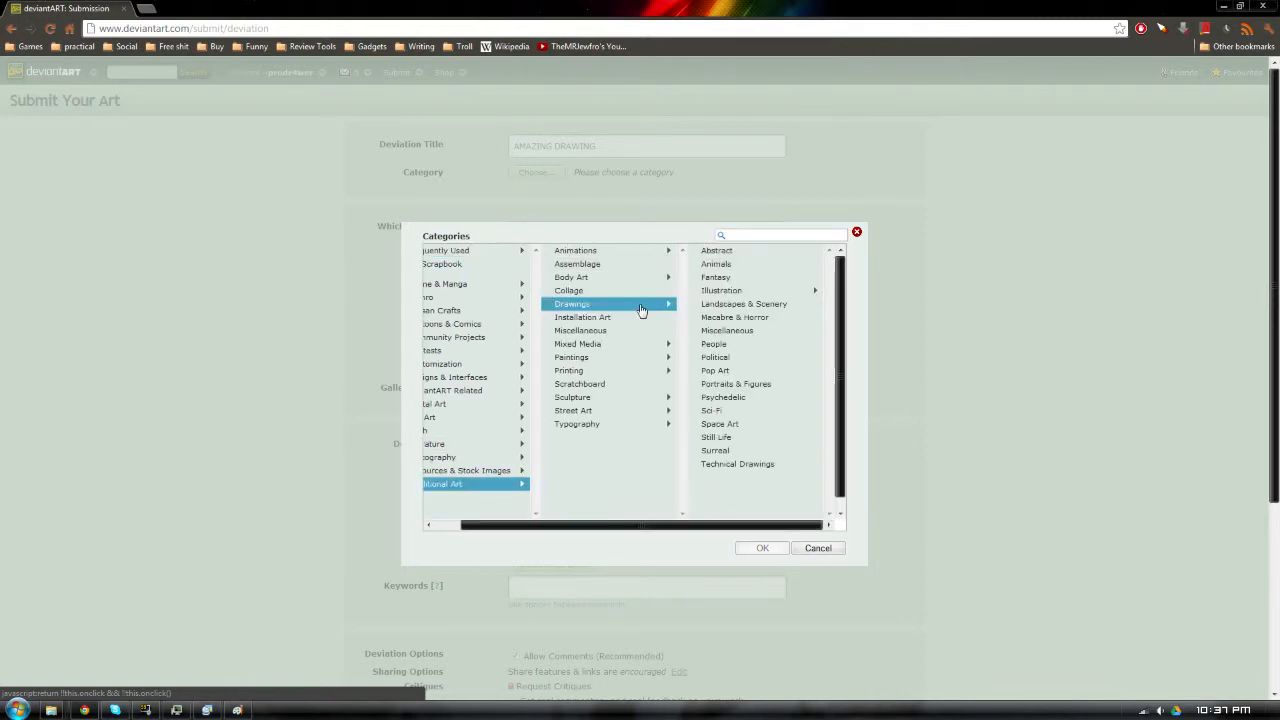
{"action": "mouse_move", "coordinate": [716, 263]}
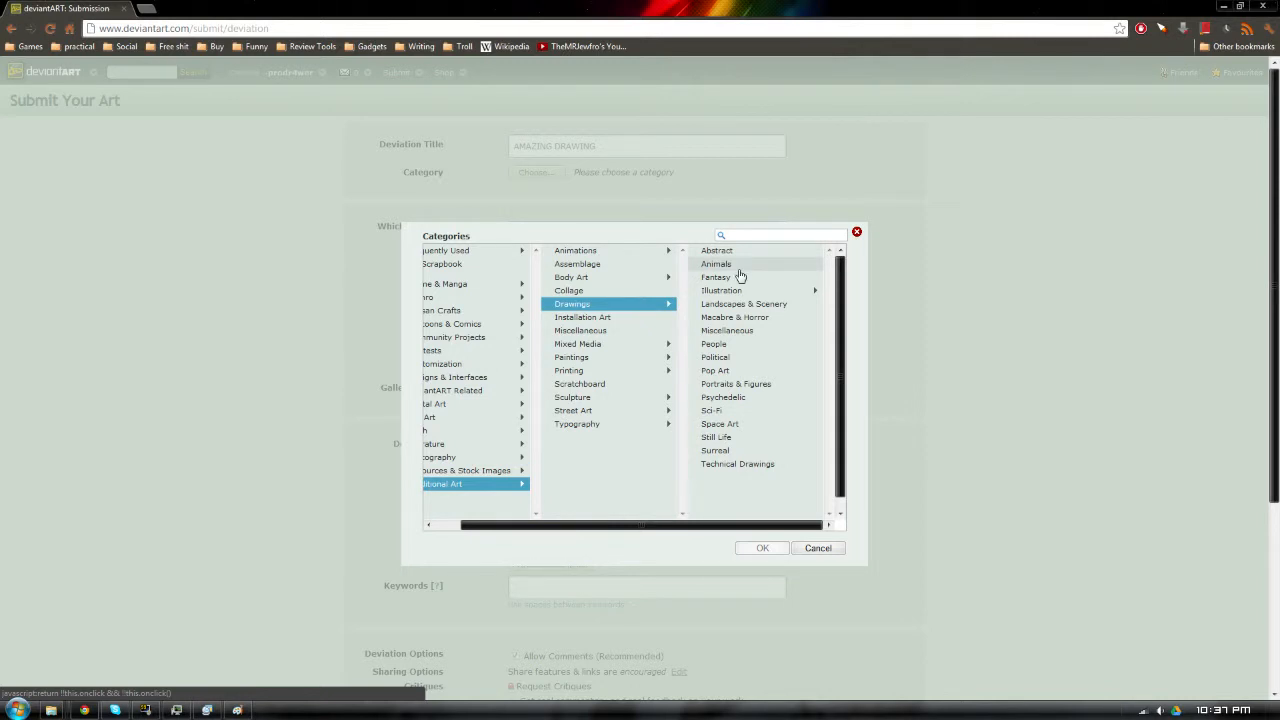
{"action": "mouse_move", "coordinate": [735, 317]}
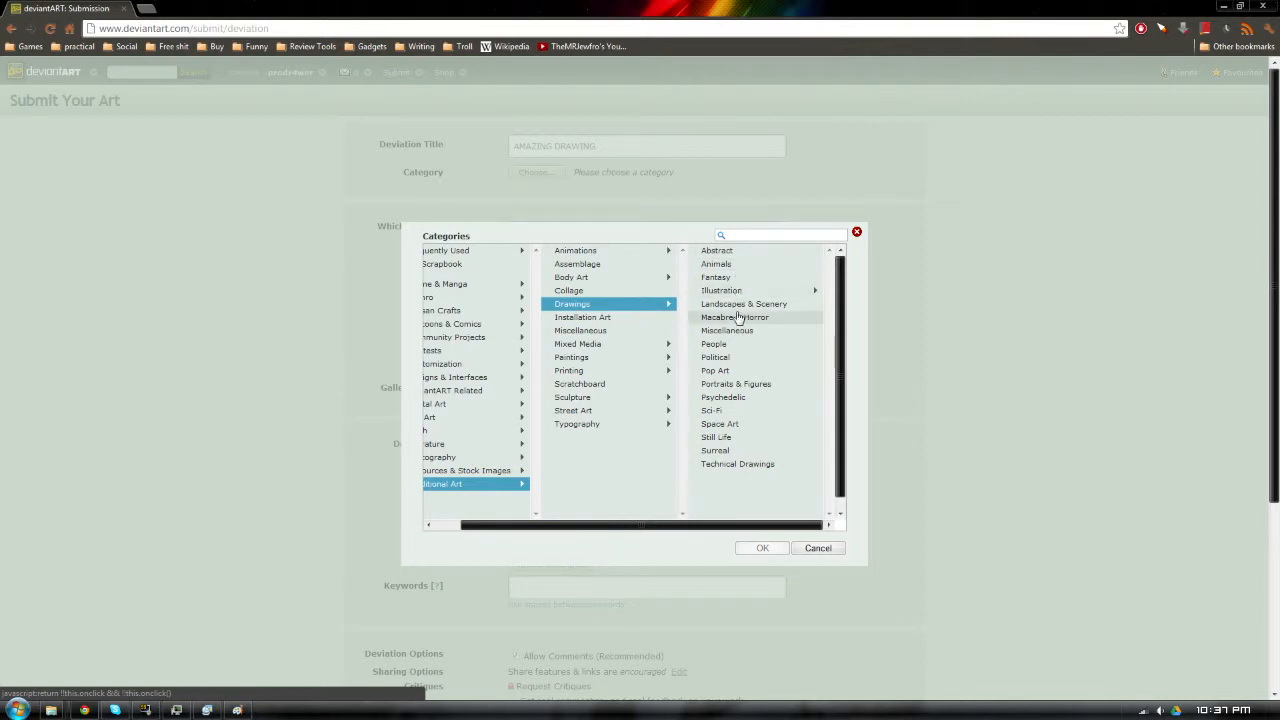
{"action": "mouse_move", "coordinate": [716, 357]}
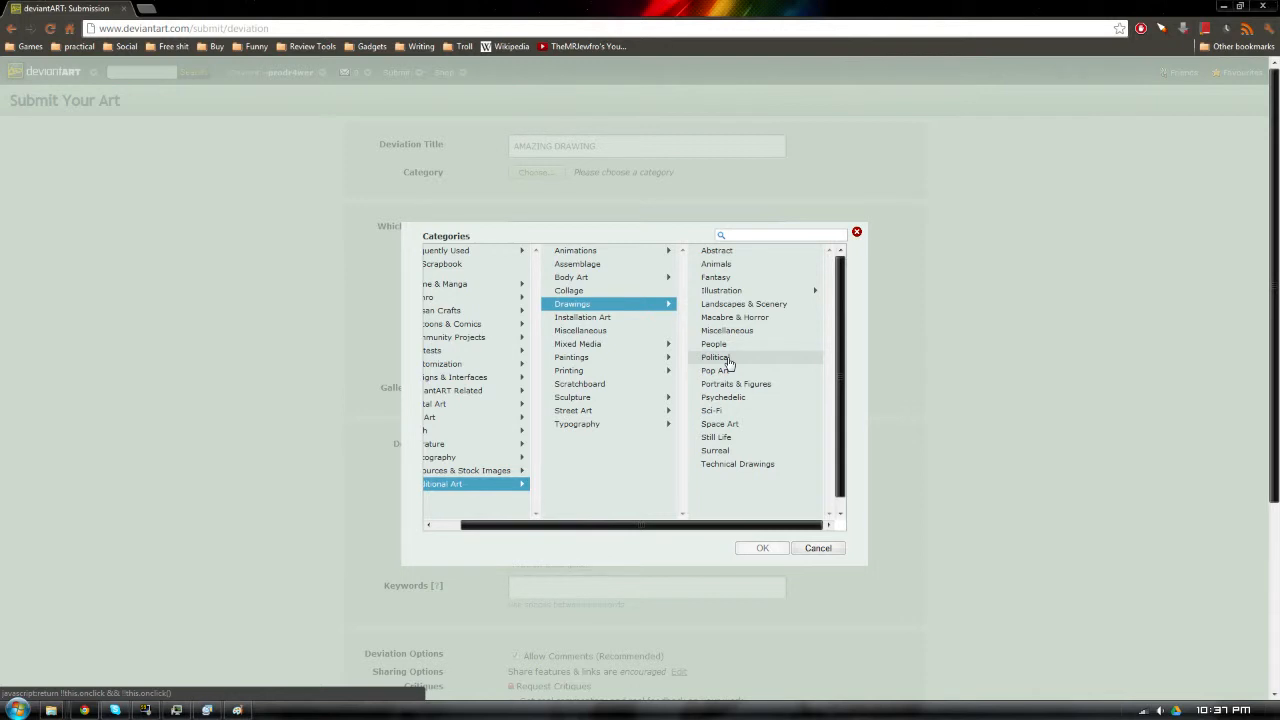
{"action": "left_click", "coordinate": [762, 547]}
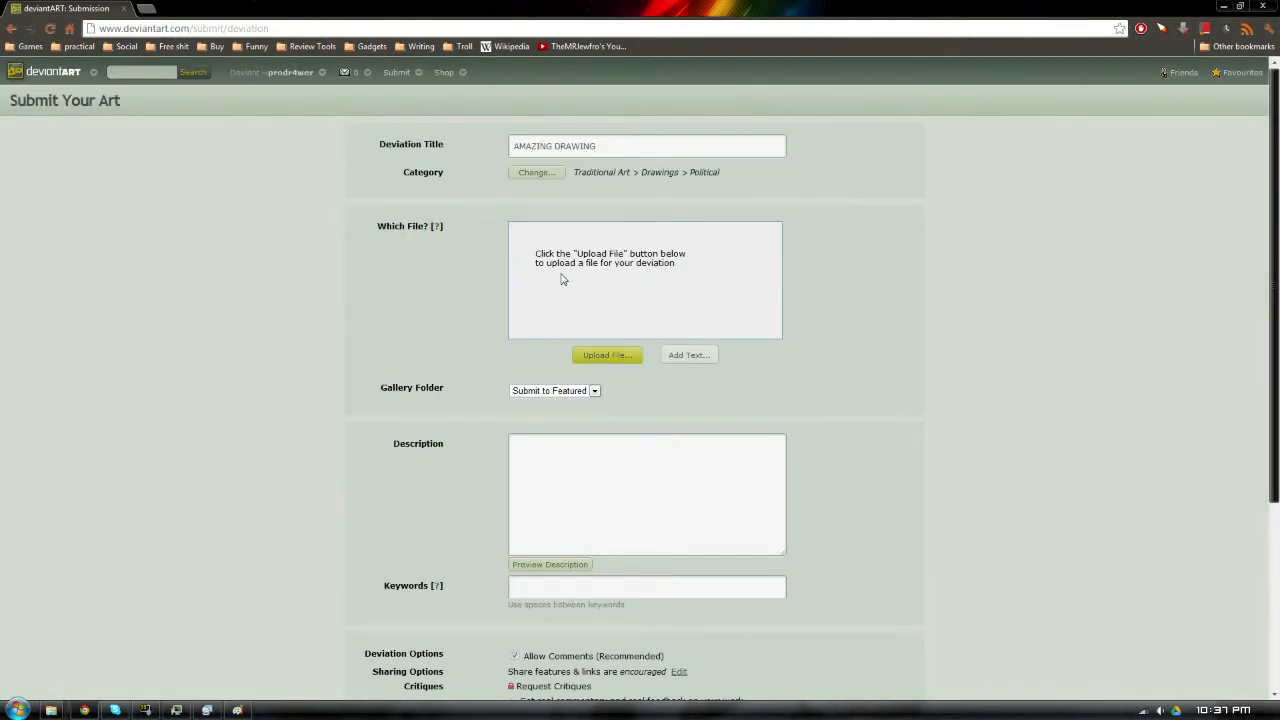
Upload epic_picture.png from the Desktop as the submission's file.
{"action": "left_click", "coordinate": [607, 355]}
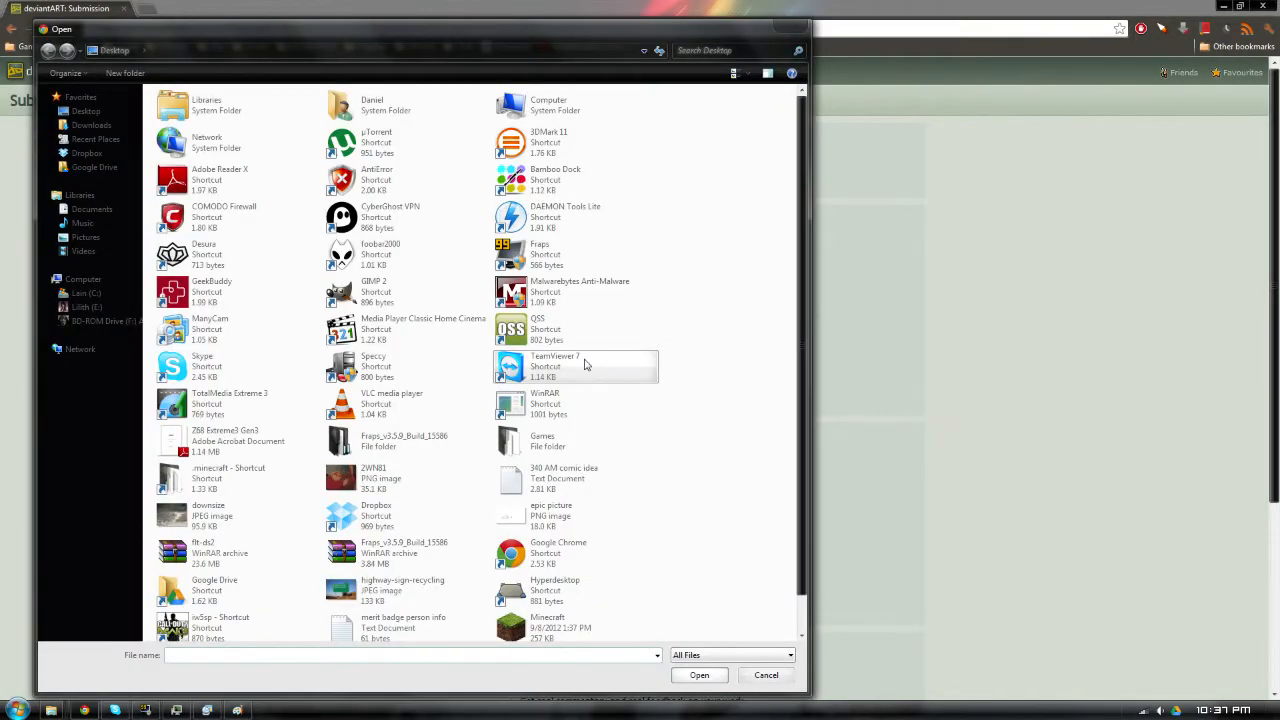
{"action": "mouse_move", "coordinate": [275, 515]}
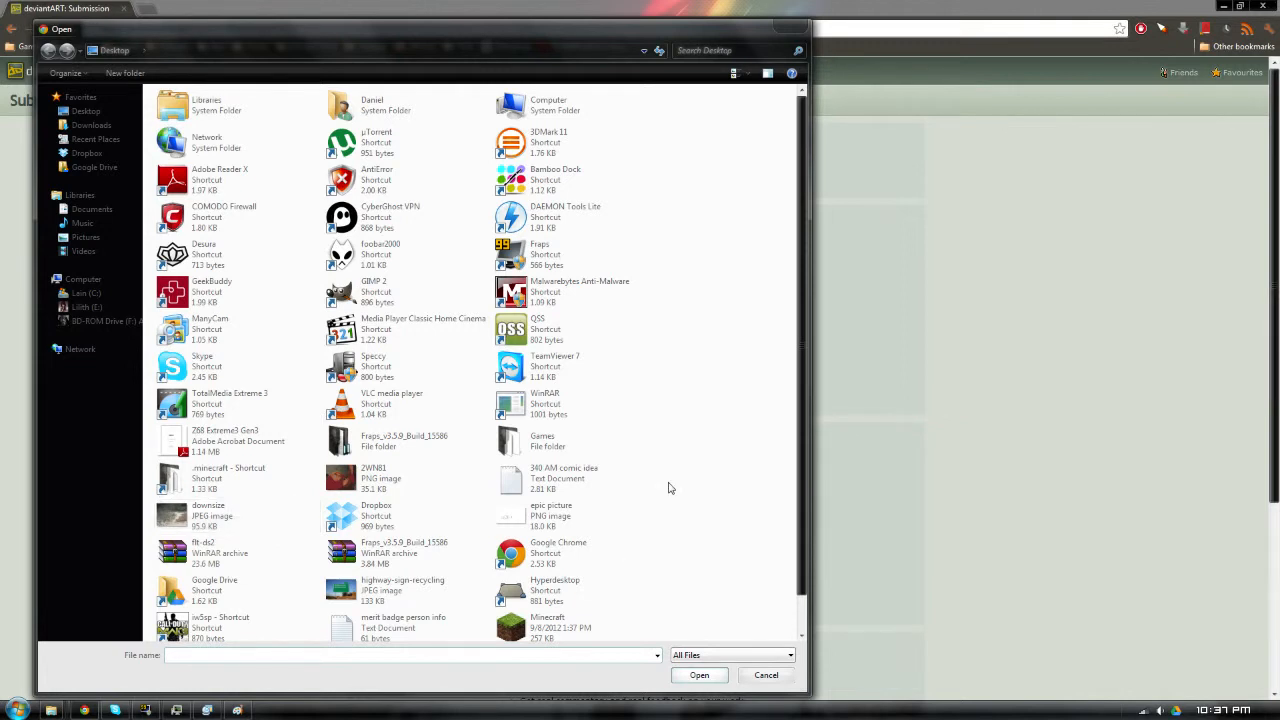
{"action": "scroll", "scroll_direction": "down", "scroll_amount": 3}
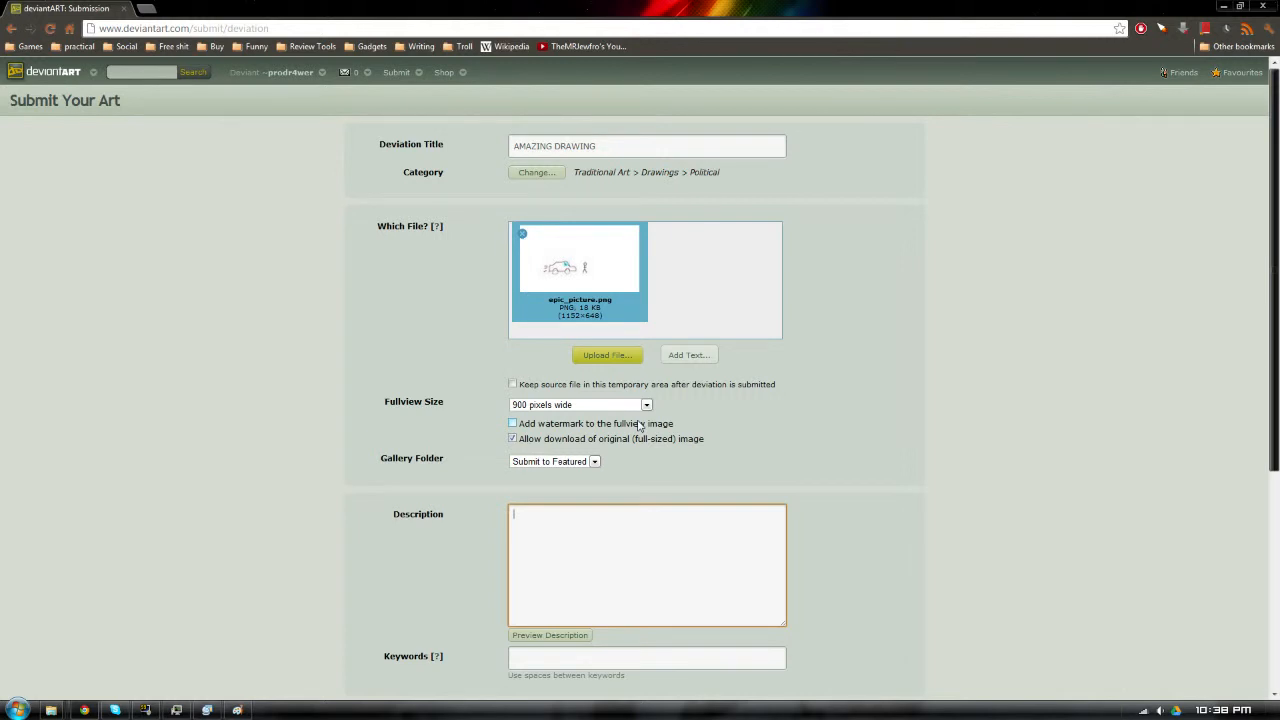
Type the description 'An amazing work of art that encompasses the current political situation.'.
{"action": "type", "text": "An amazing"}
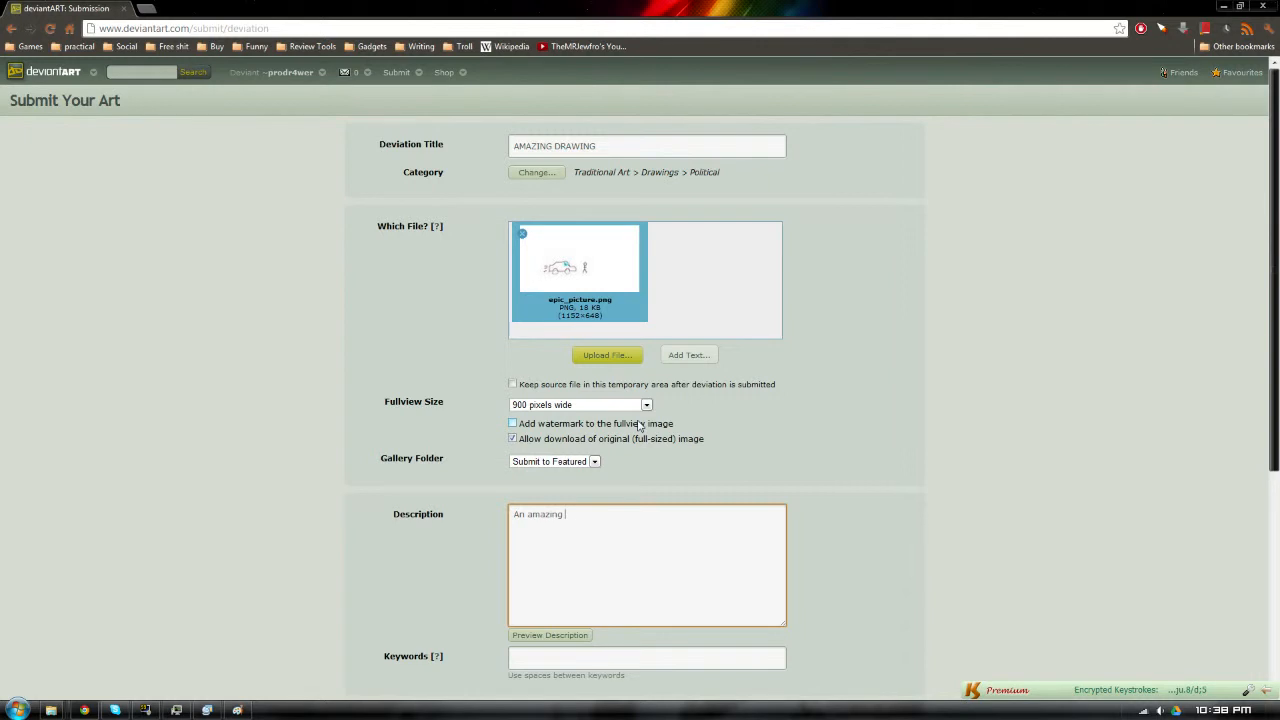
{"action": "type", "text": "work of"}
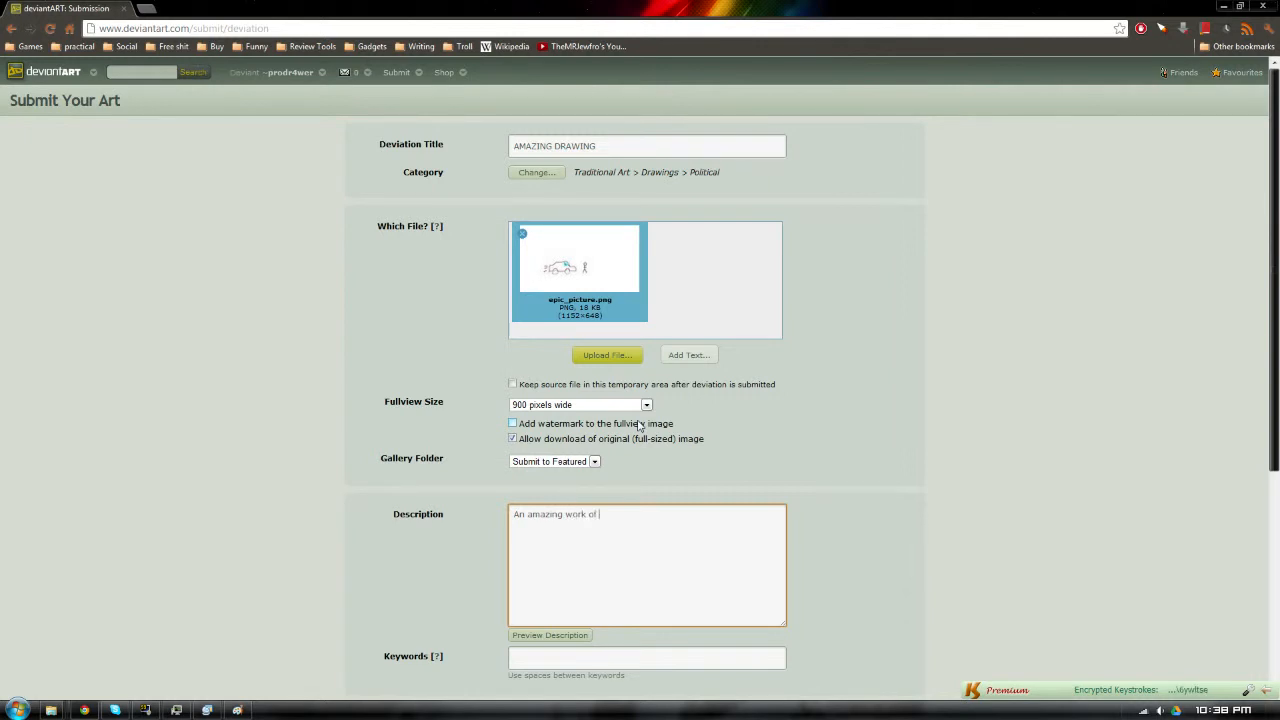
{"action": "type", "text": "art that"}
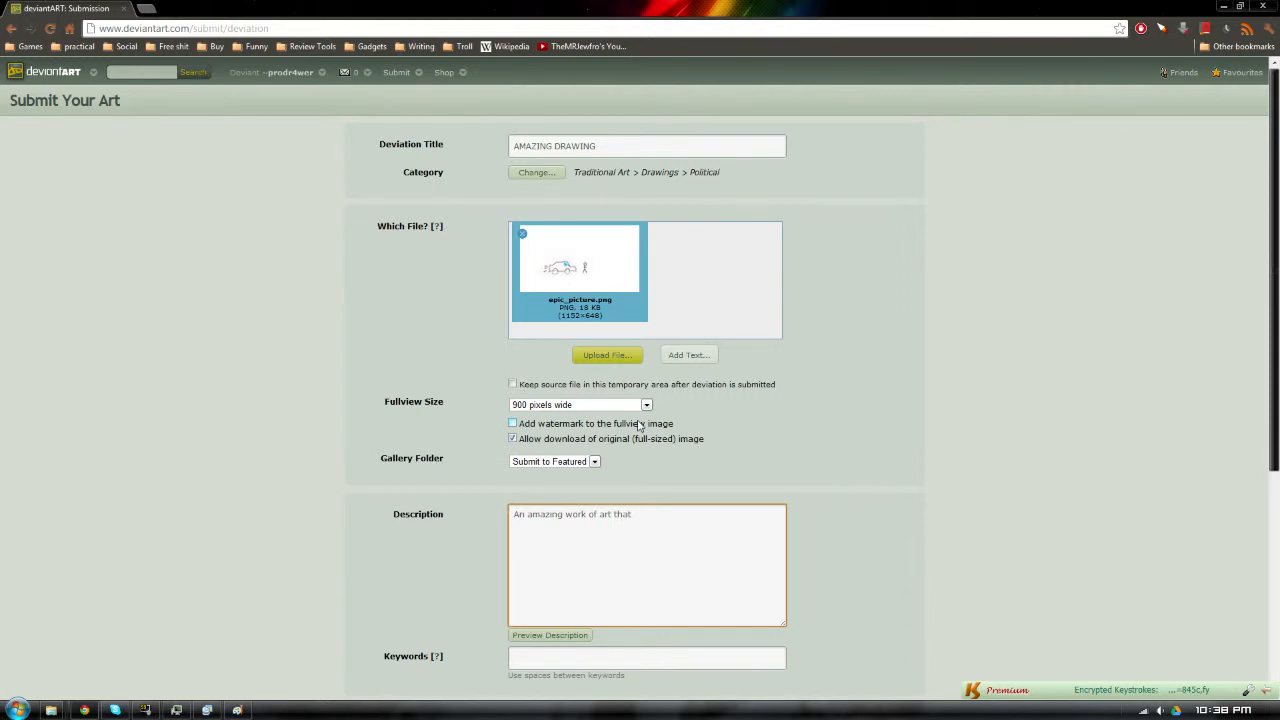
{"action": "type", "text": "encompasses the current politic"}
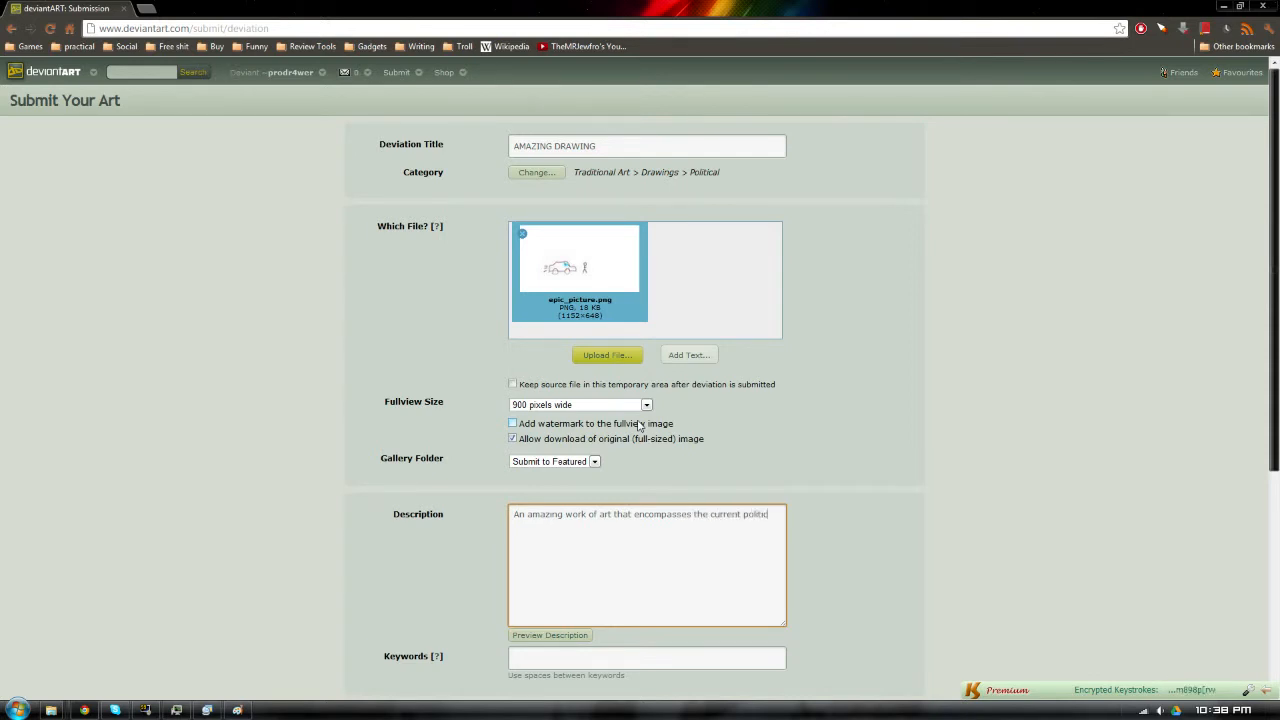
{"action": "type", "text": "situ"}
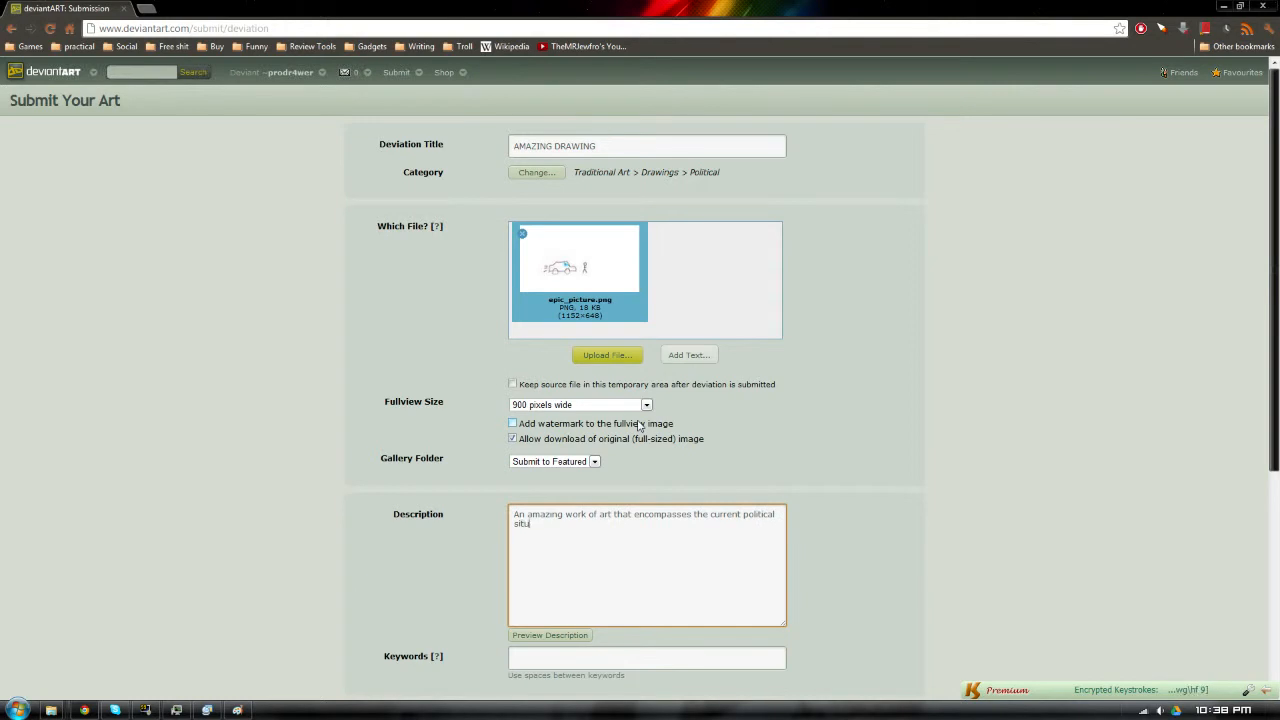
{"action": "type", "text": "ation."}
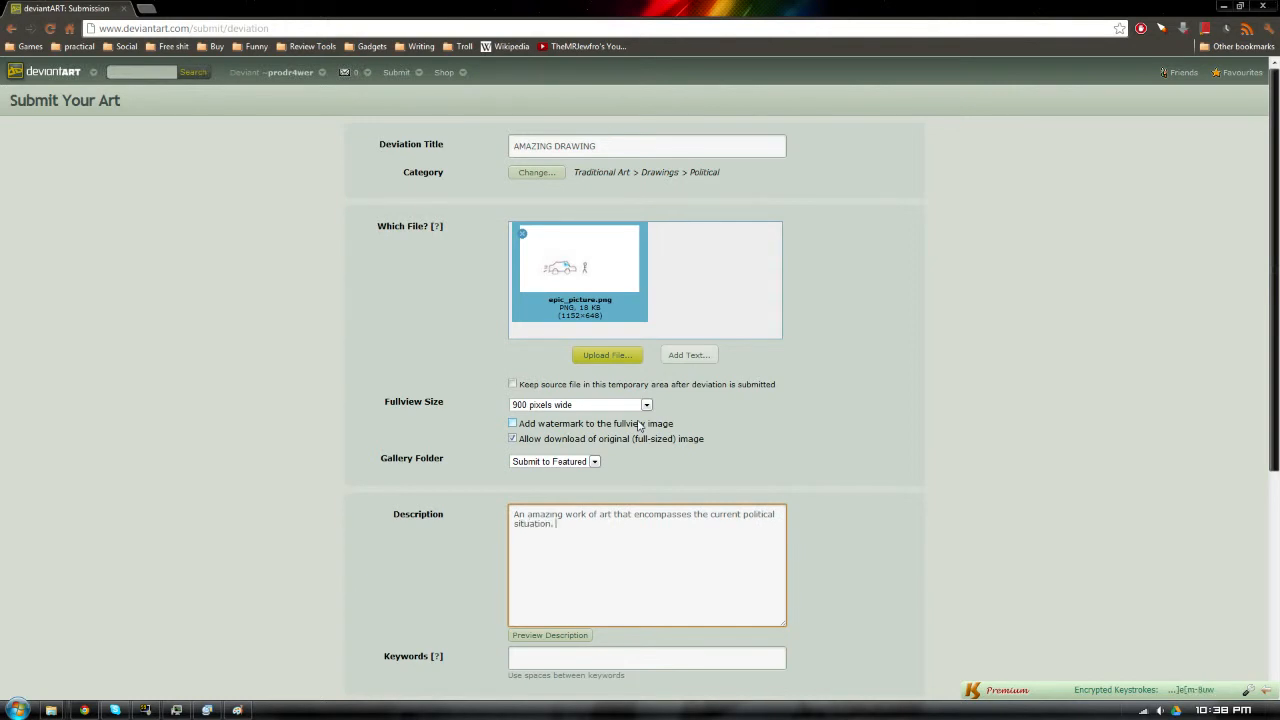
Rate the deviation Yes [strict] mature, flagged for Nudity and Ideologically Sensitive.
{"action": "scroll", "scroll_direction": "down", "scroll_amount": 3}
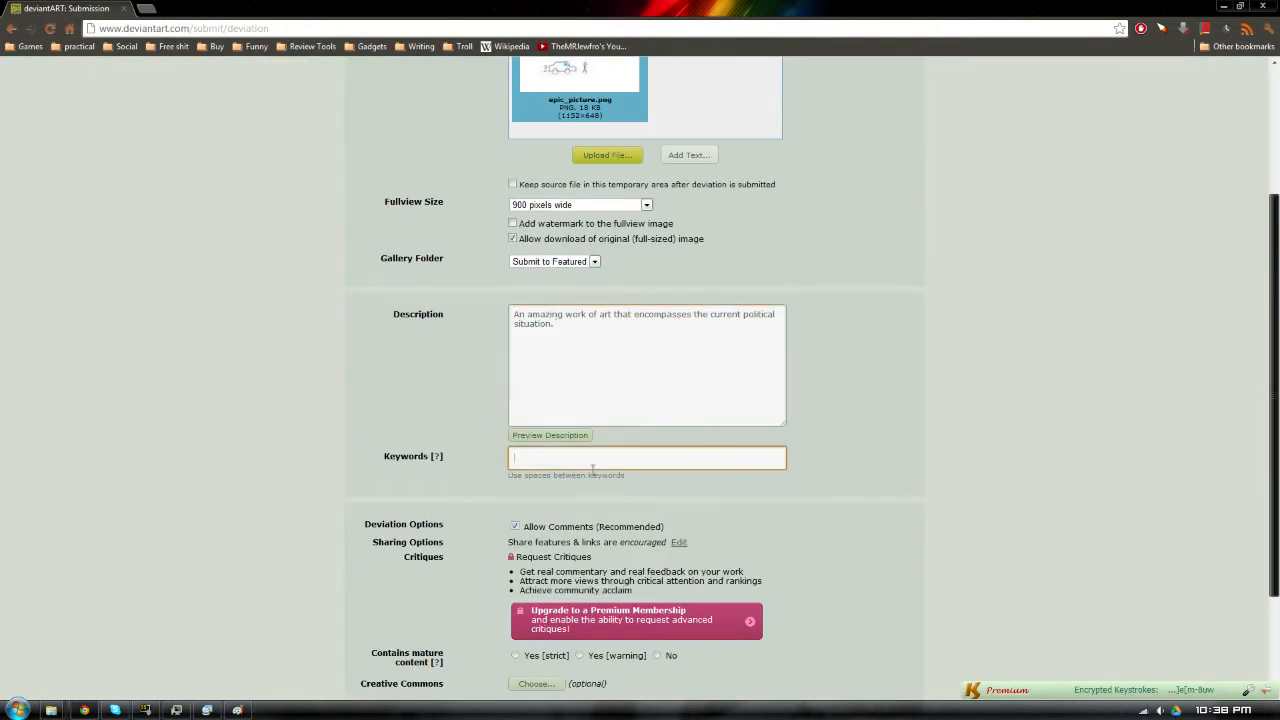
{"action": "scroll", "scroll_direction": "down", "scroll_amount": 3}
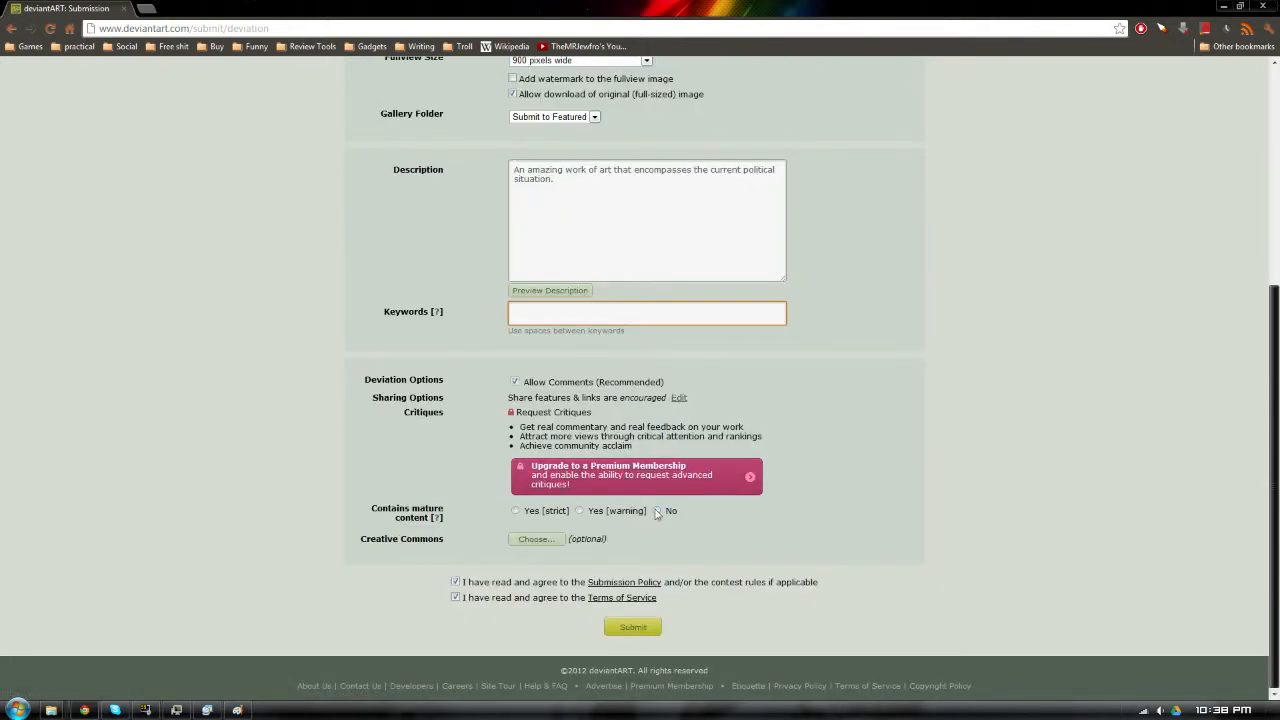
{"action": "left_click", "coordinate": [657, 510]}
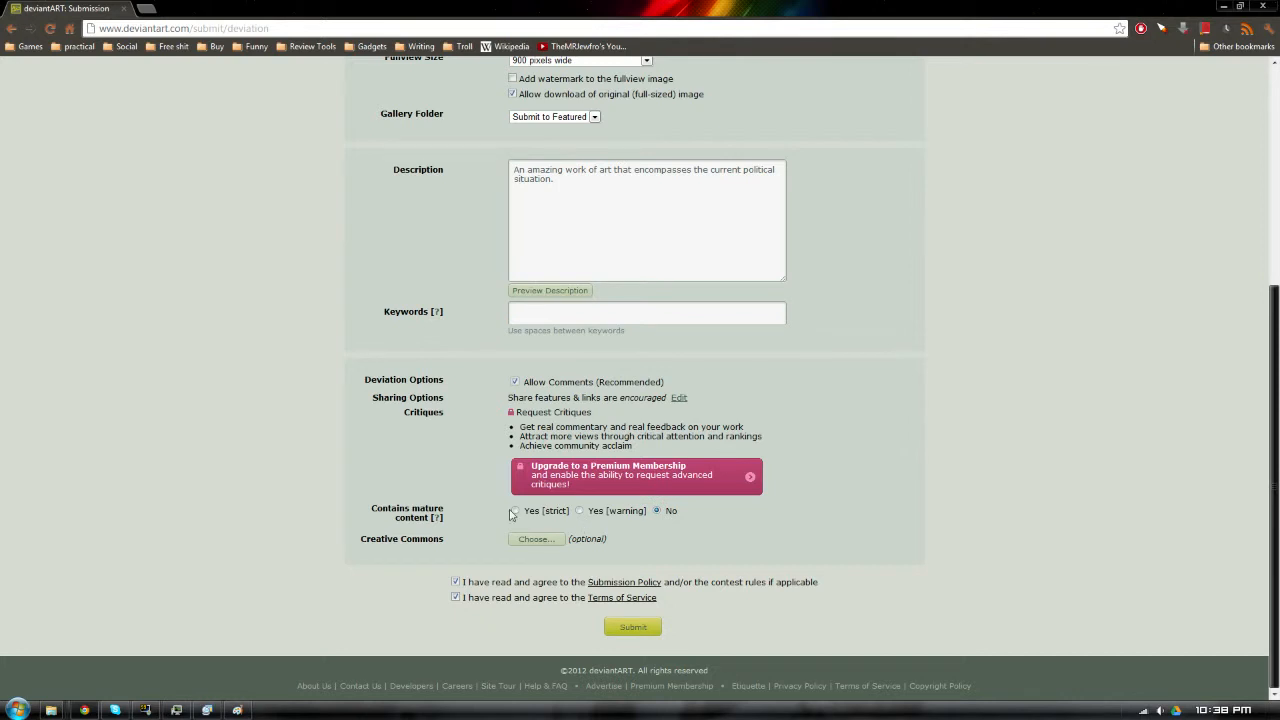
{"action": "left_click", "coordinate": [515, 510]}
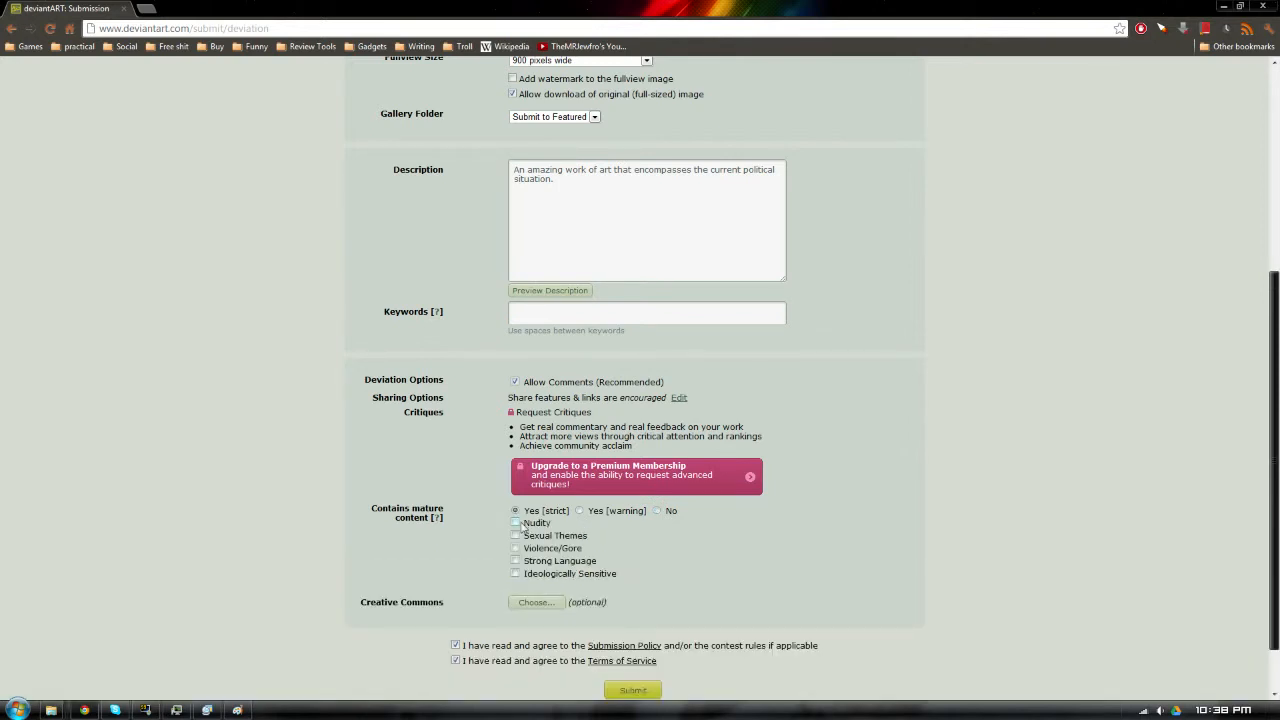
{"action": "left_click", "coordinate": [515, 523]}
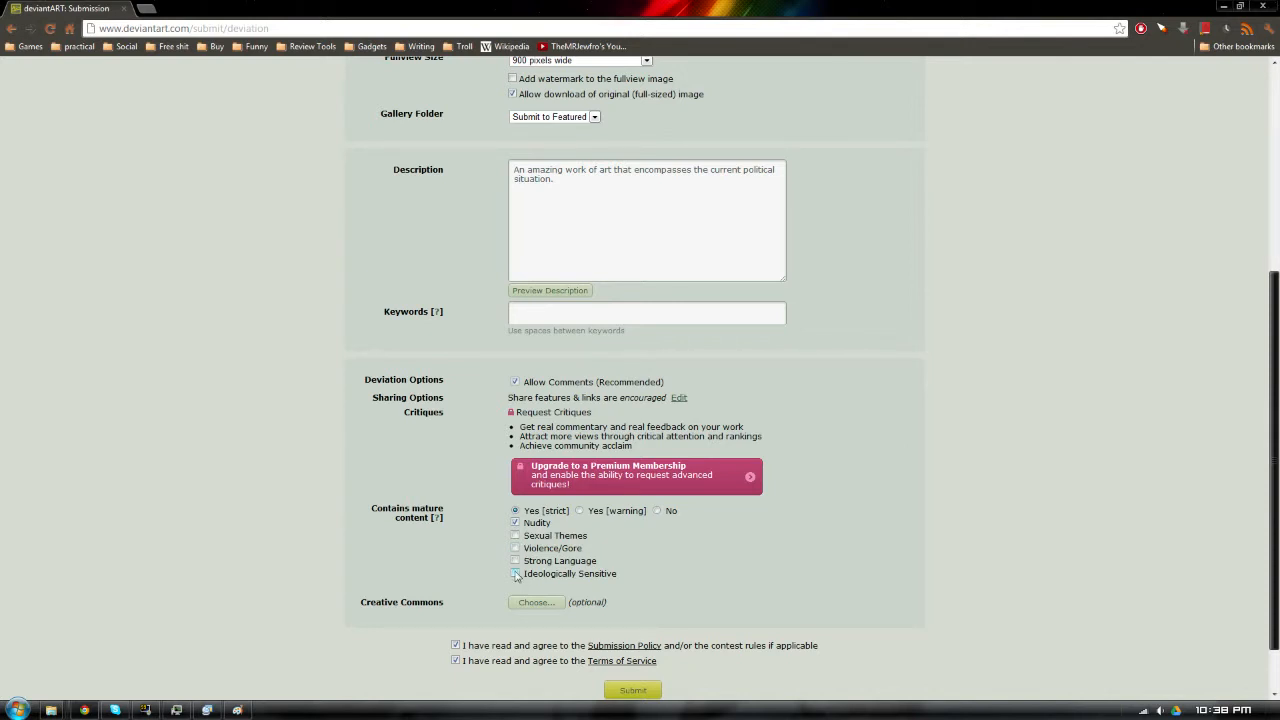
{"action": "left_click", "coordinate": [515, 574]}
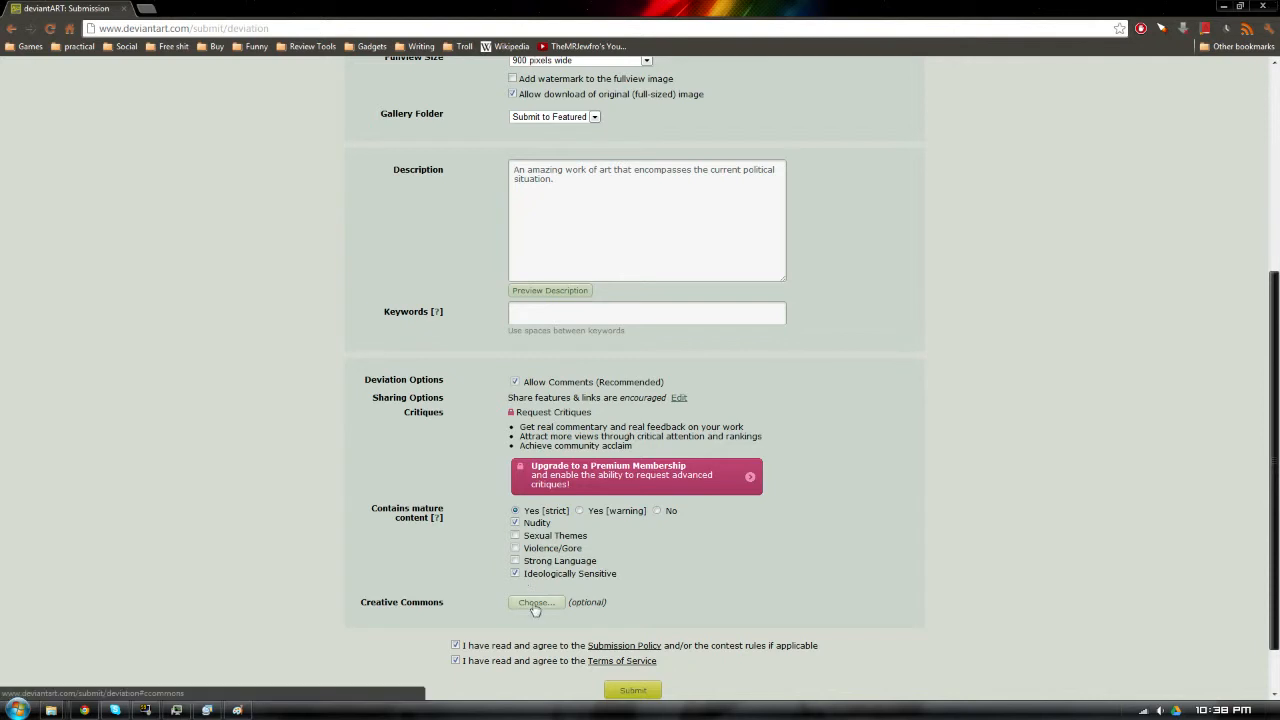
Leave the Creative Commons license unchanged and submit the deviation.
{"action": "left_click", "coordinate": [536, 602]}
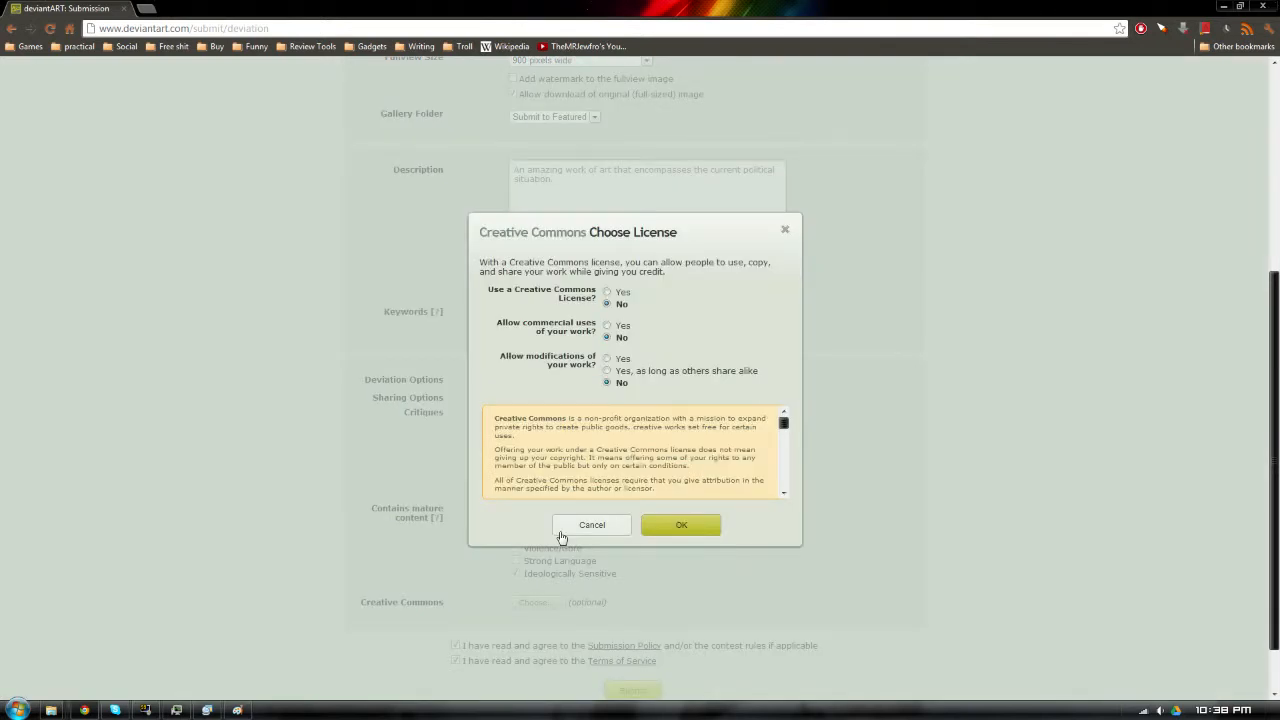
{"action": "left_click", "coordinate": [591, 525]}
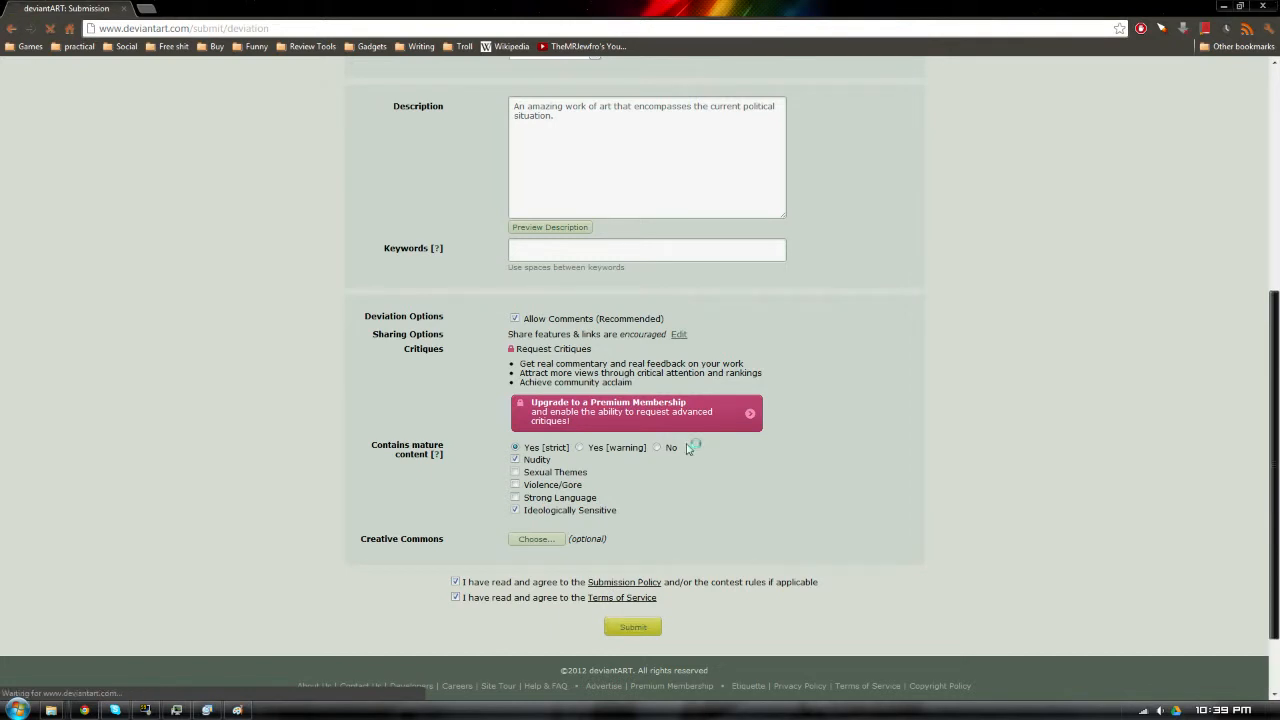
{"action": "left_click", "coordinate": [632, 626]}
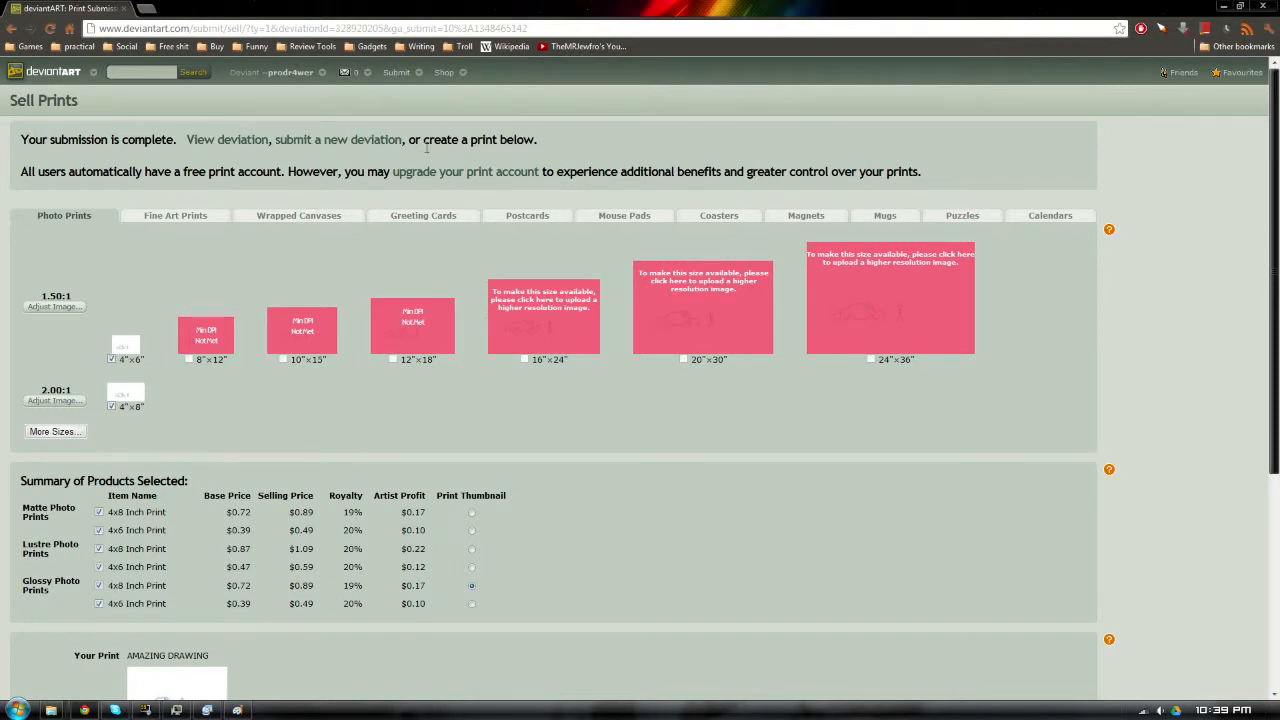
From the profile, open AMAZING DRAWING, bypass the mature filter, and scroll to its stats.
{"action": "scroll", "scroll_direction": "down", "scroll_amount": 3}
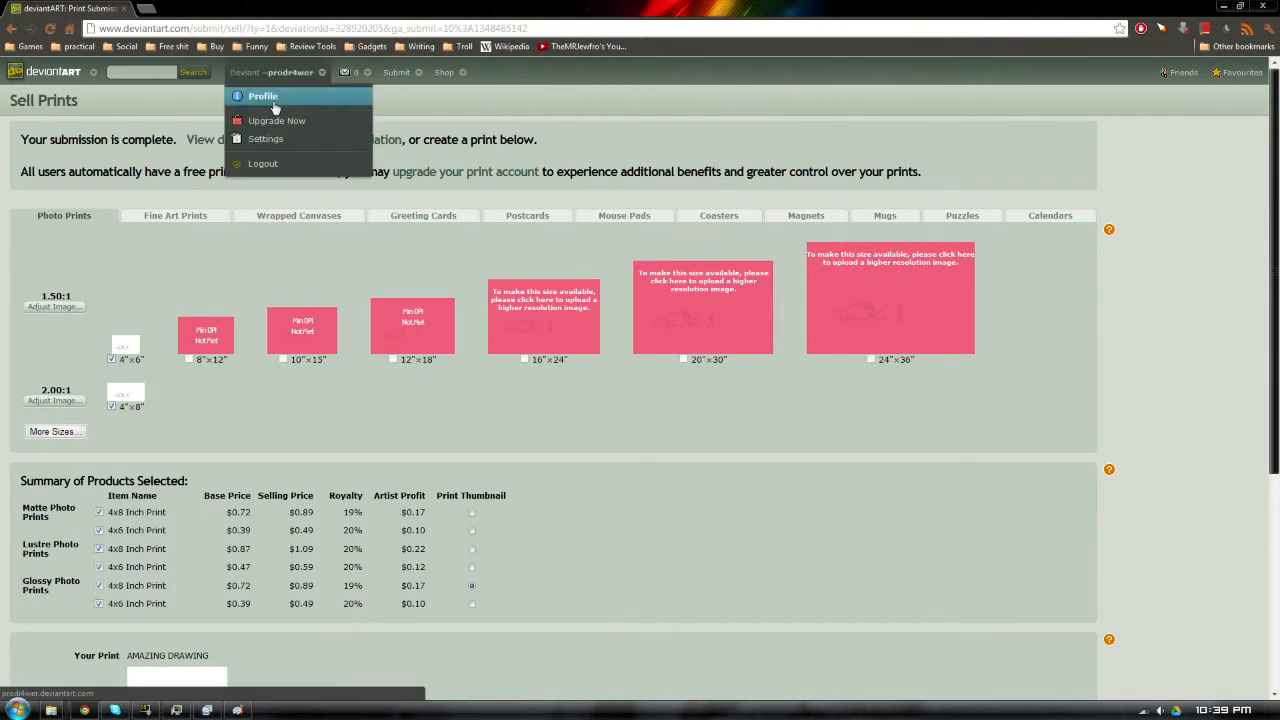
{"action": "left_click", "coordinate": [262, 95]}
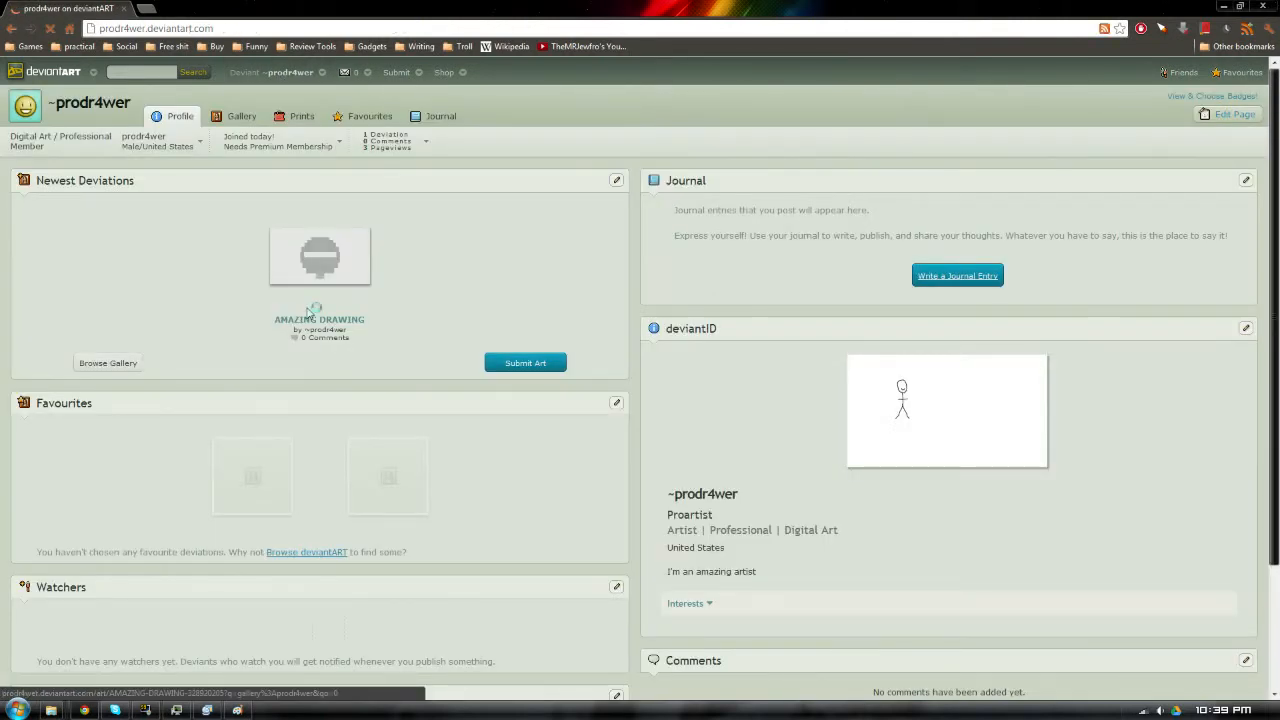
{"action": "left_click", "coordinate": [319, 256]}
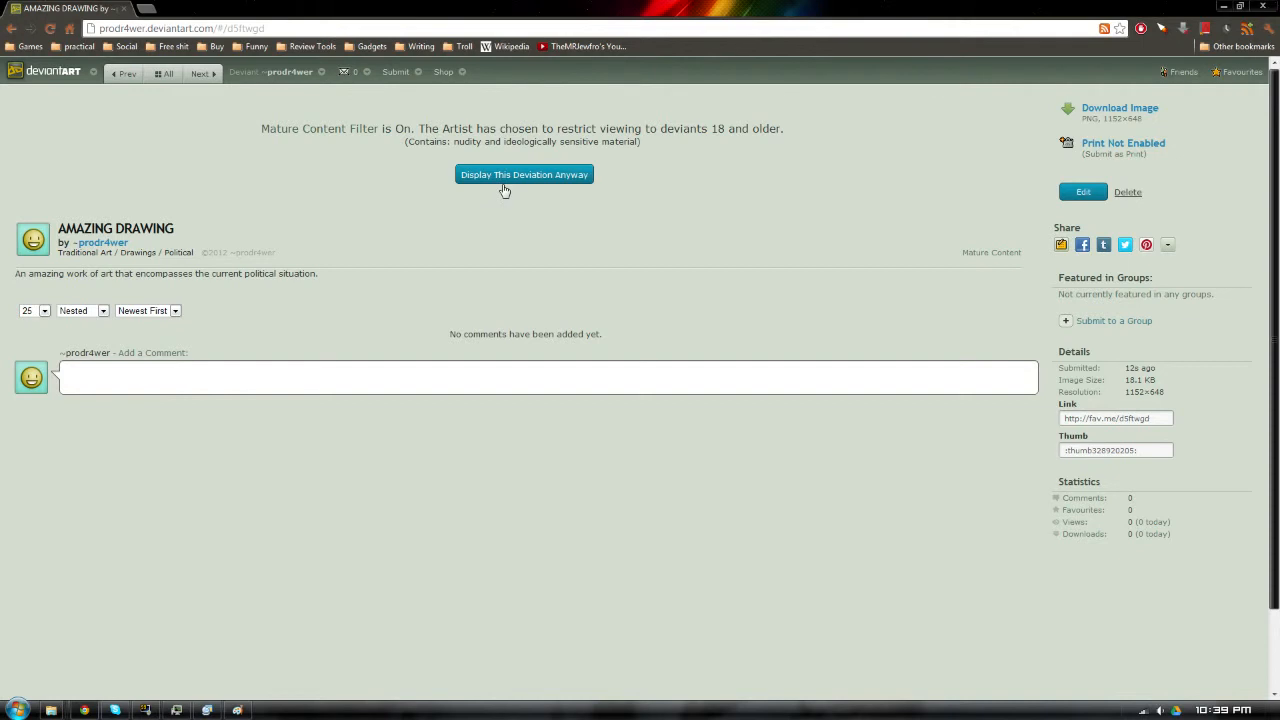
{"action": "left_click", "coordinate": [523, 174]}
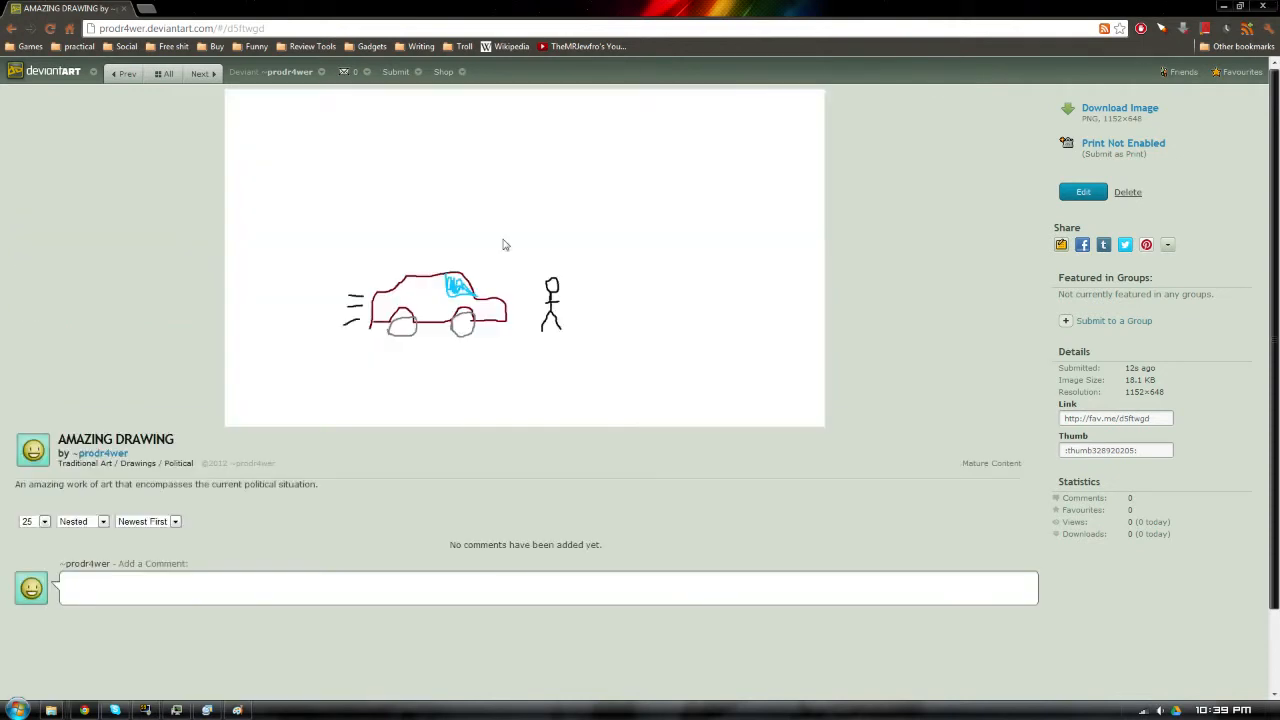
{"action": "scroll", "scroll_direction": "down", "scroll_amount": 3}
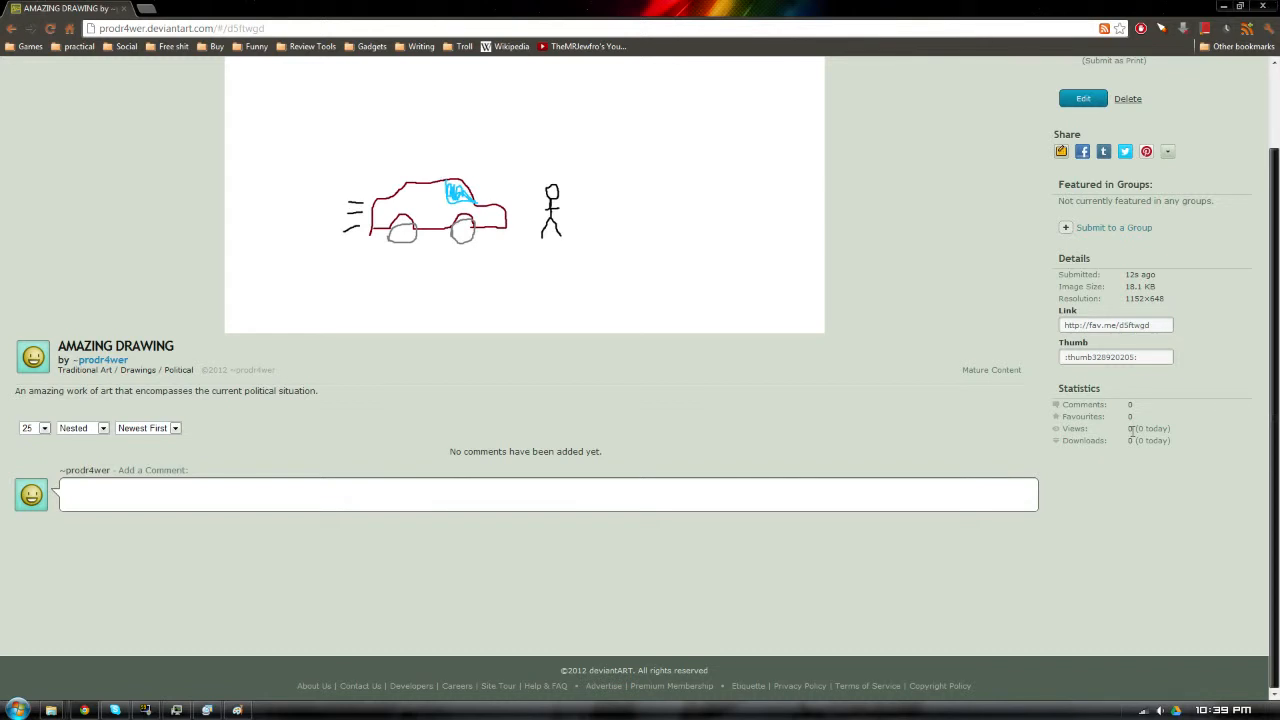
{"action": "mouse_move", "coordinate": [1067, 400]}
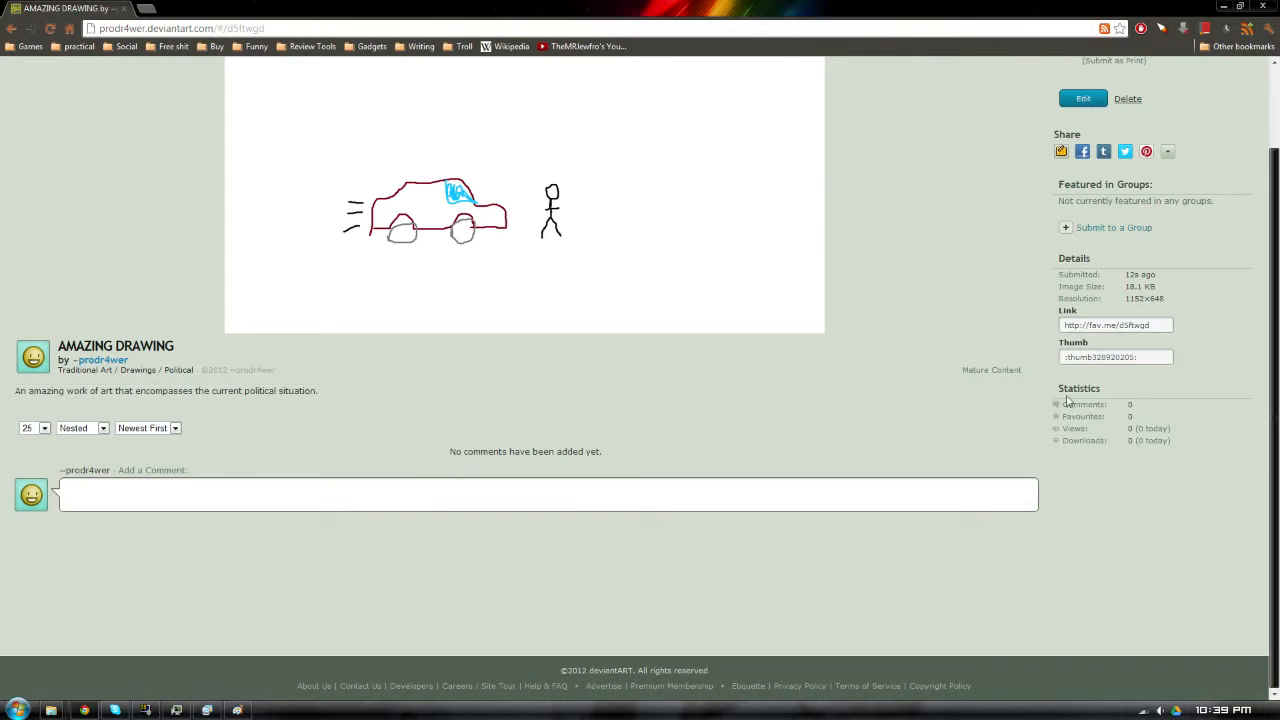
{"action": "mouse_move", "coordinate": [1118, 405]}
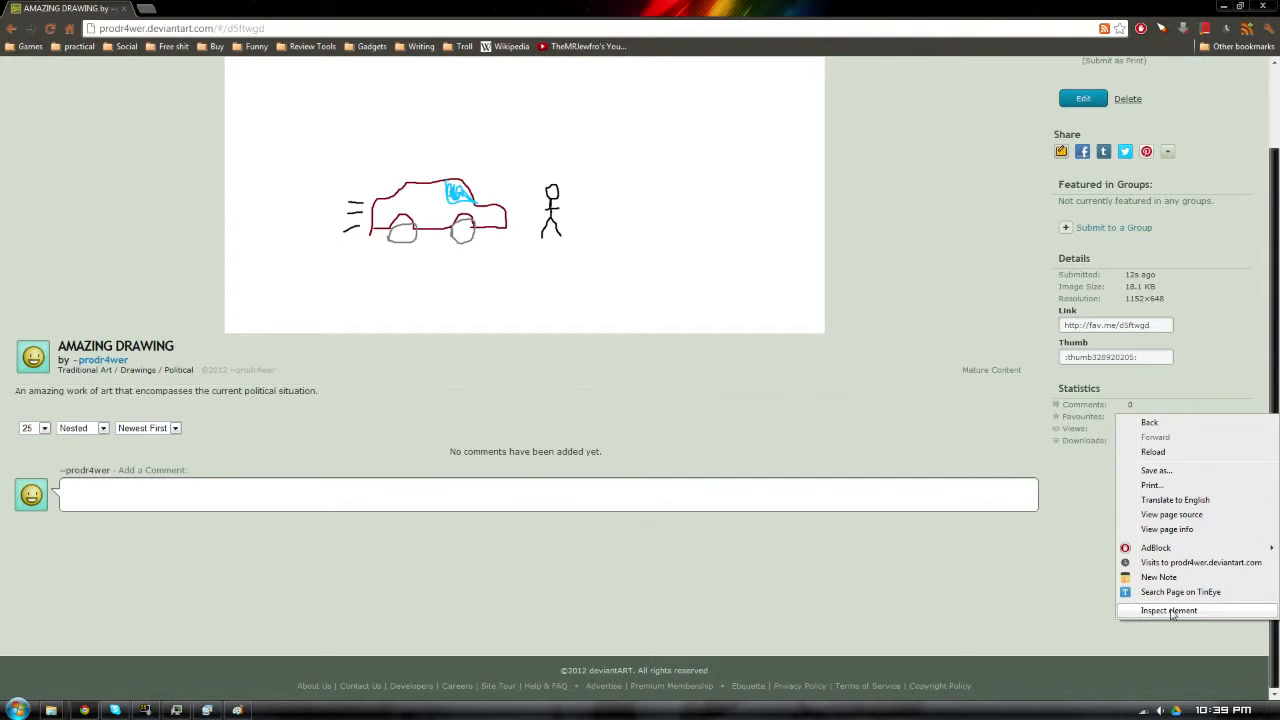
Inspect the page code behind the Statistics area to edit the favourite, view and download counts.
{"action": "left_click", "coordinate": [1168, 610]}
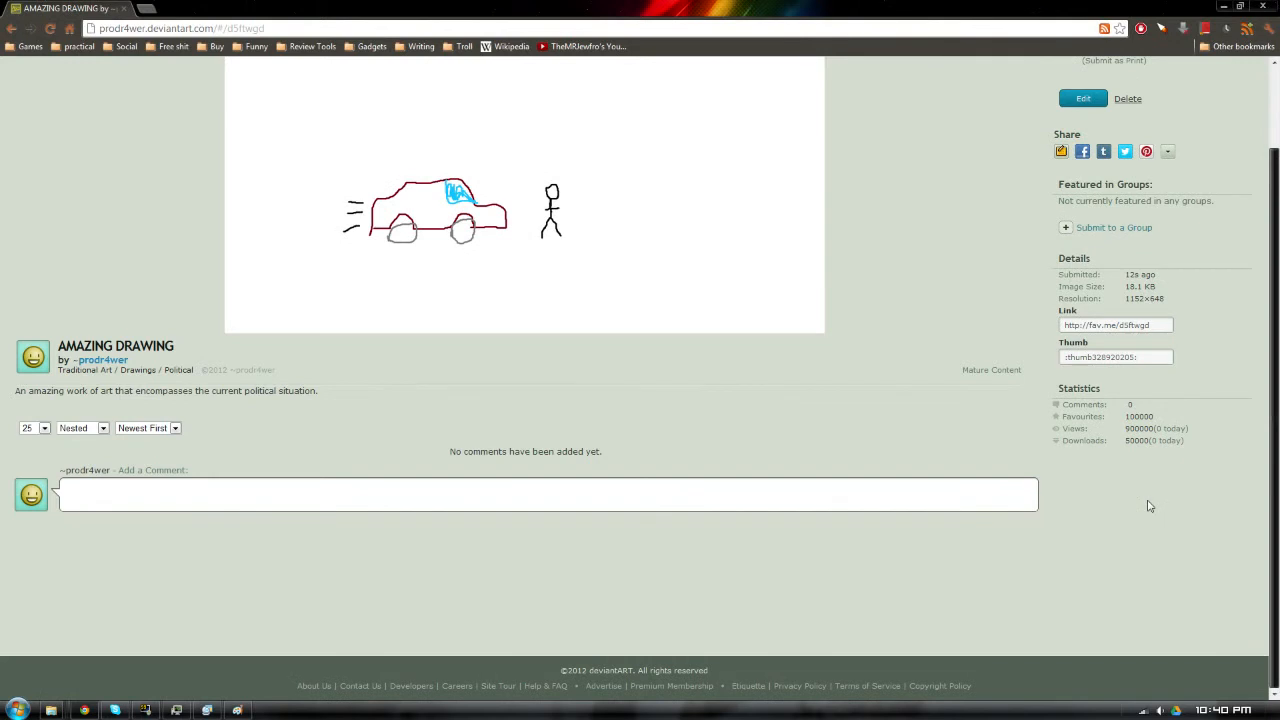
{"action": "mouse_move", "coordinate": [1137, 416]}
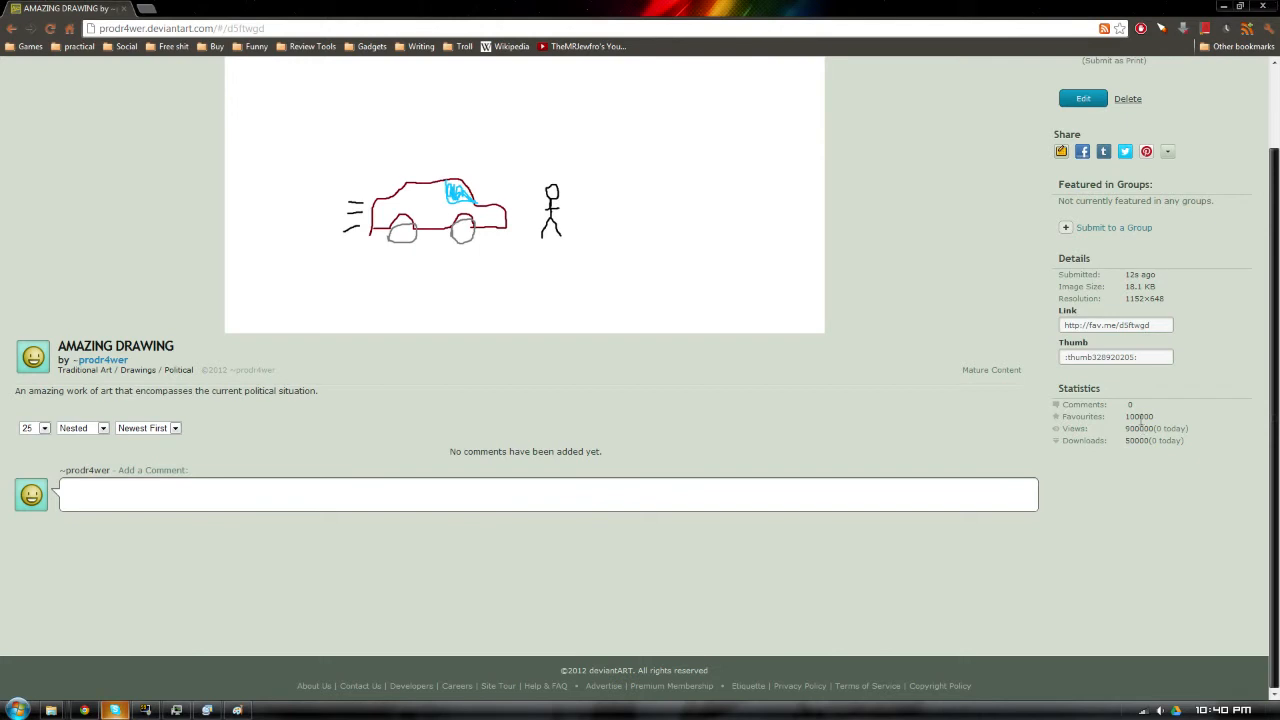
{"action": "mouse_move", "coordinate": [1143, 423]}
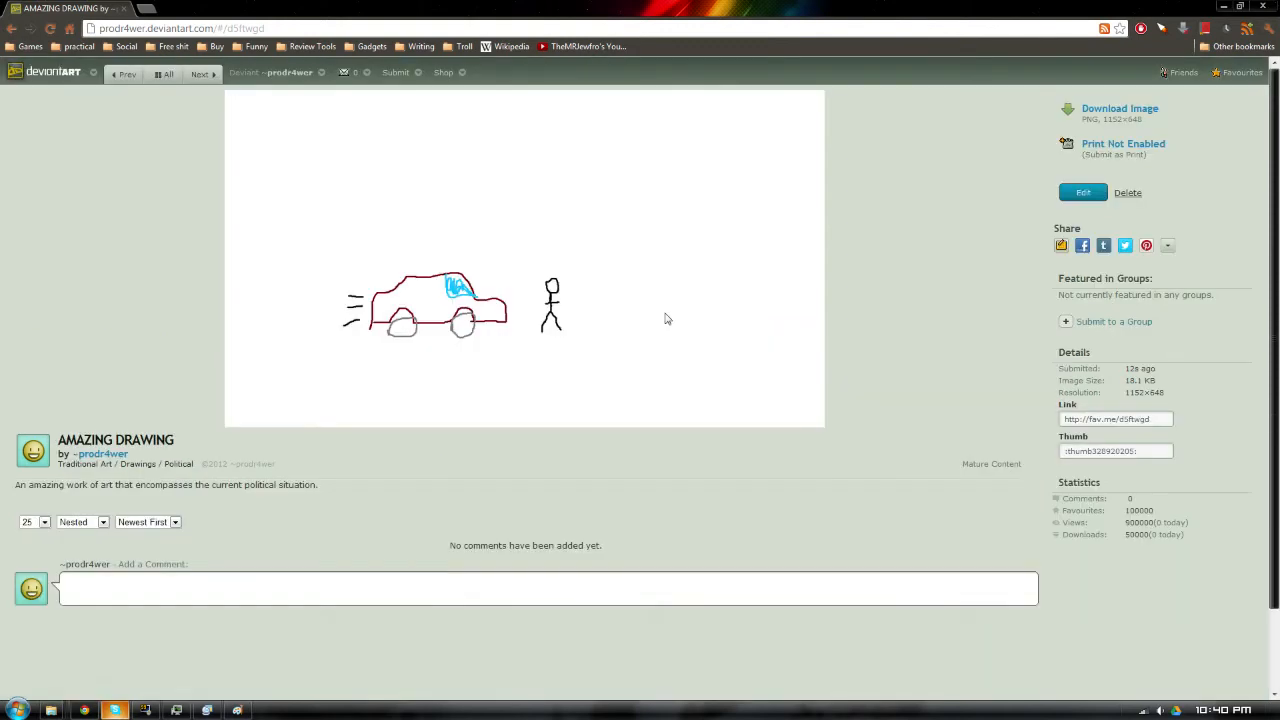
{"action": "mouse_move", "coordinate": [305, 142]}
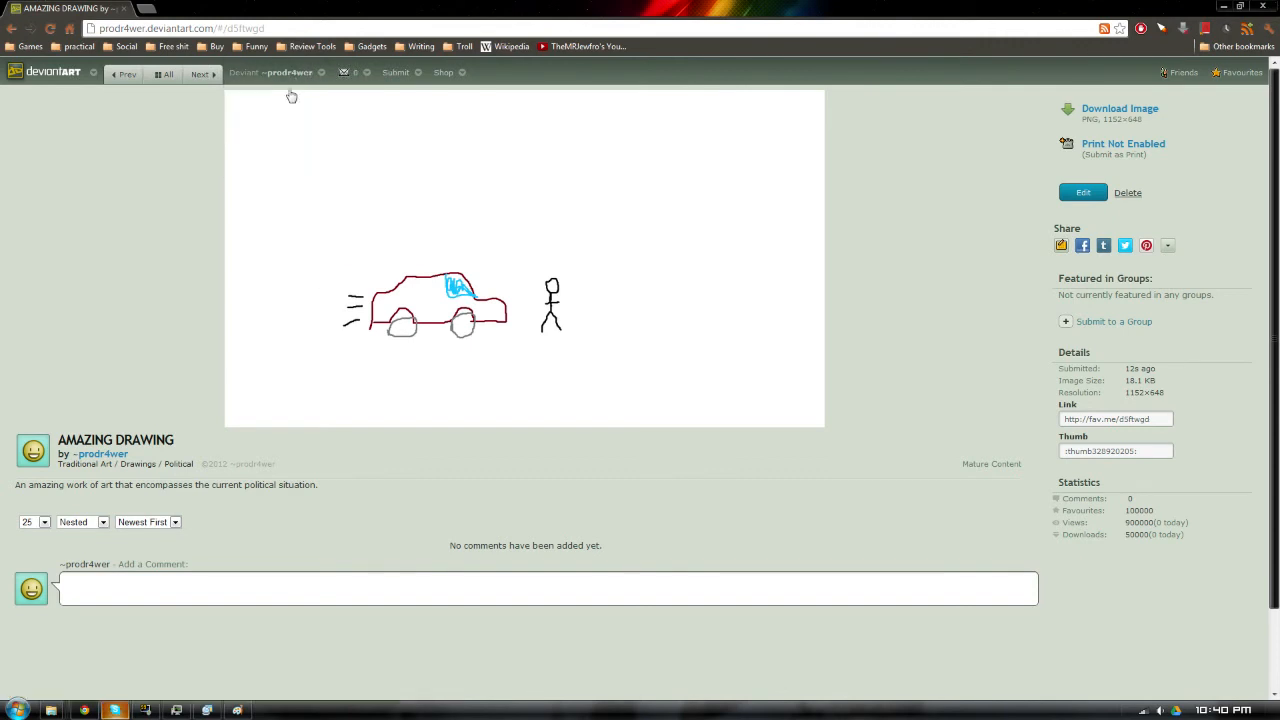
{"action": "mouse_move", "coordinate": [153, 206]}
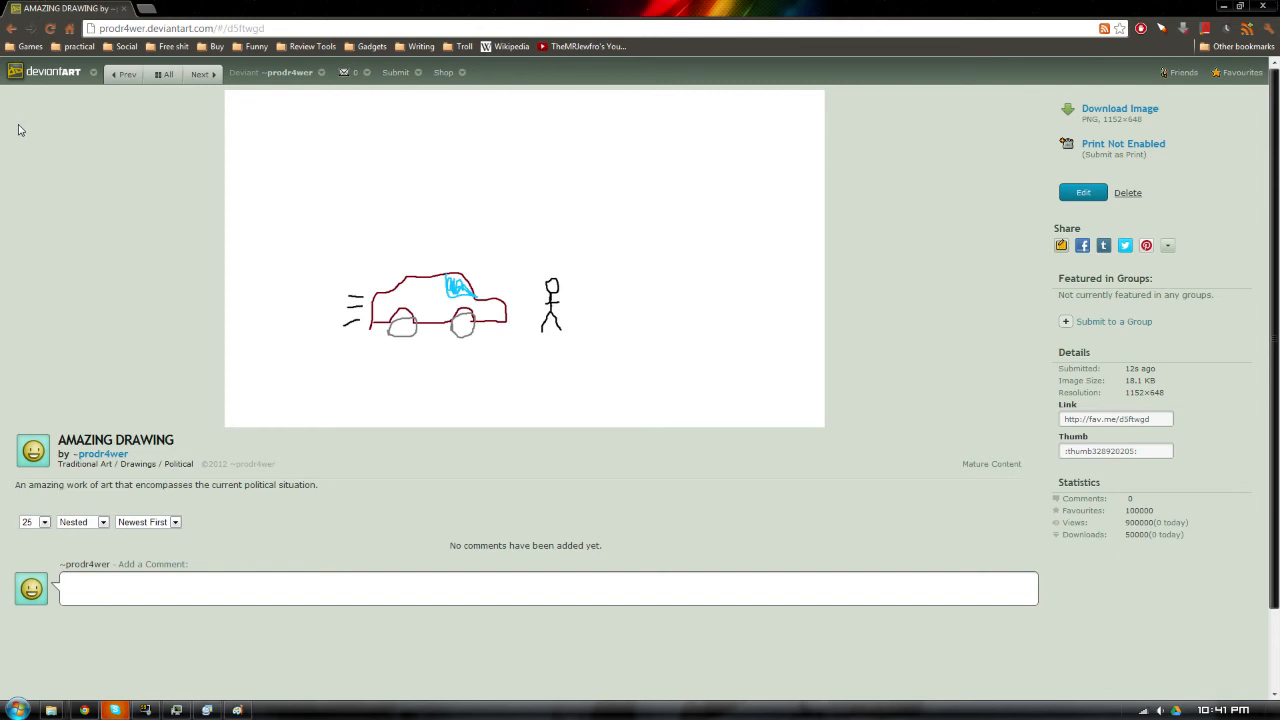
{"action": "mouse_move", "coordinate": [420, 156]}
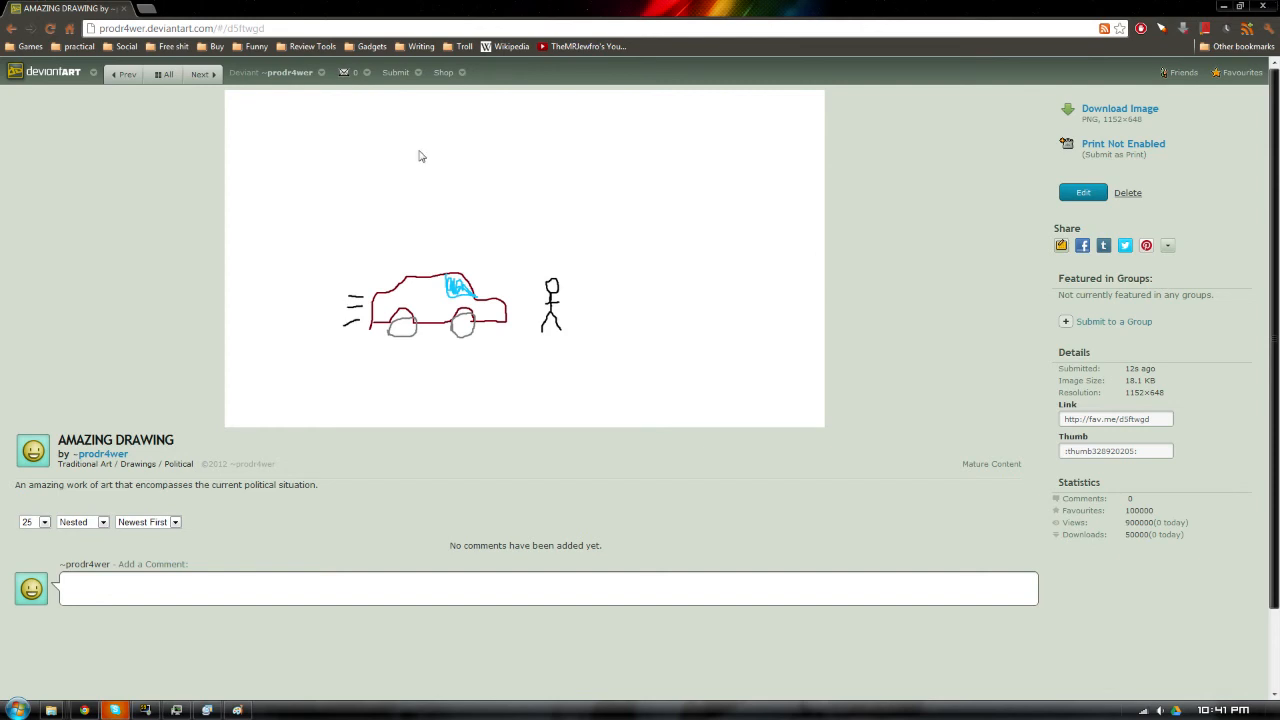
{"action": "mouse_move", "coordinate": [472, 205]}
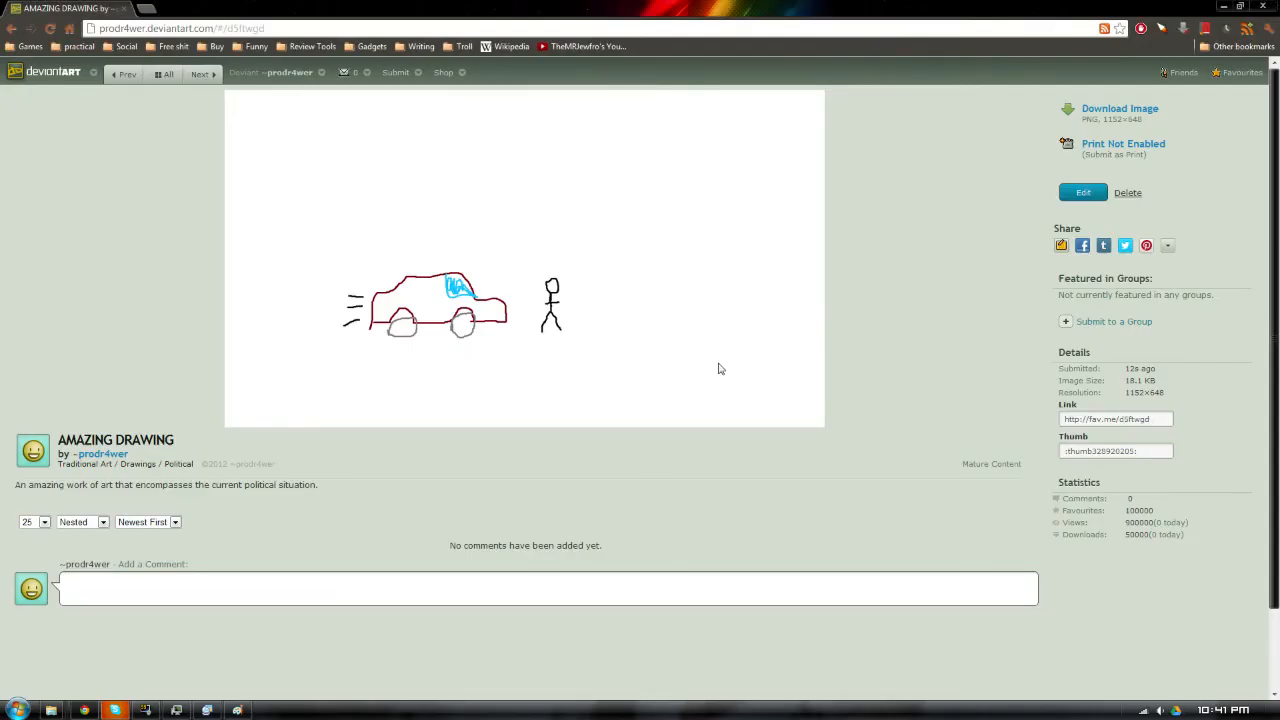
{"action": "mouse_move", "coordinate": [743, 379]}
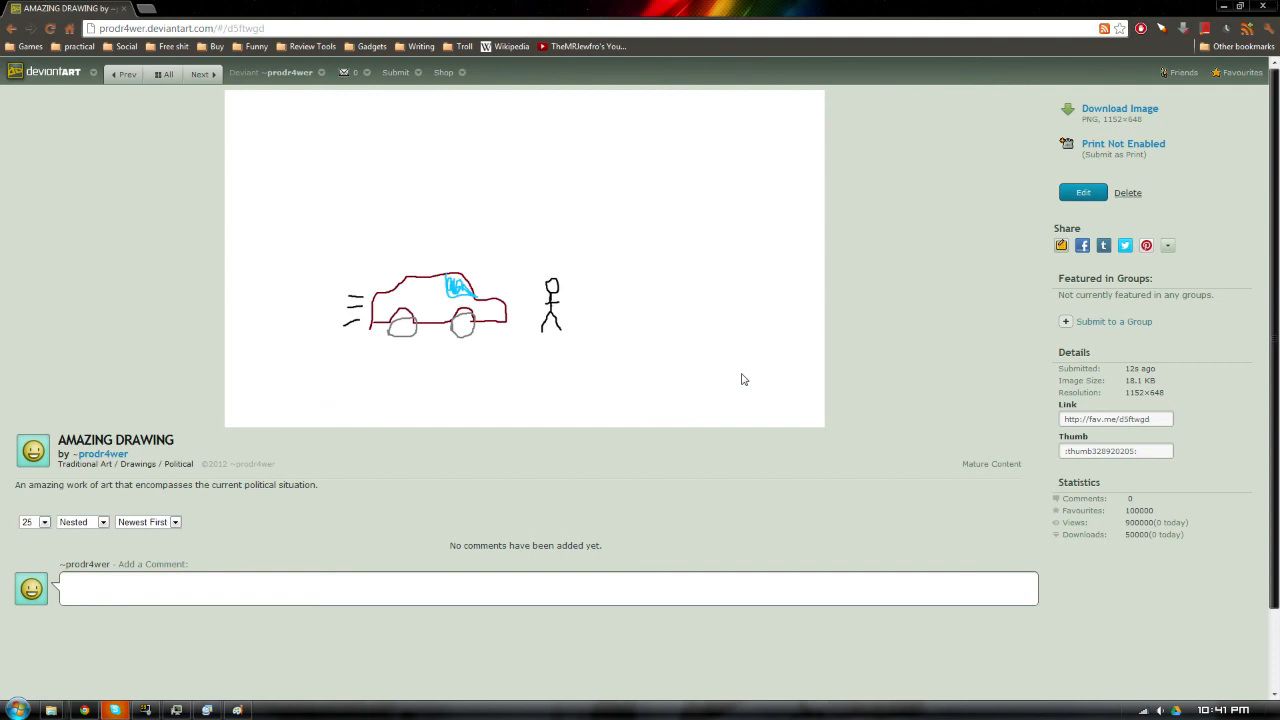